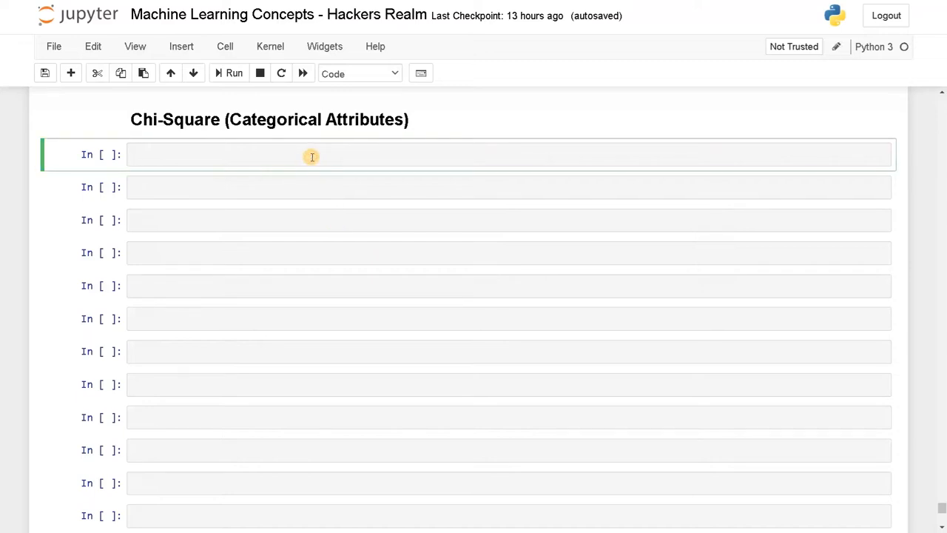
# - Load 'data/Loan Prediction Dataset.csv' into df with pd.read_csv and preview df.head()
pyautogui.write('df = pd.')
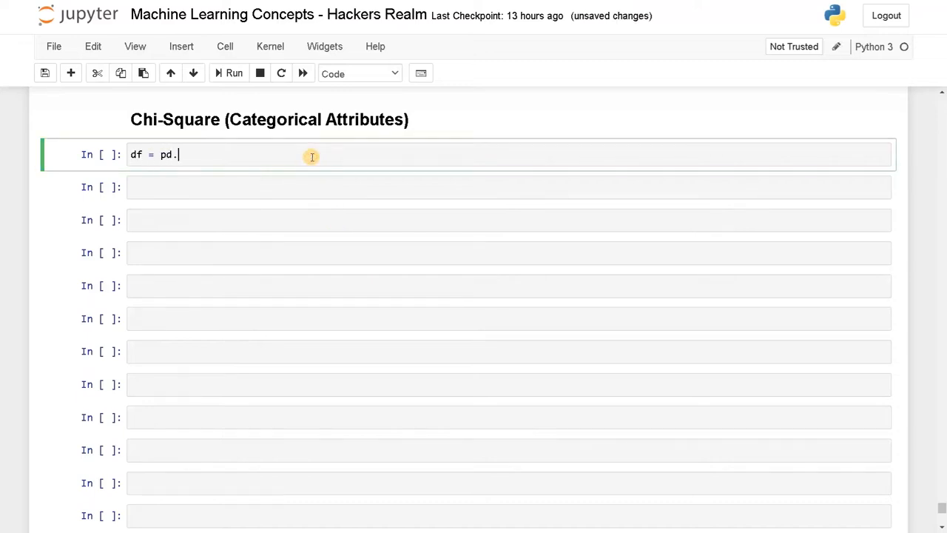
pyautogui.write('re')
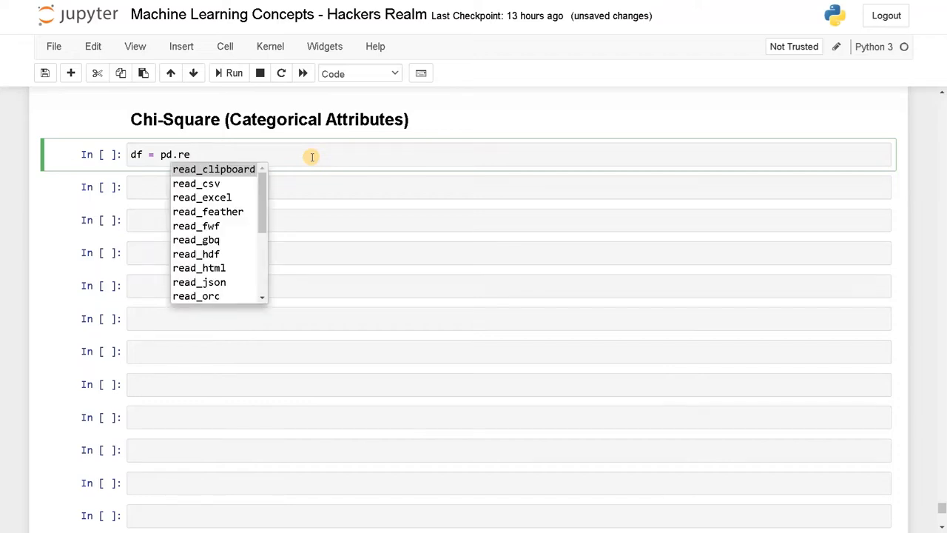
pyautogui.click(196, 183)
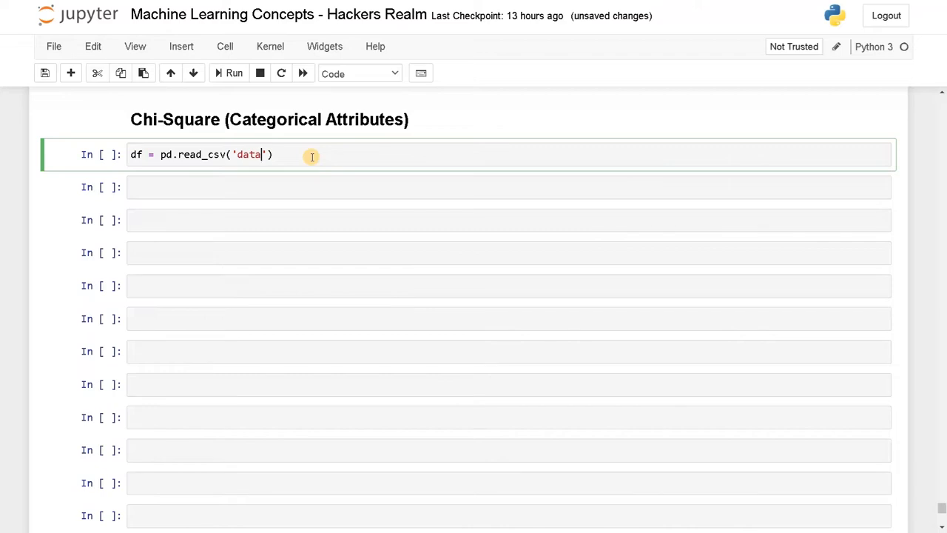
pyautogui.write('/')
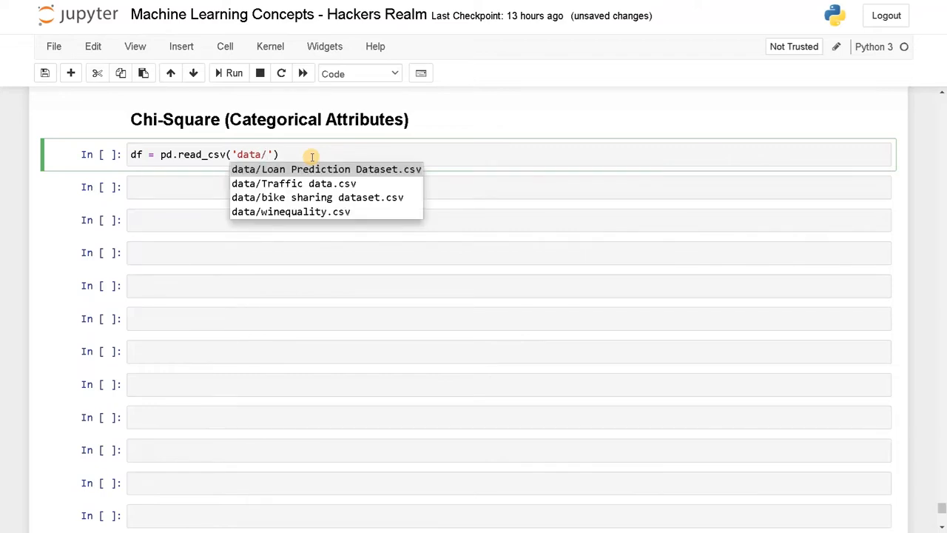
pyautogui.click(325, 169)
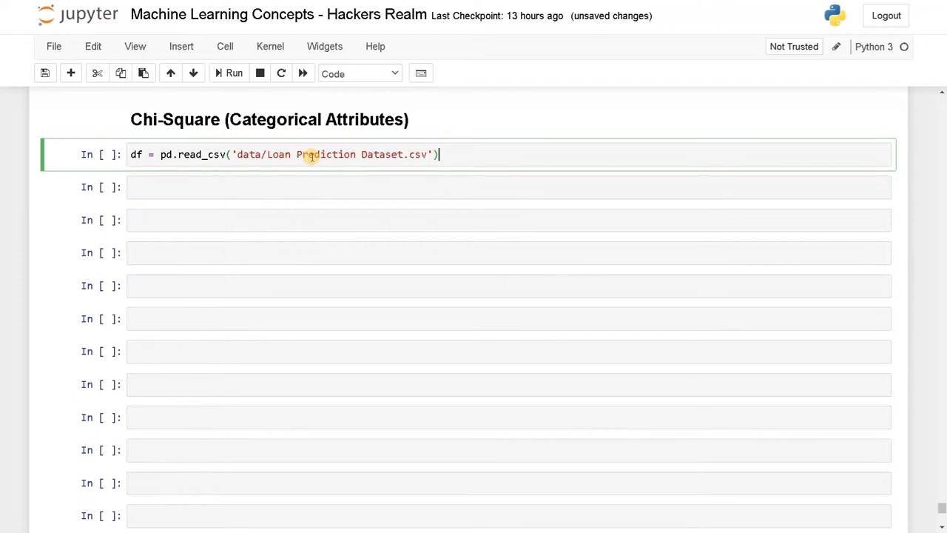
pyautogui.write('df.head()')
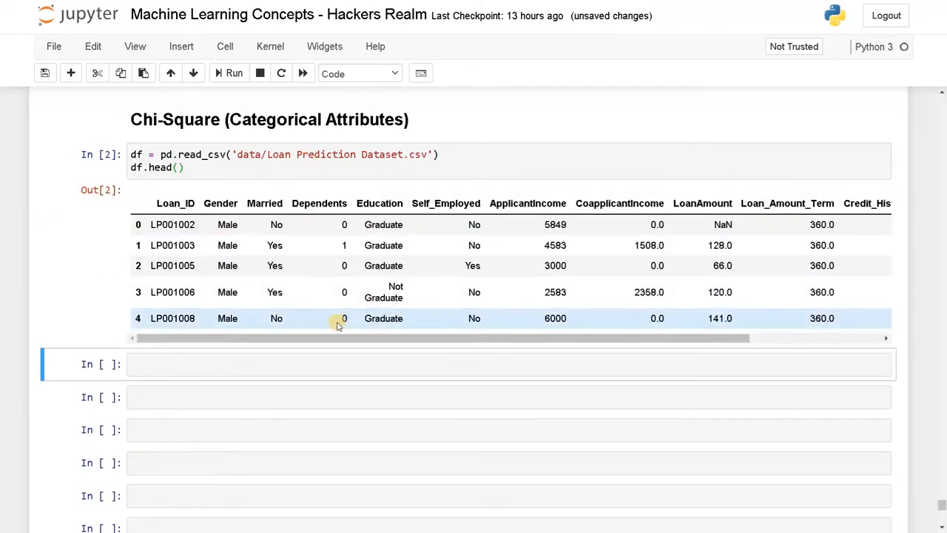
pyautogui.hscroll(3)
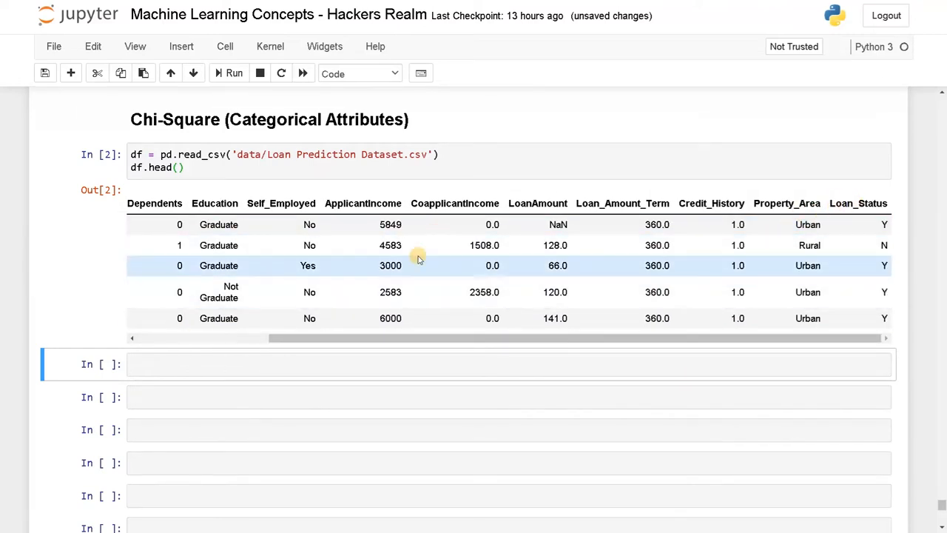
pyautogui.moveTo(418, 338); pyautogui.dragTo(328, 338)
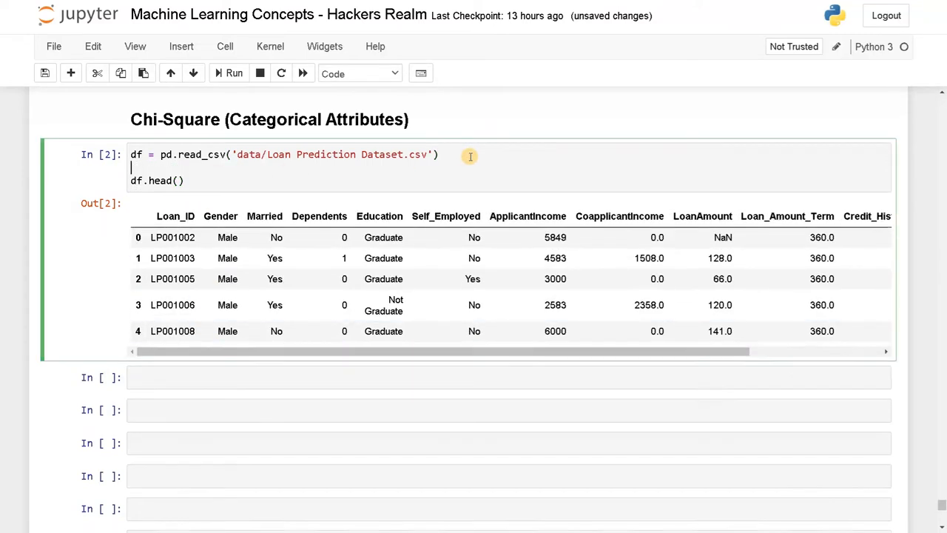
# - Trim df to Gender, Married, Dependents, Education, Self_Employed, Credit_History, Property_Area, Loan_Status
pyautogui.write('df')
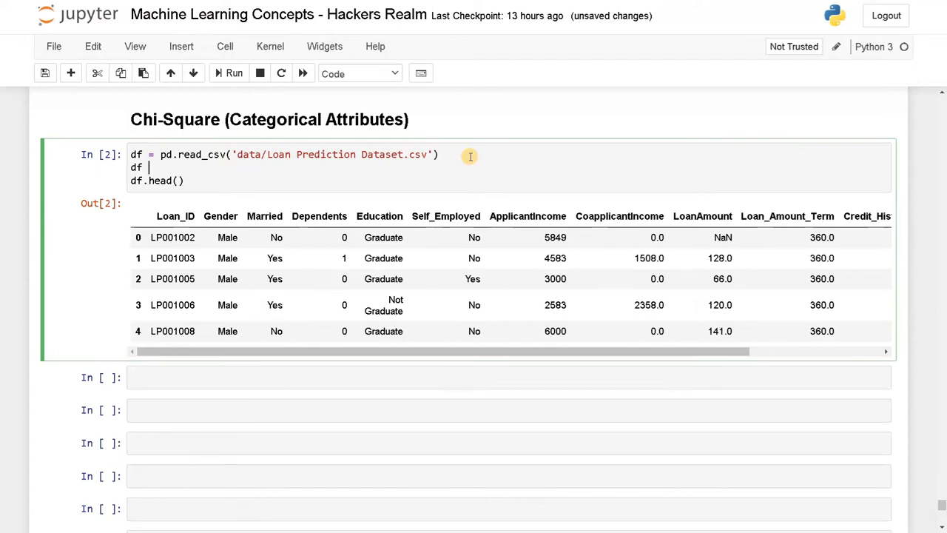
pyautogui.write("= df[['G")
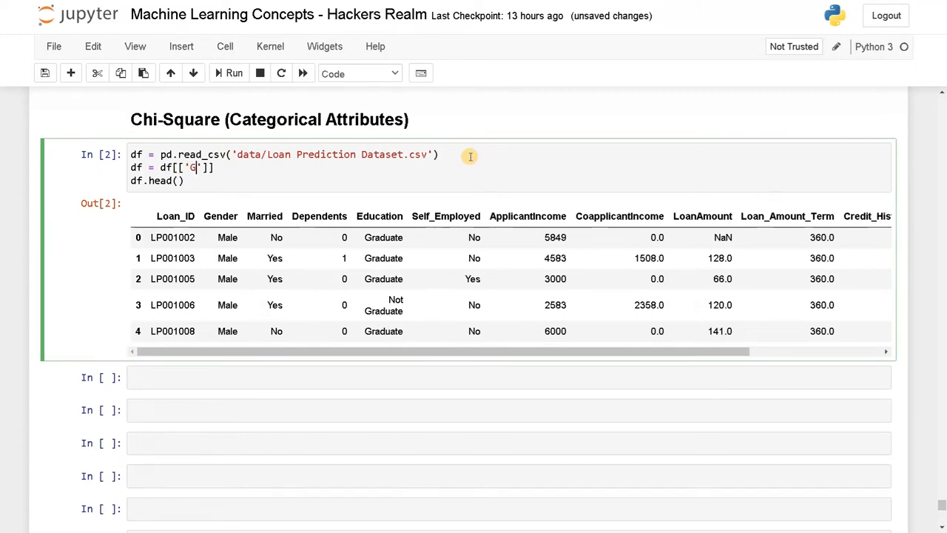
pyautogui.write("ender',")
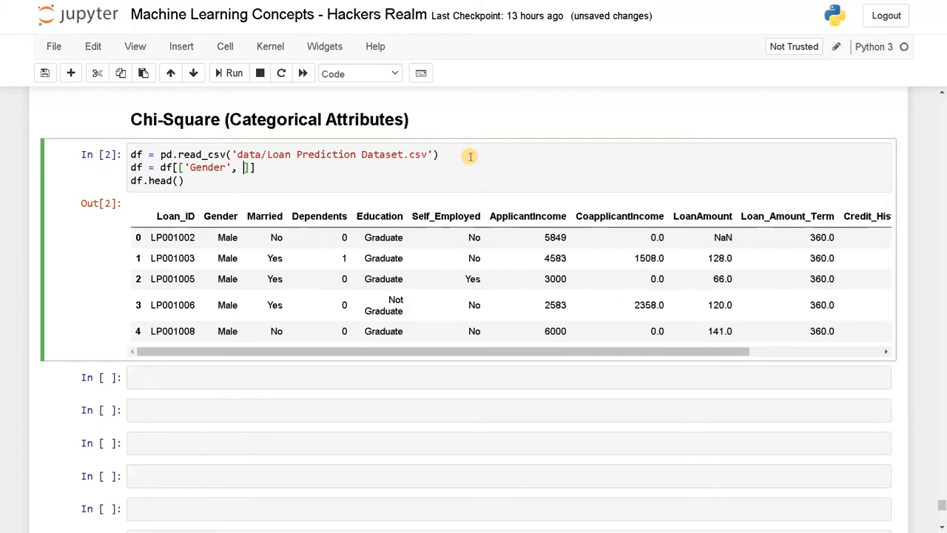
pyautogui.write("'Mar'")
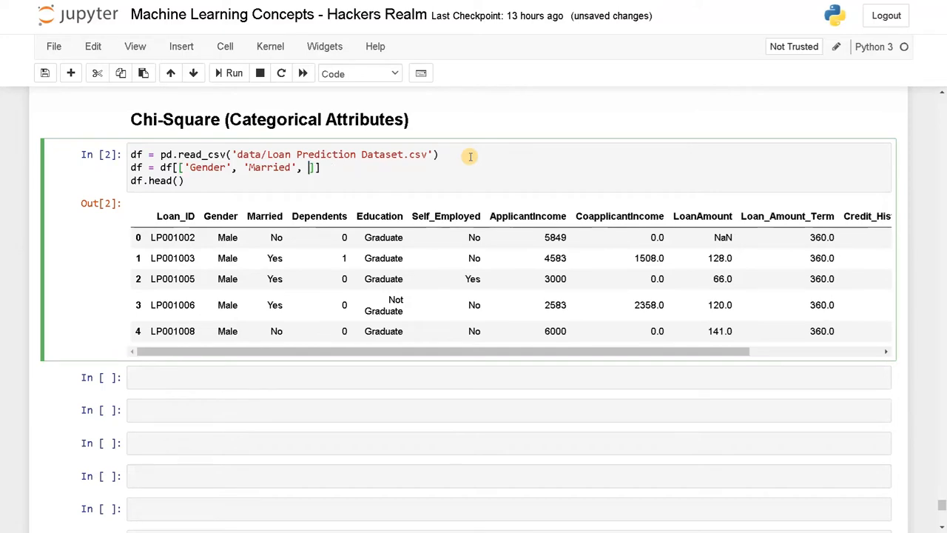
pyautogui.write('Depe')
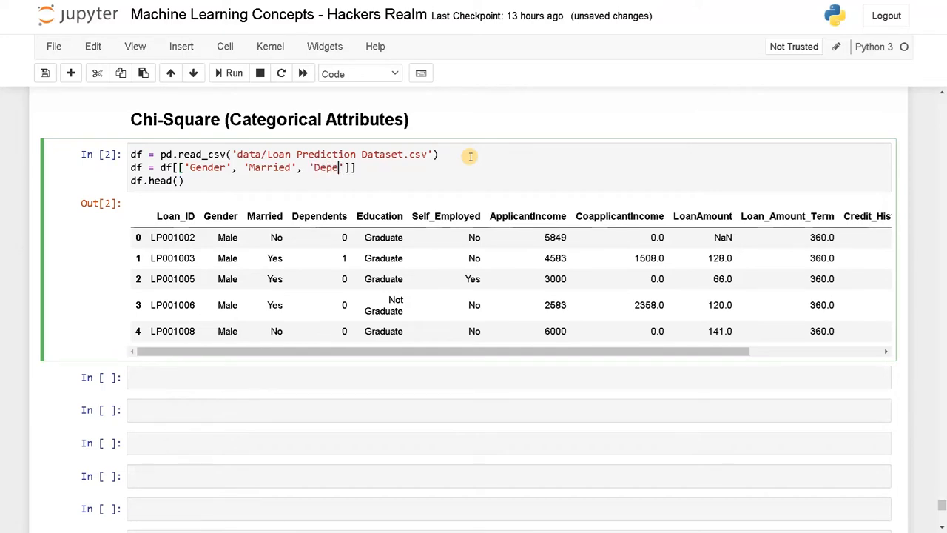
pyautogui.write("ndents', '")
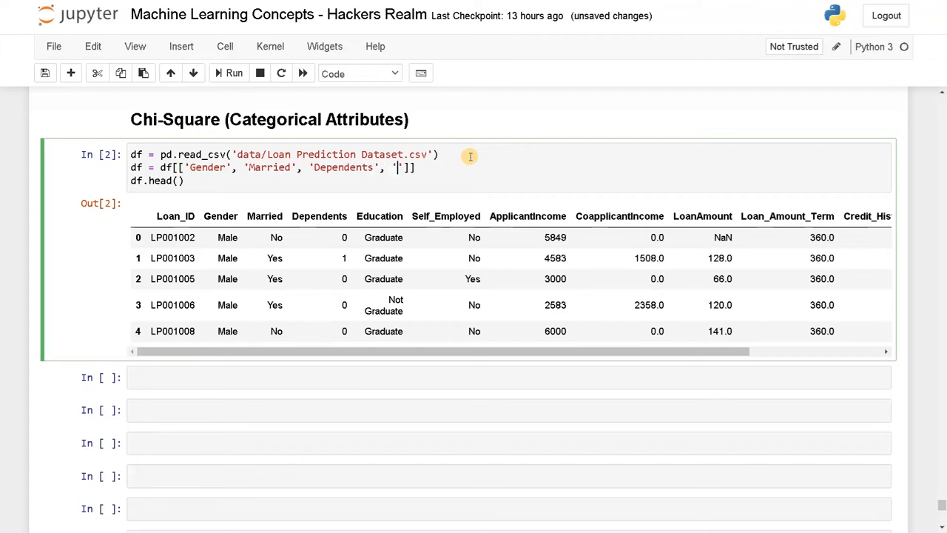
pyautogui.write("Education', '")
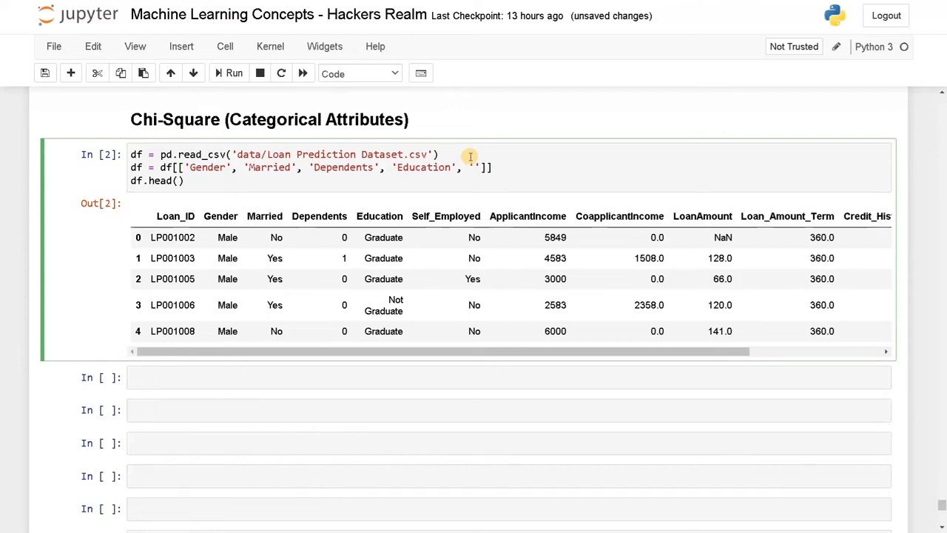
pyautogui.write('S')
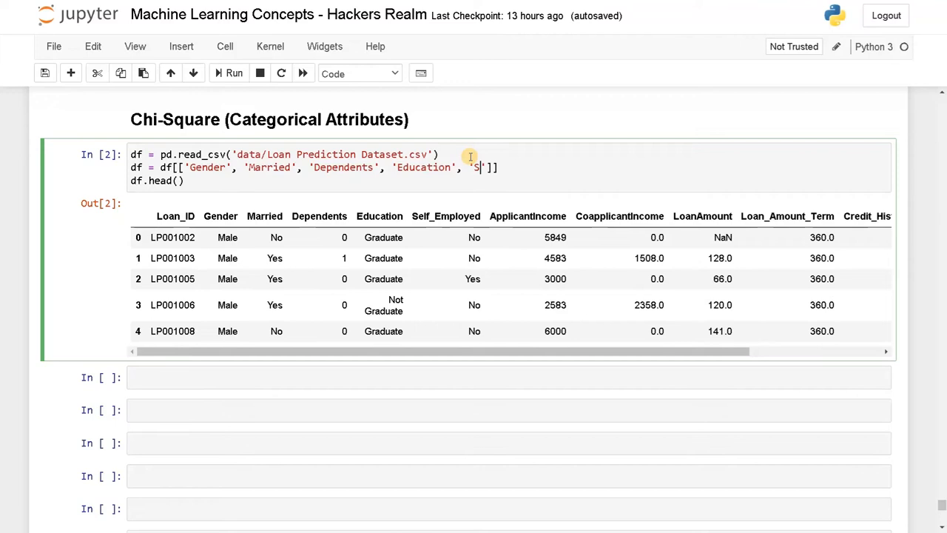
pyautogui.write('elf_e')
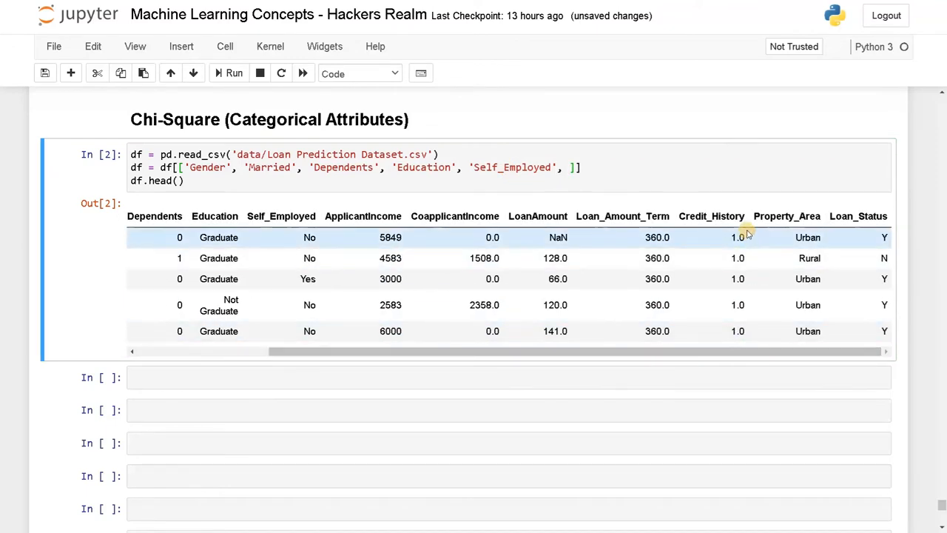
pyautogui.moveTo(786, 210)
pyautogui.write("'Credit_History', ")
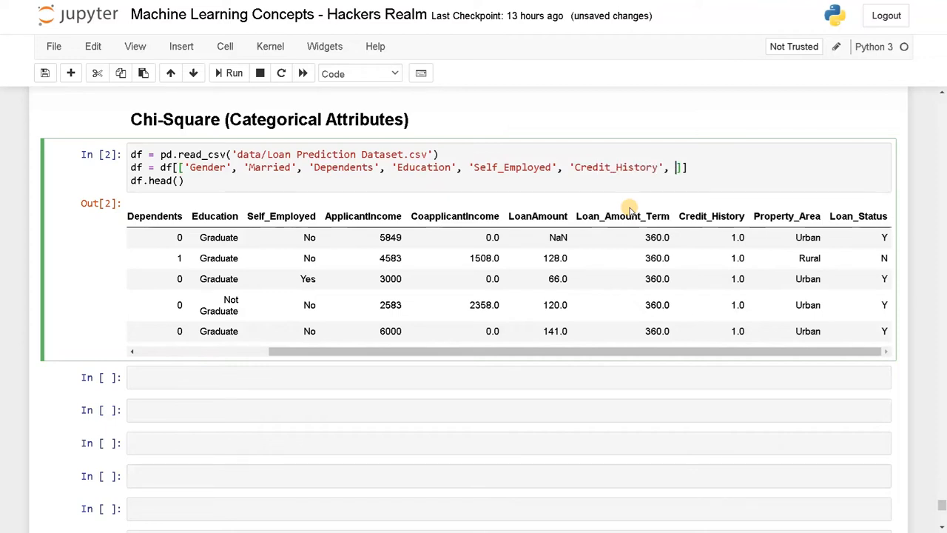
pyautogui.write("'")
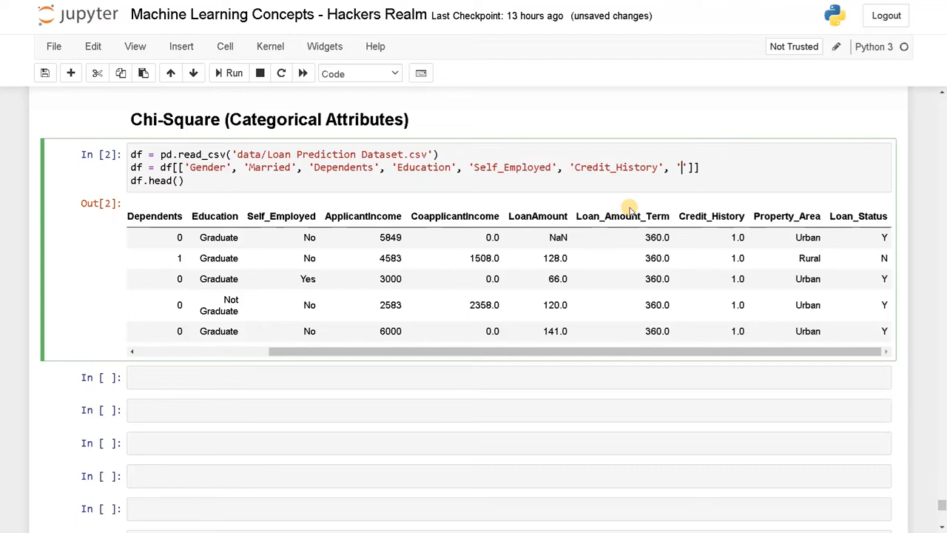
pyautogui.write("Property_Area', 'Loan_Status")
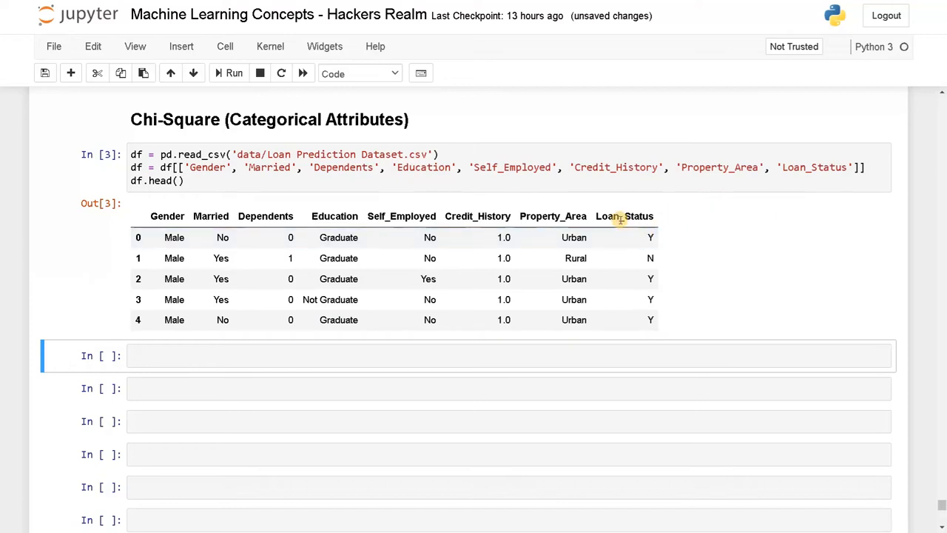
# - Start a '# Label encoding' cell that imports LabelEncoder from sklearn.preprocessing
pyautogui.doubleClick(624, 215)
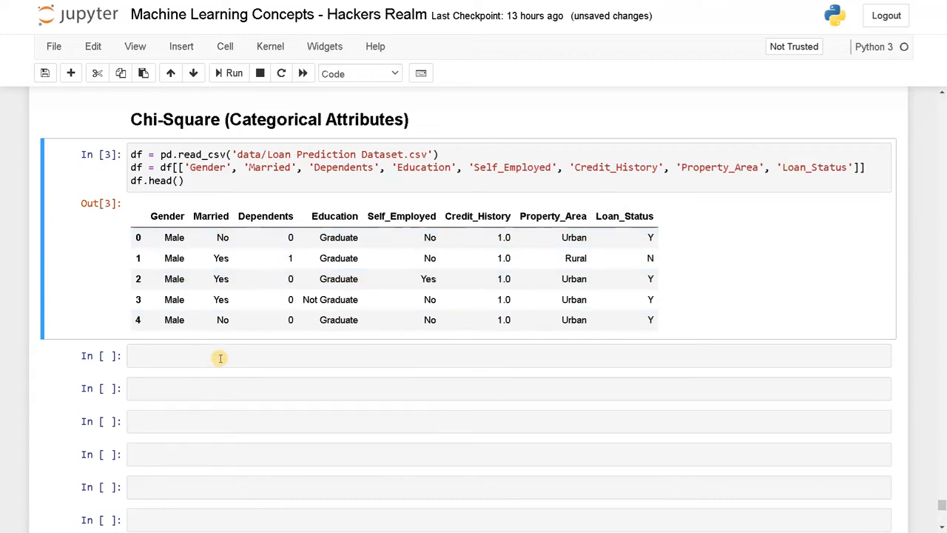
pyautogui.write('# L')
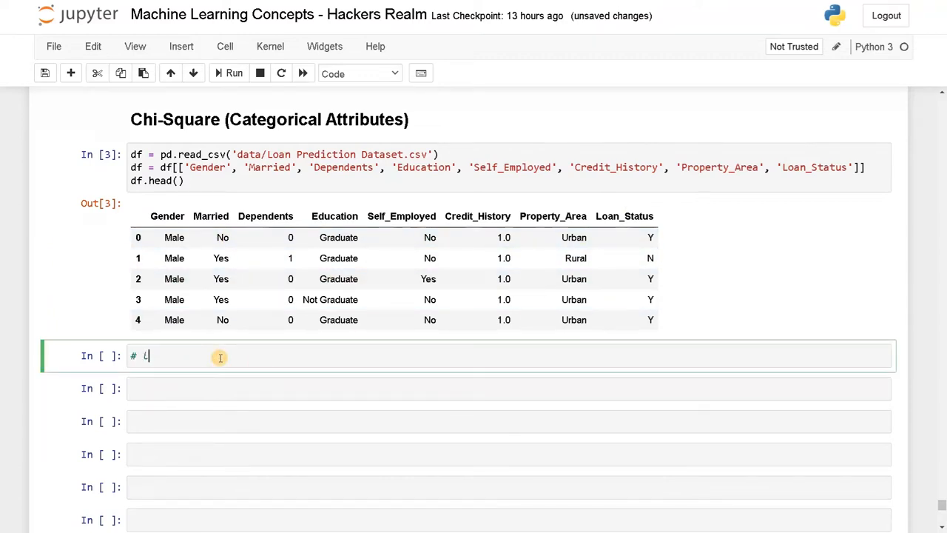
pyautogui.write('Label encoding')
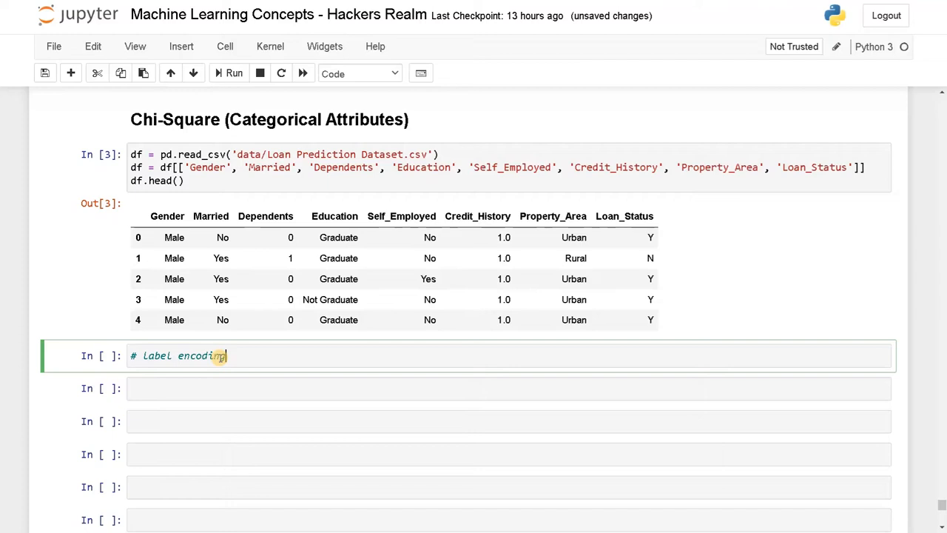
pyautogui.write('from sklearn.')
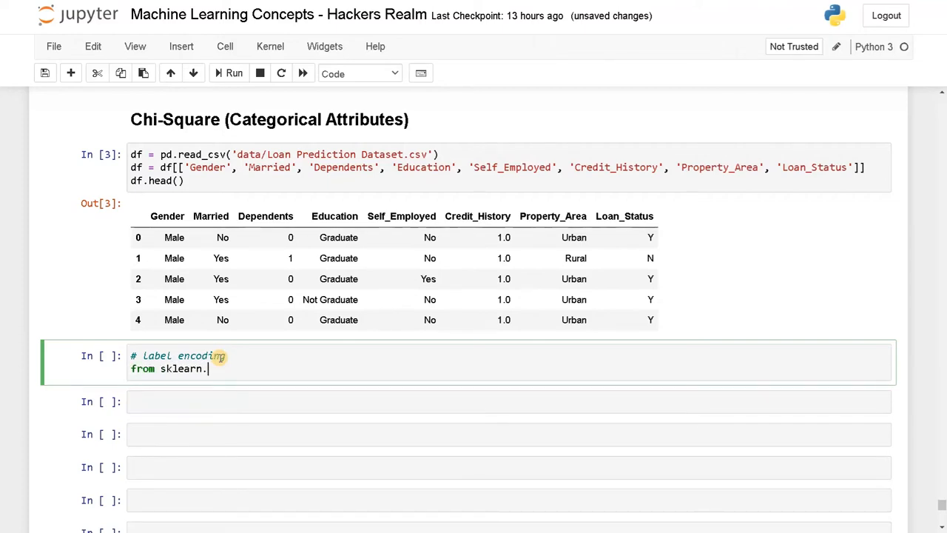
pyautogui.write('preprocessing impor')
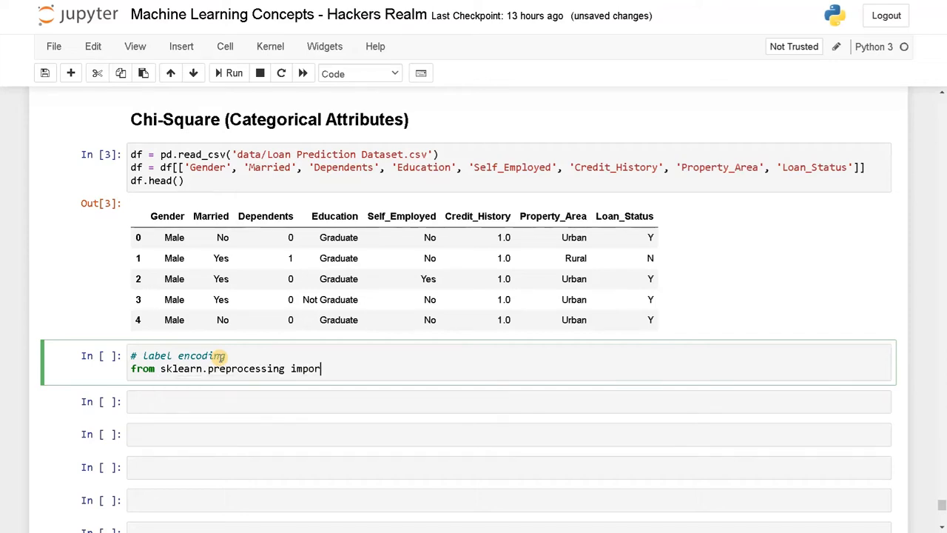
pyautogui.write('La')
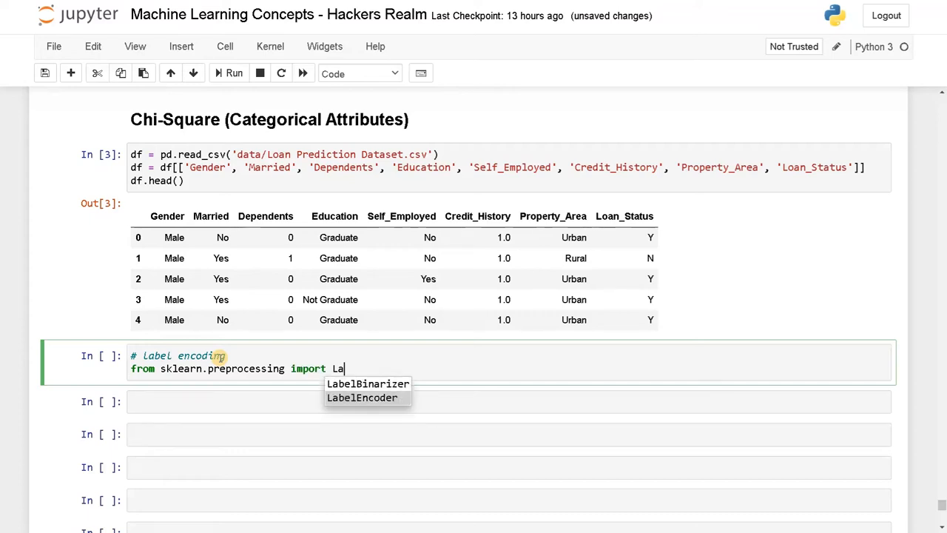
pyautogui.click(362, 397)
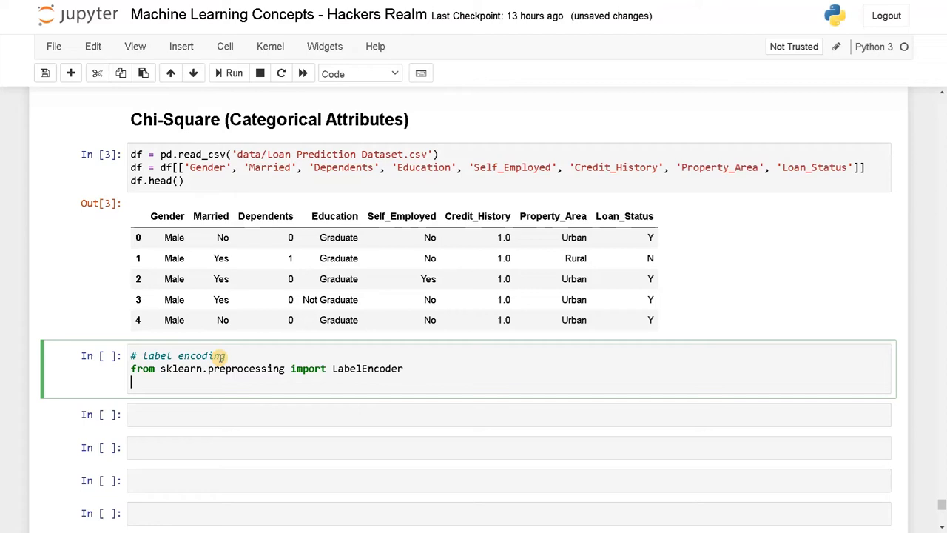
# - Loop over df.columns applying LabelEncoder fit_transform to each column, then show df.head()
pyautogui.write('for col in')
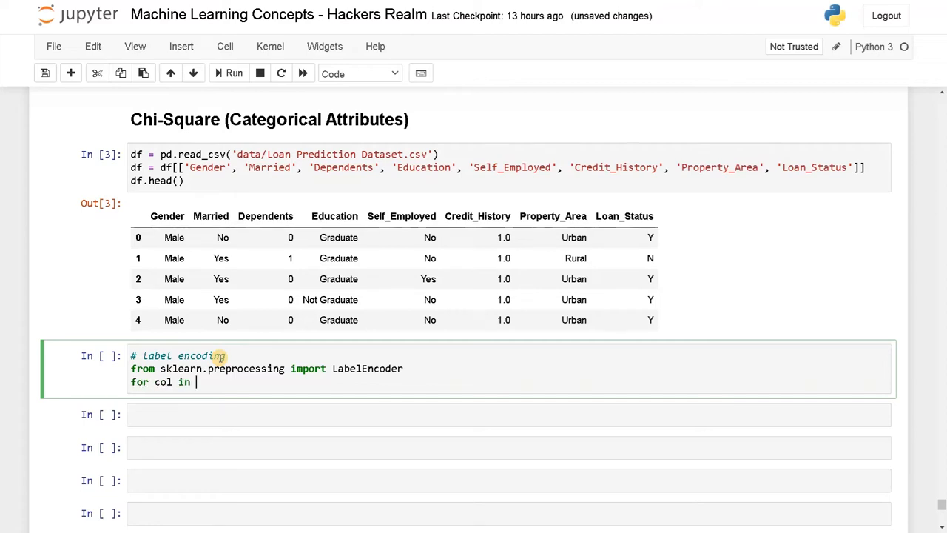
pyautogui.write('df.')
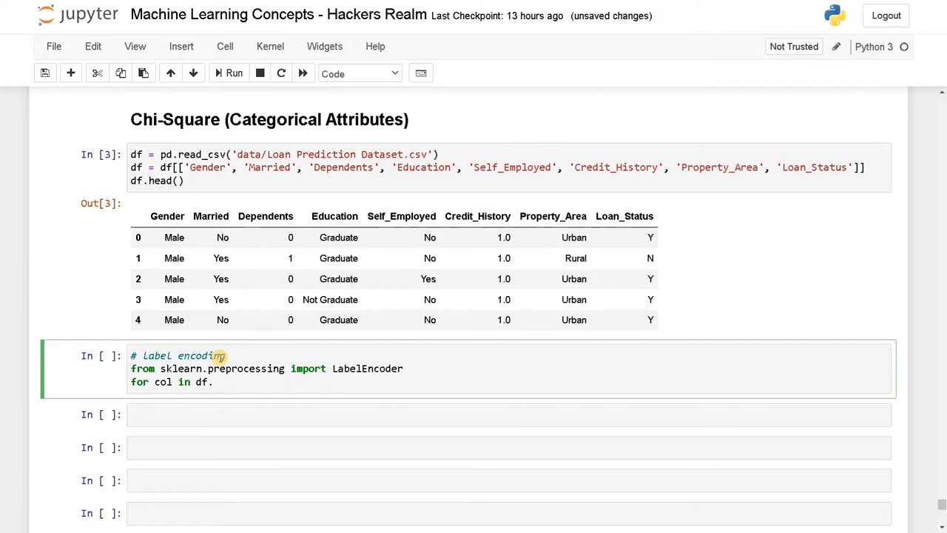
pyautogui.write('columns:')
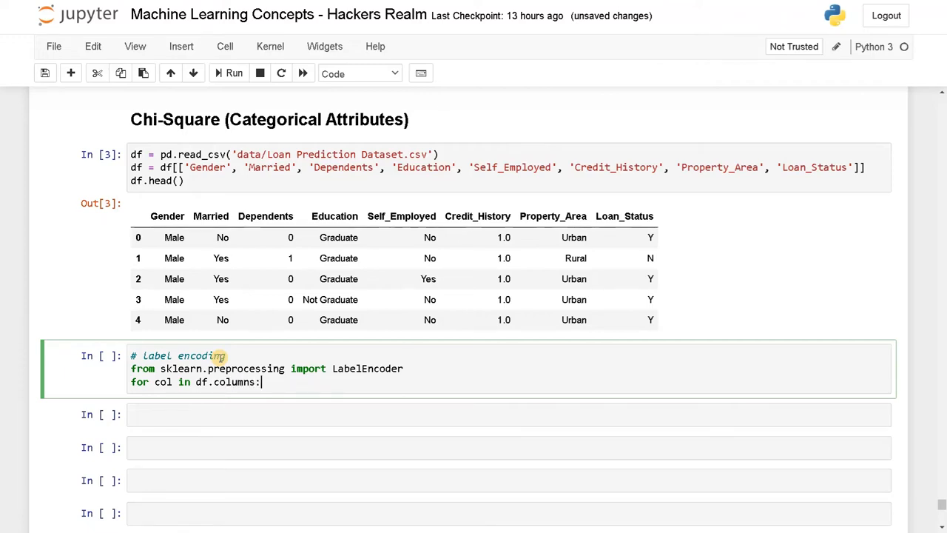
pyautogui.write('df[cool]')
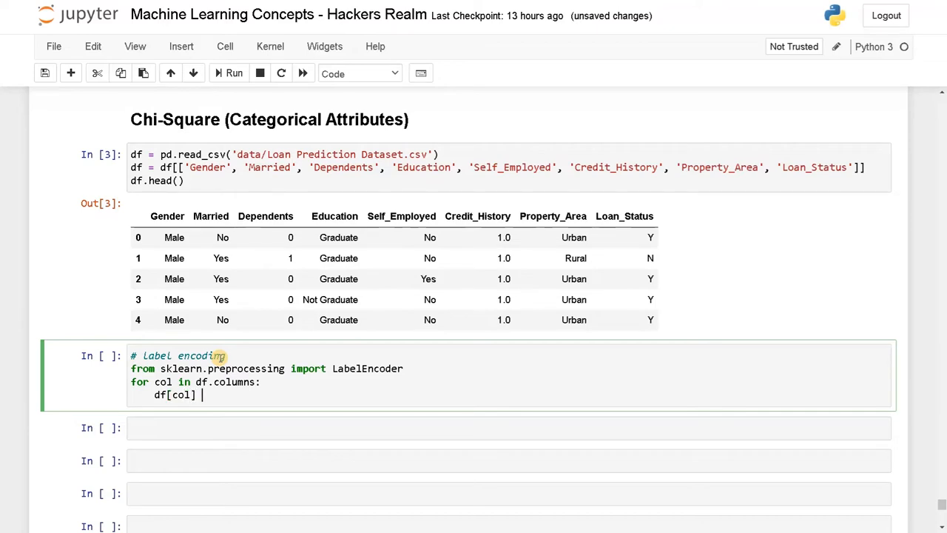
pyautogui.write('=')
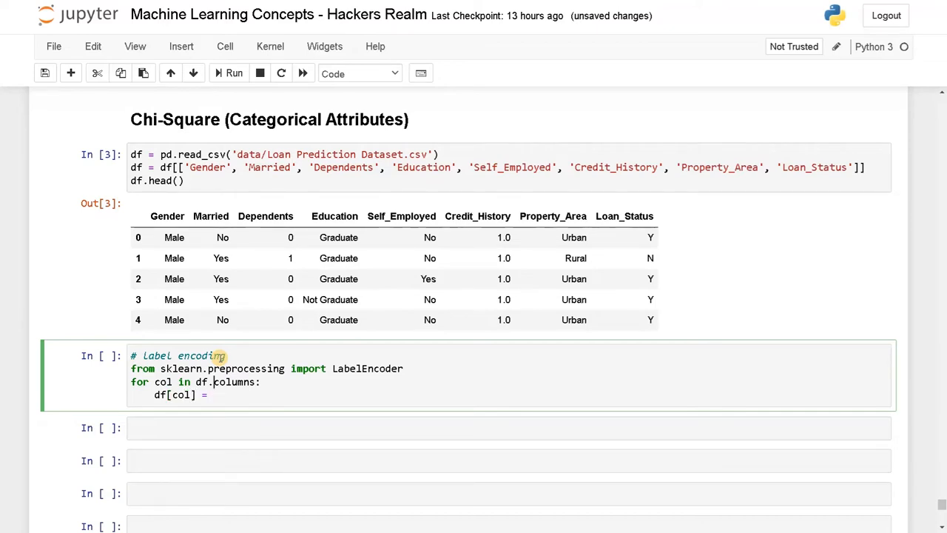
pyautogui.write('le =')
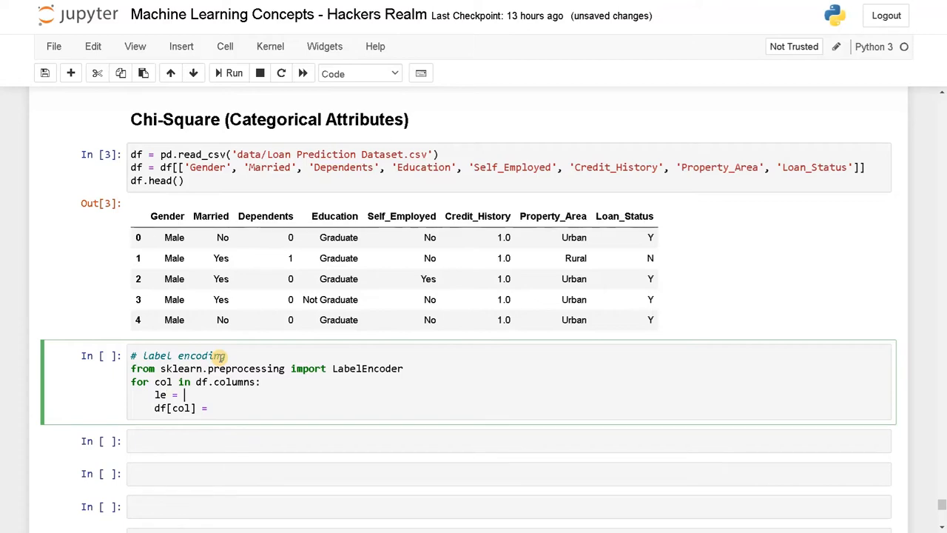
pyautogui.write('LabelEncoder')
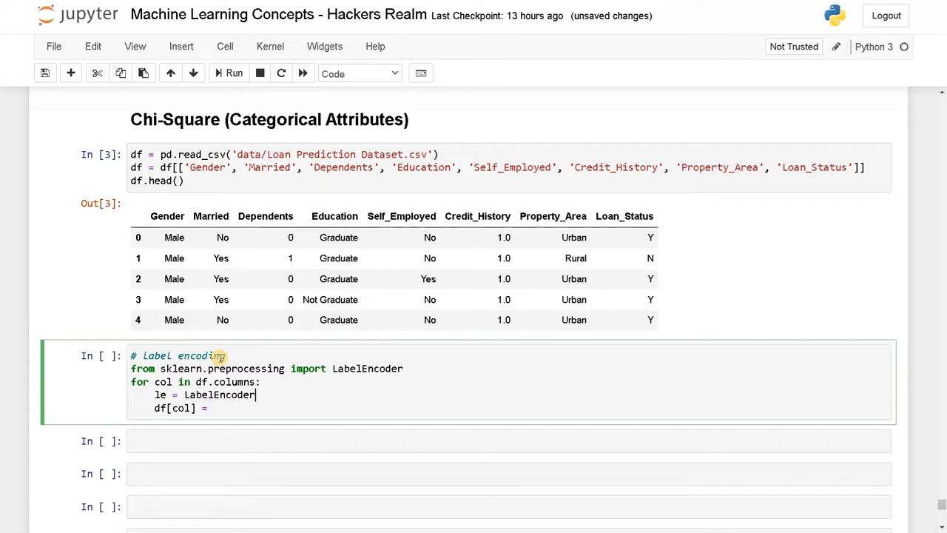
pyautogui.write('()')
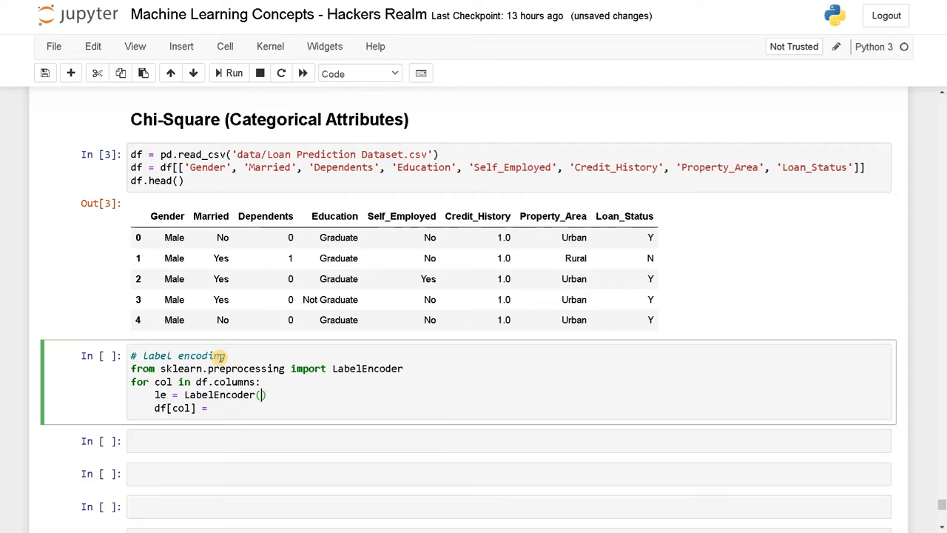
pyautogui.write('le.fi')
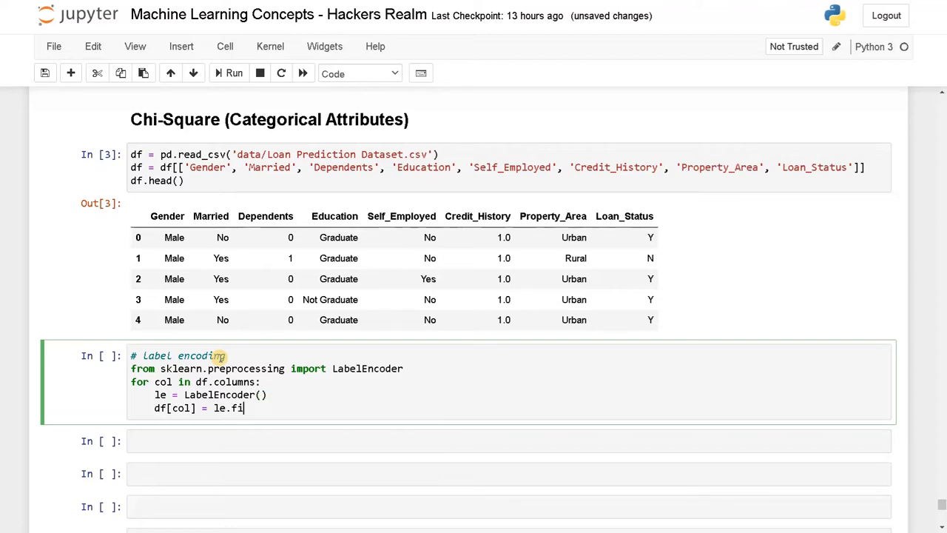
pyautogui.write('t_transform')
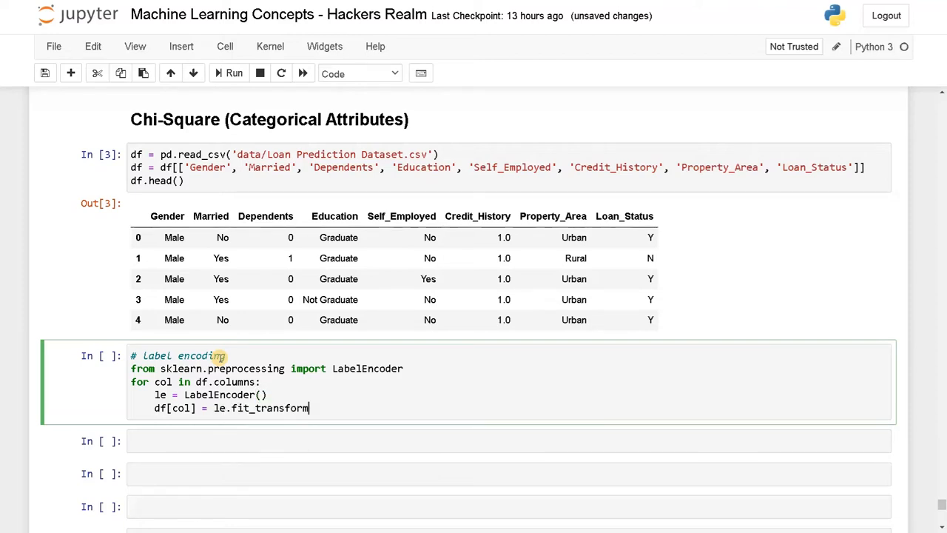
pyautogui.write('(df)')
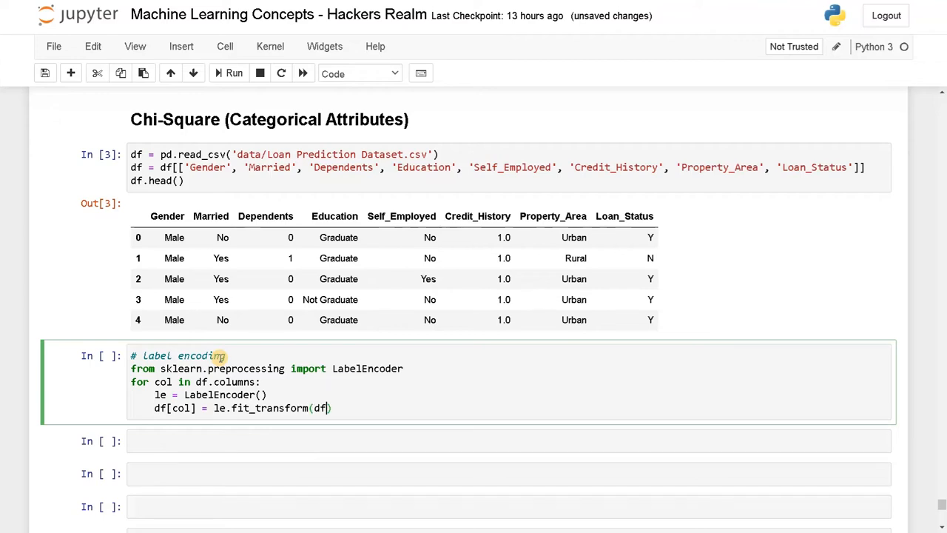
pyautogui.write('[col])')
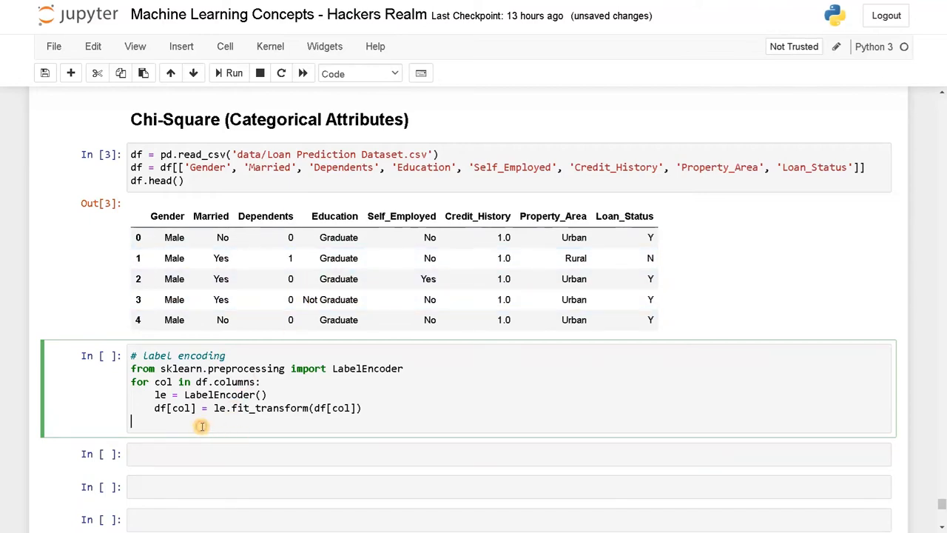
pyautogui.write('df.head')
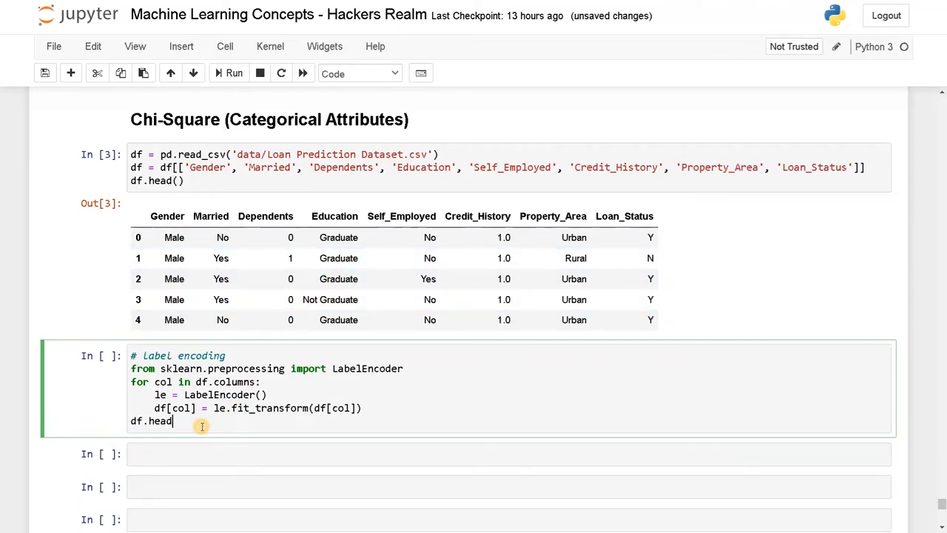
pyautogui.write('()')
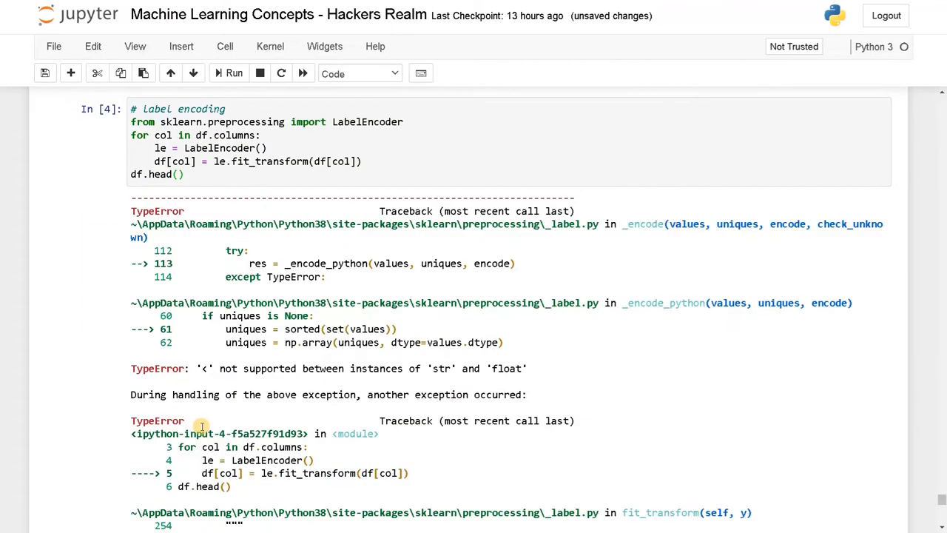
pyautogui.moveTo(228, 369)
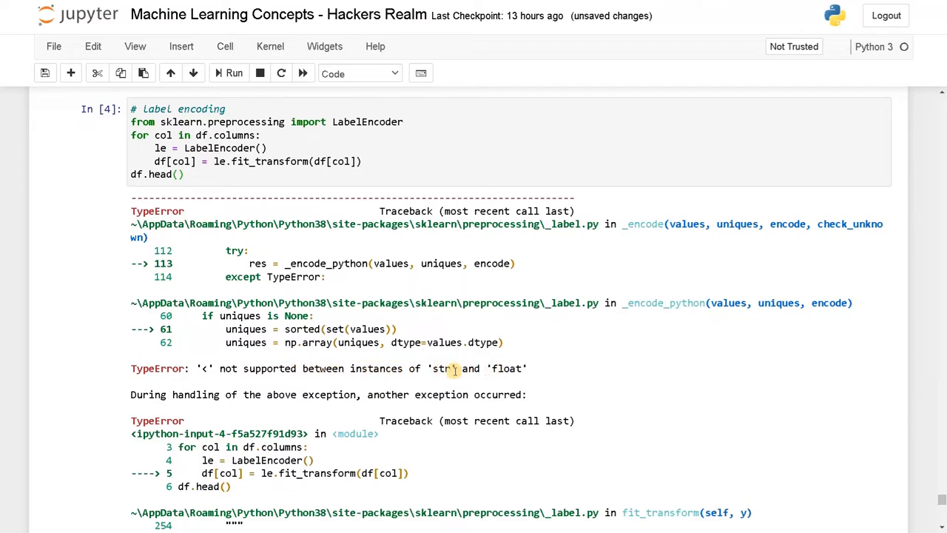
# - Go back to the data-loading cell and add a '# fill null value' comment
pyautogui.click(233, 74)
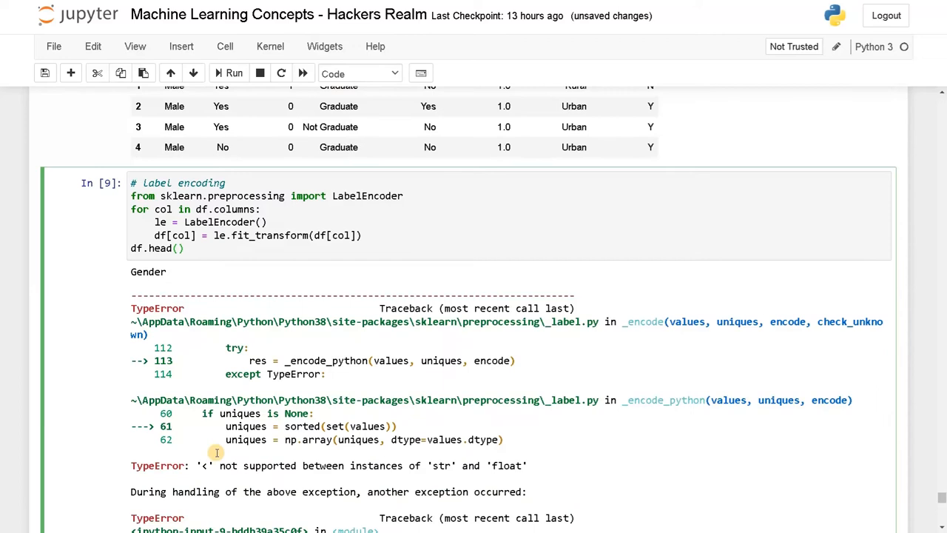
pyautogui.scroll(-3)
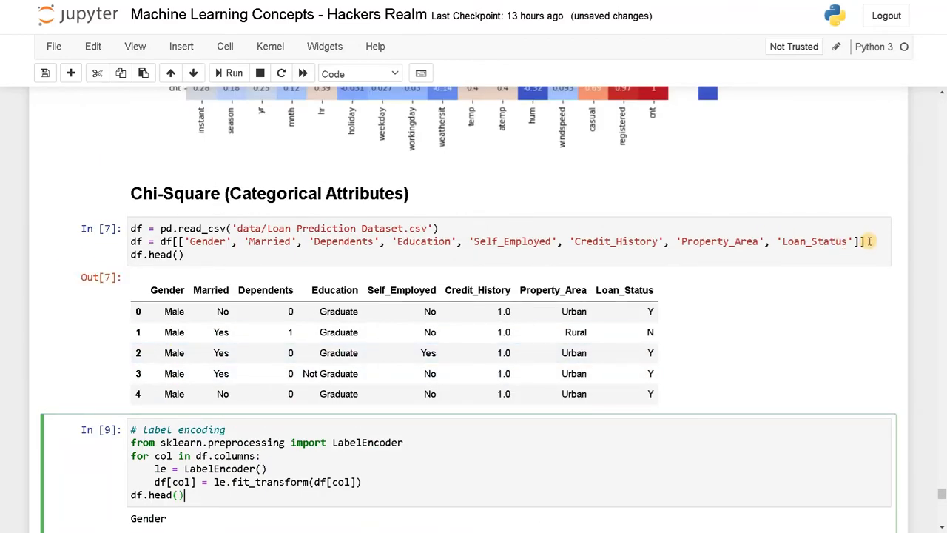
pyautogui.write('#')
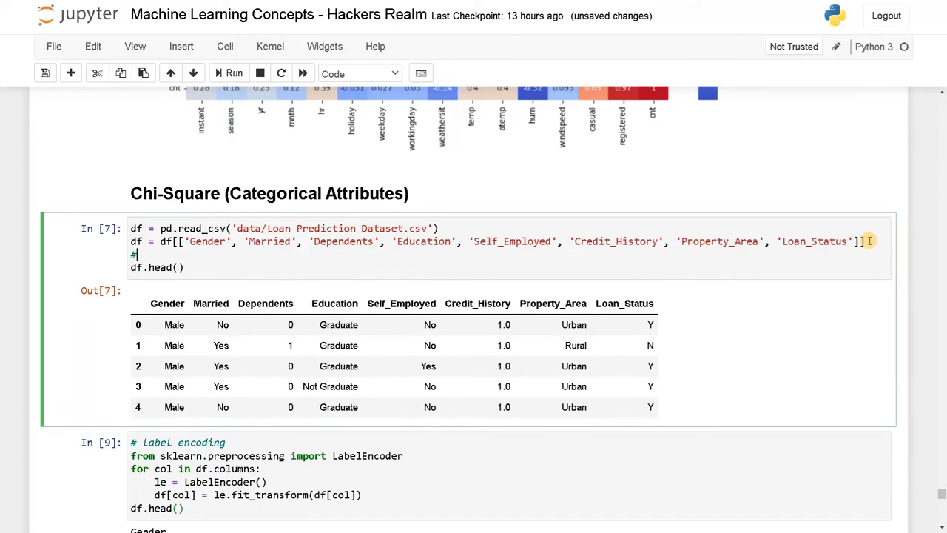
pyautogui.write('fill null value')
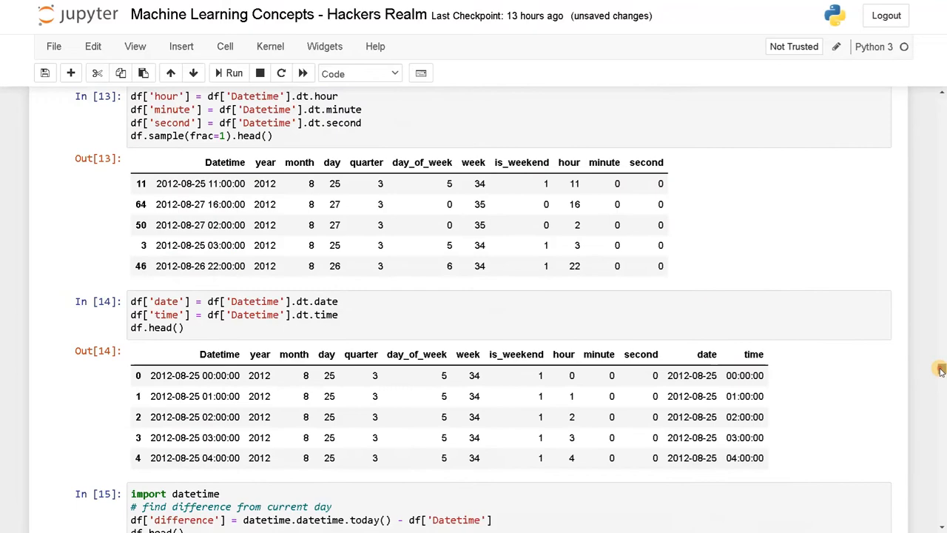
# - Scroll to the cell filling Self_Employed nulls with the mode and select its fillna line
pyautogui.scroll(-3)
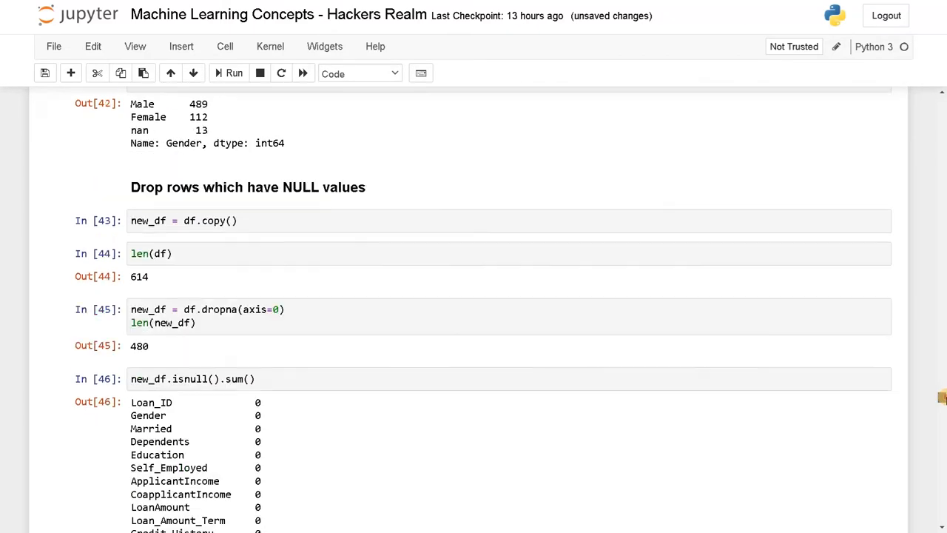
pyautogui.scroll(-3)
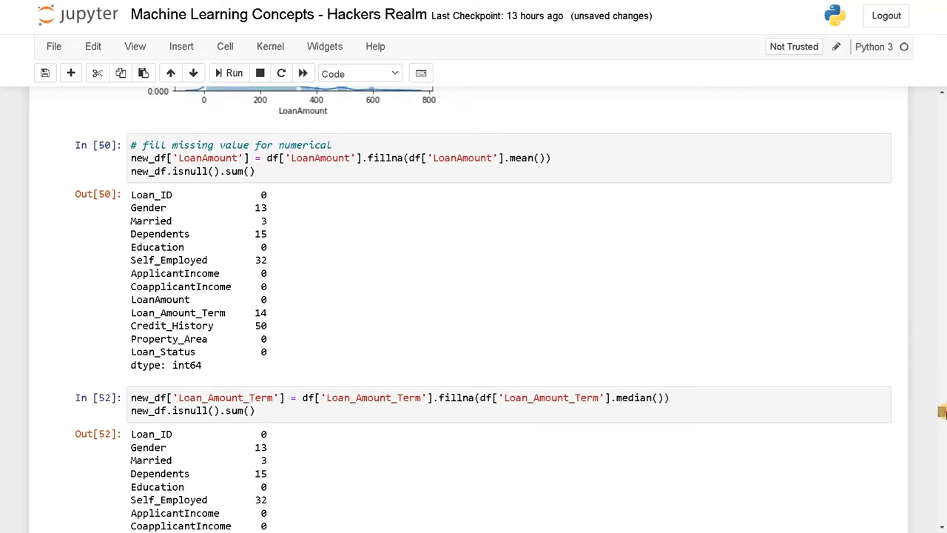
pyautogui.scroll(-3)
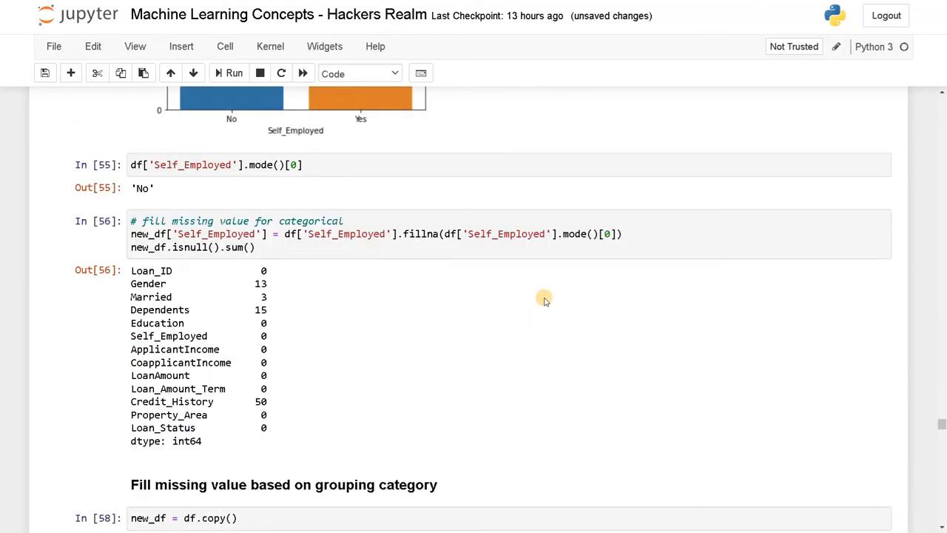
pyautogui.click(346, 234)
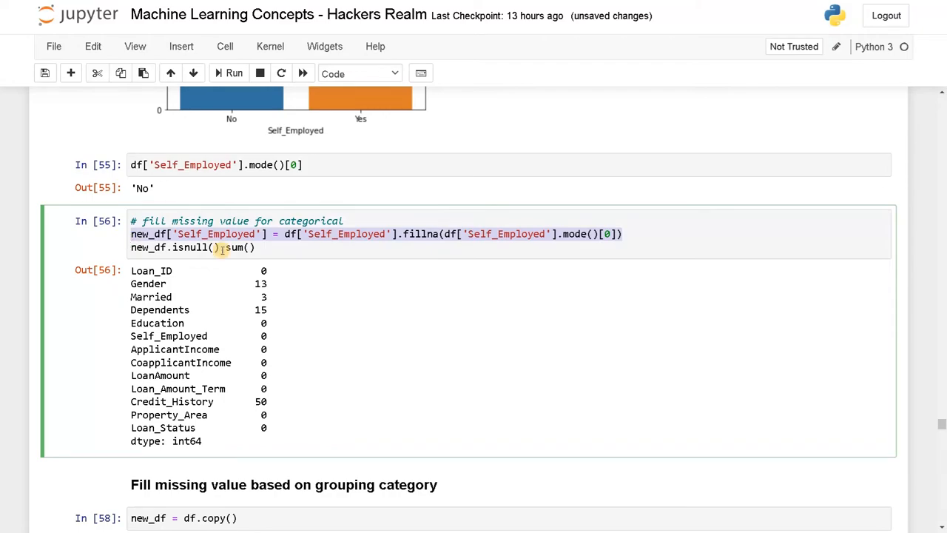
pyautogui.scroll(-3)
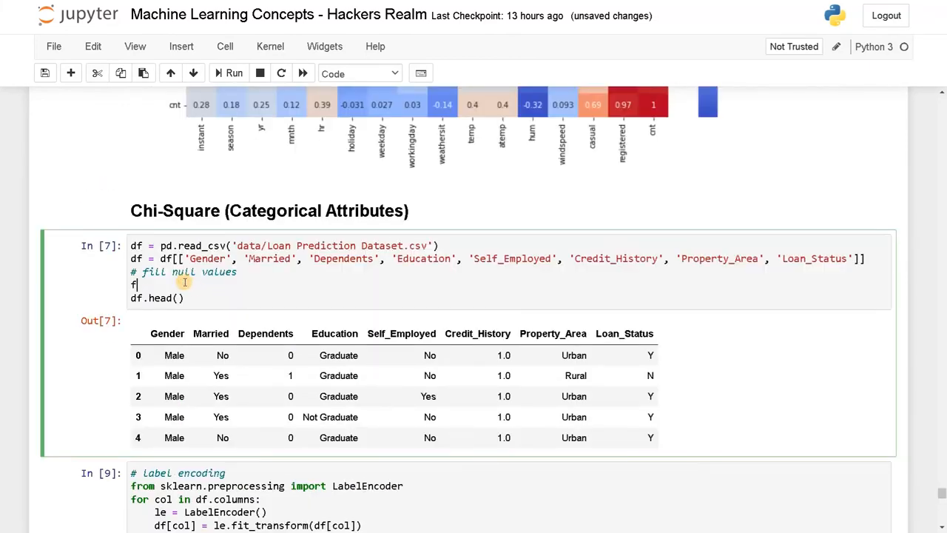
# - Loop over df.columns filling each column's nulls with its mode, replacing Self_Employed with col
pyautogui.write('or col')
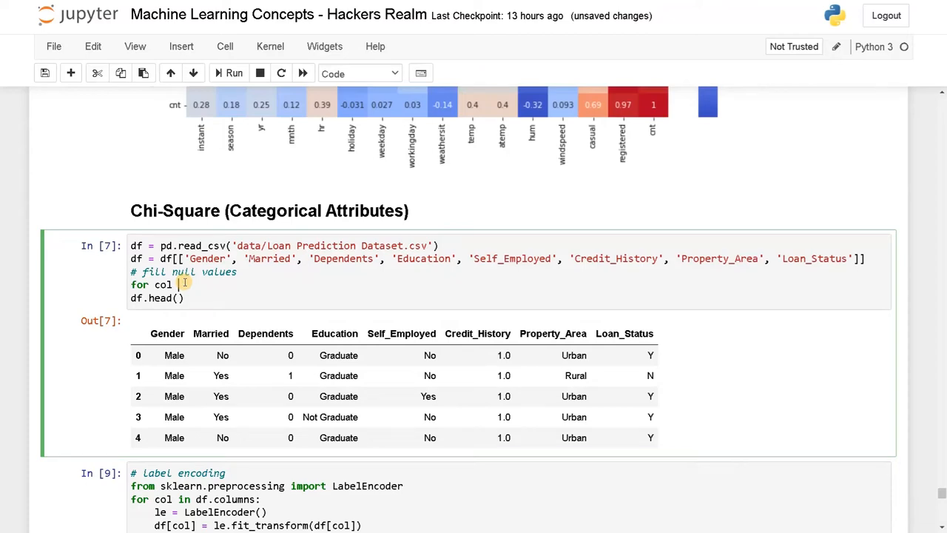
pyautogui.write('in df.c')
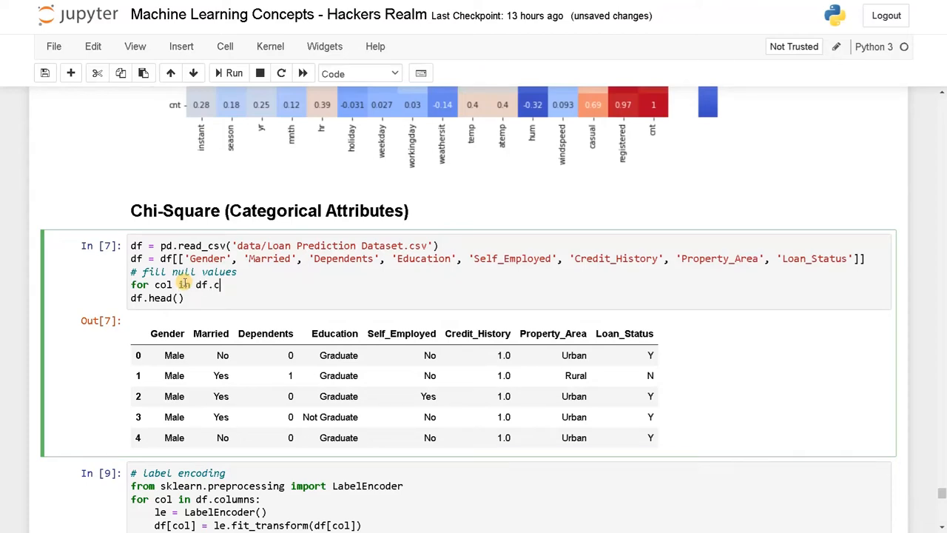
pyautogui.write('olumns')
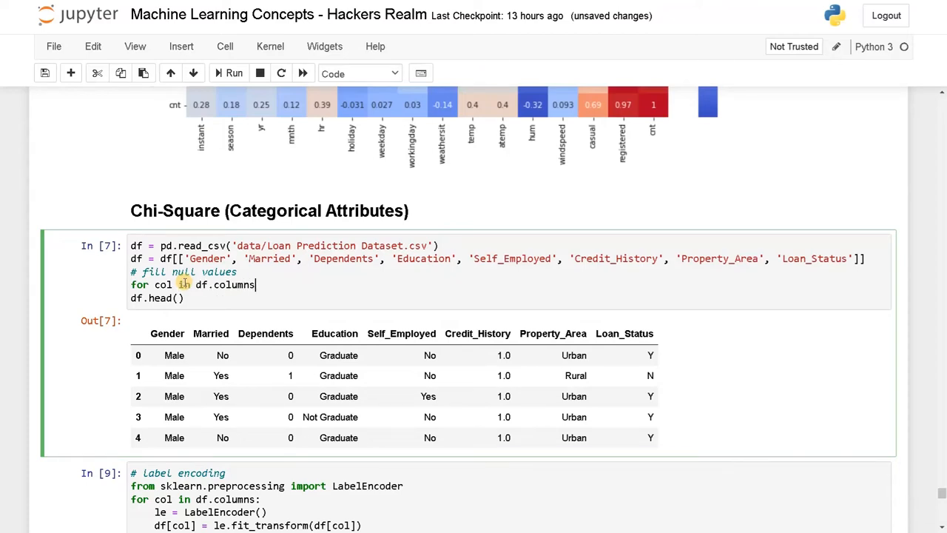
pyautogui.write("new_df['Self_Employed'] = df['Self_Employed'].fillna(df['Self_Employed'].mode()[0])")
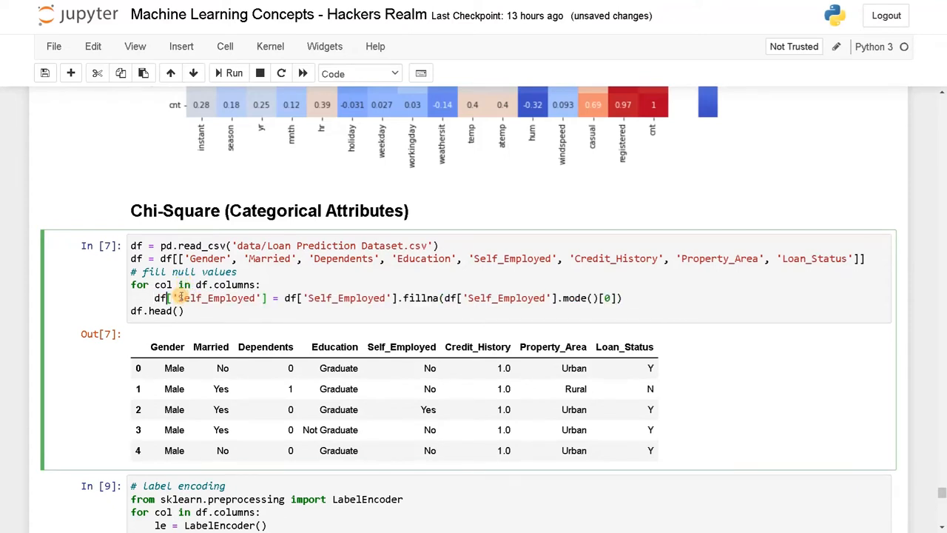
pyautogui.doubleClick(213, 297)
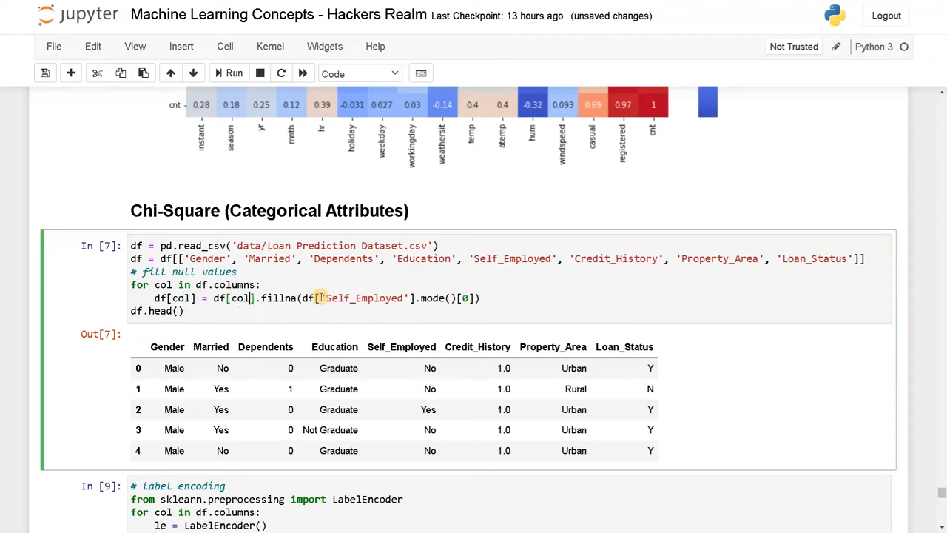
pyautogui.doubleClick(362, 298)
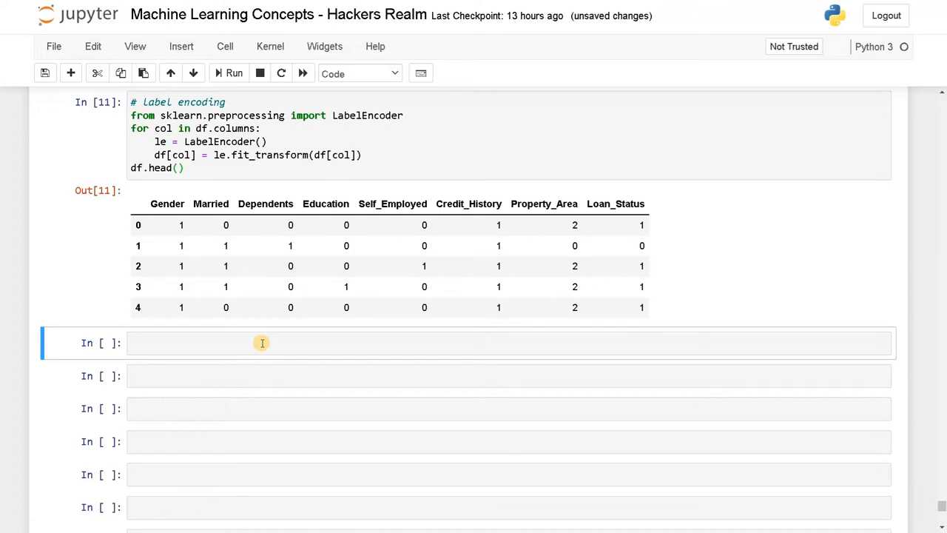
# - In a new cell, import chi2 from sklearn.feature_selection and begin the X definition
pyautogui.click(262, 343)
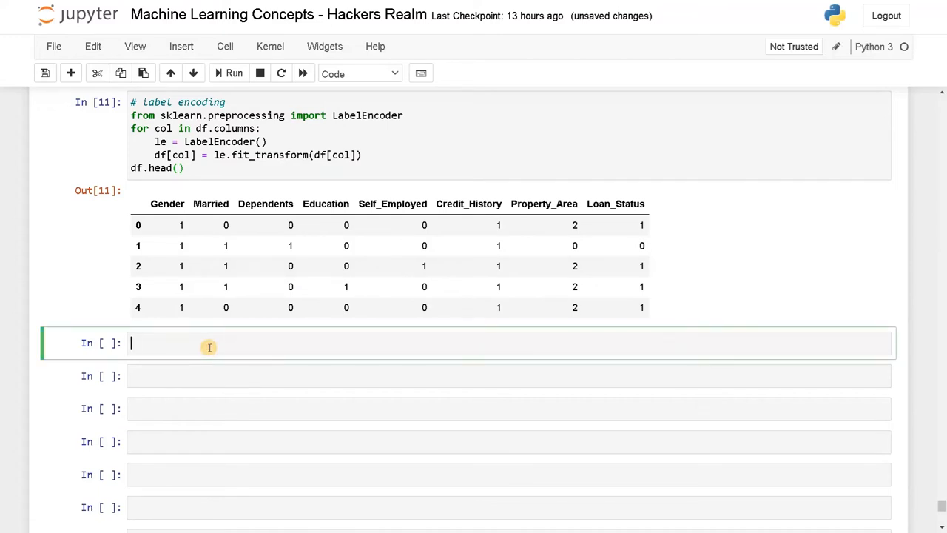
pyautogui.write('from sklearn')
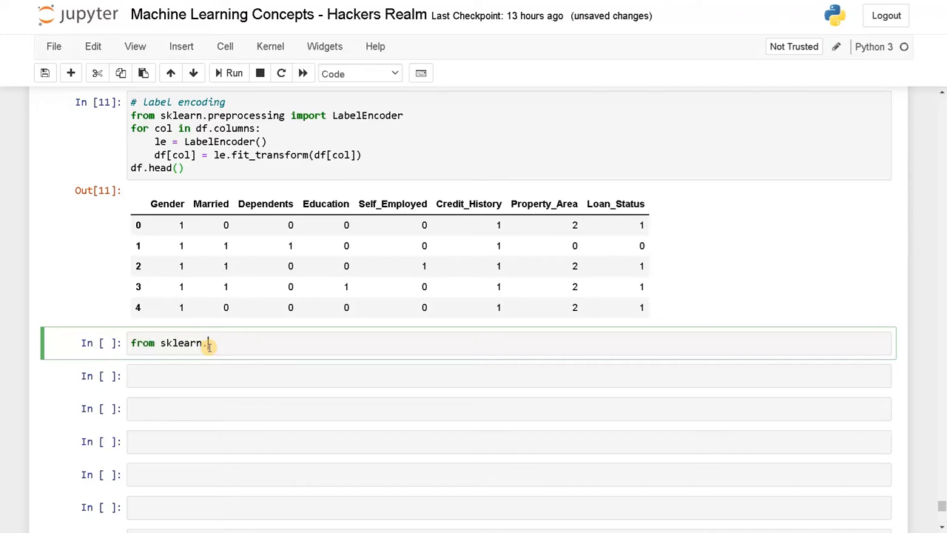
pyautogui.write('.feature_selection import')
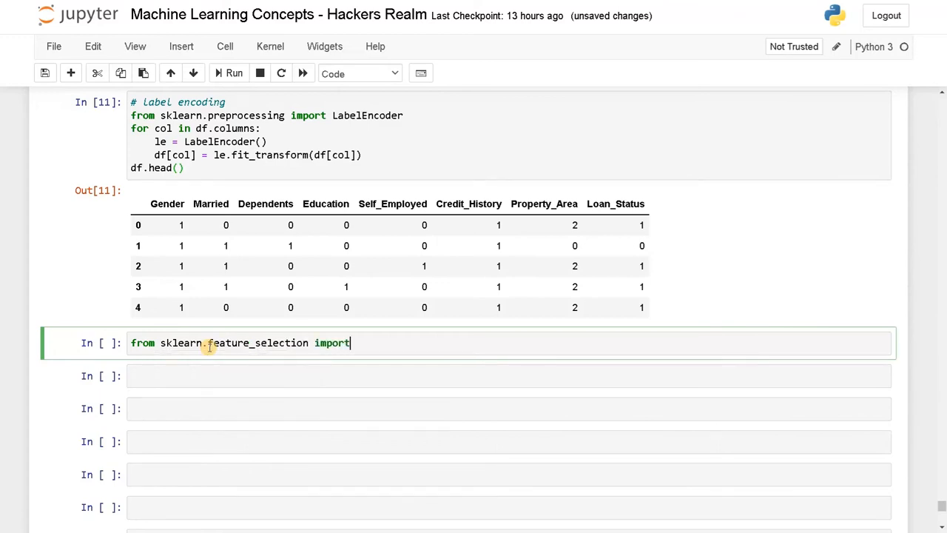
pyautogui.write('ch')
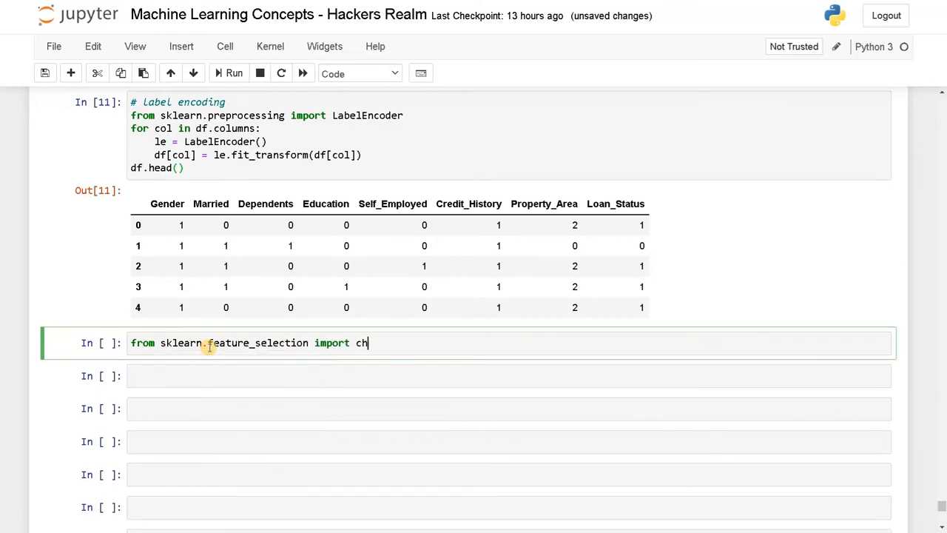
pyautogui.write('i2')
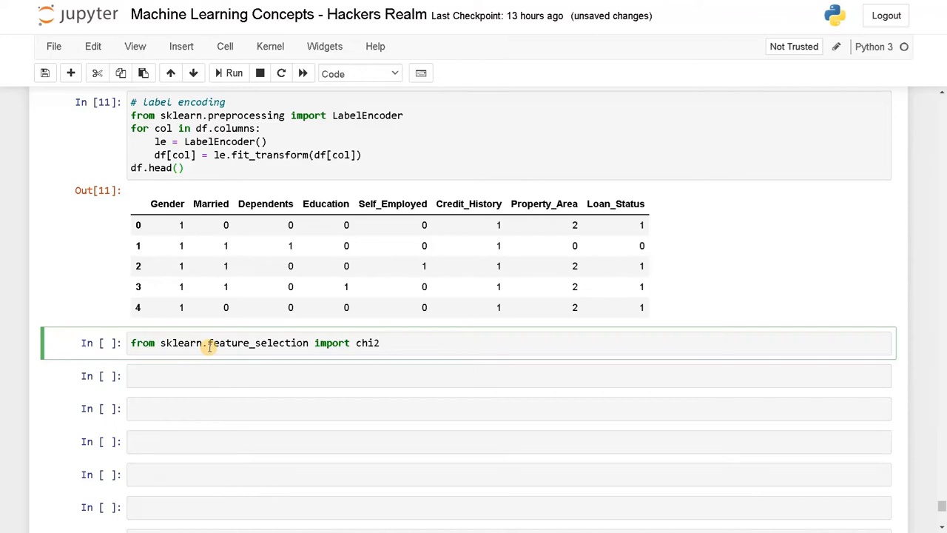
pyautogui.press('enter')
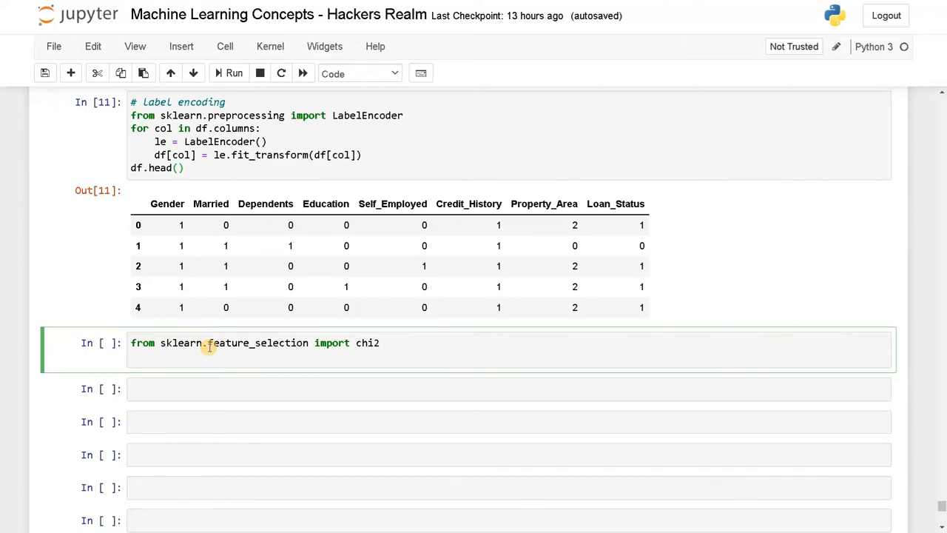
pyautogui.write('X = df.drop(columns=[')
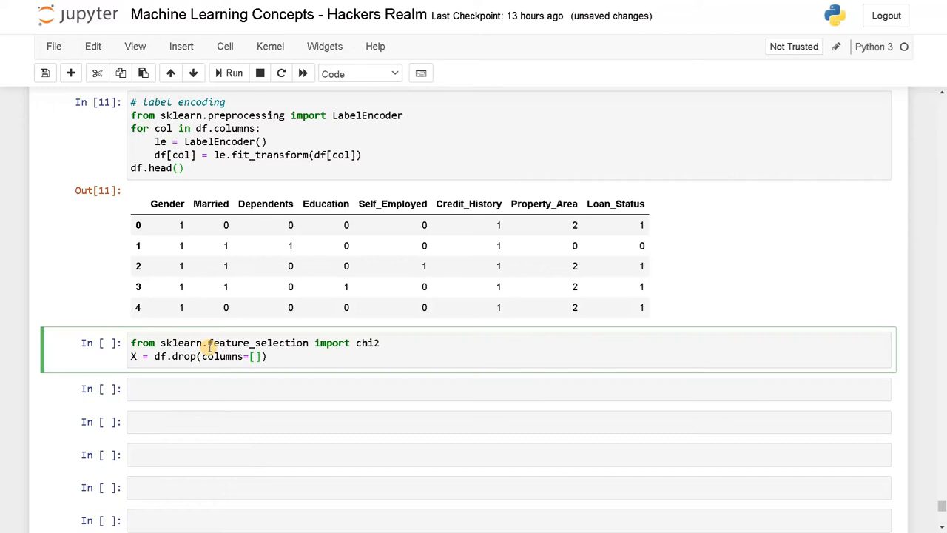
# - Set X = df.drop(columns=['Loan_Status'], axis=1) and y = df['Loan_Status']
pyautogui.write("''")
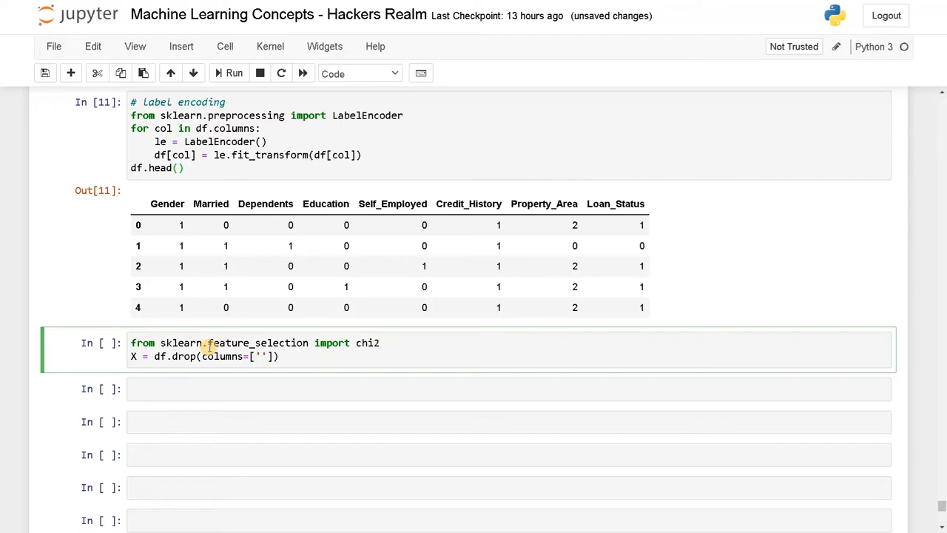
pyautogui.write('Loan_S')
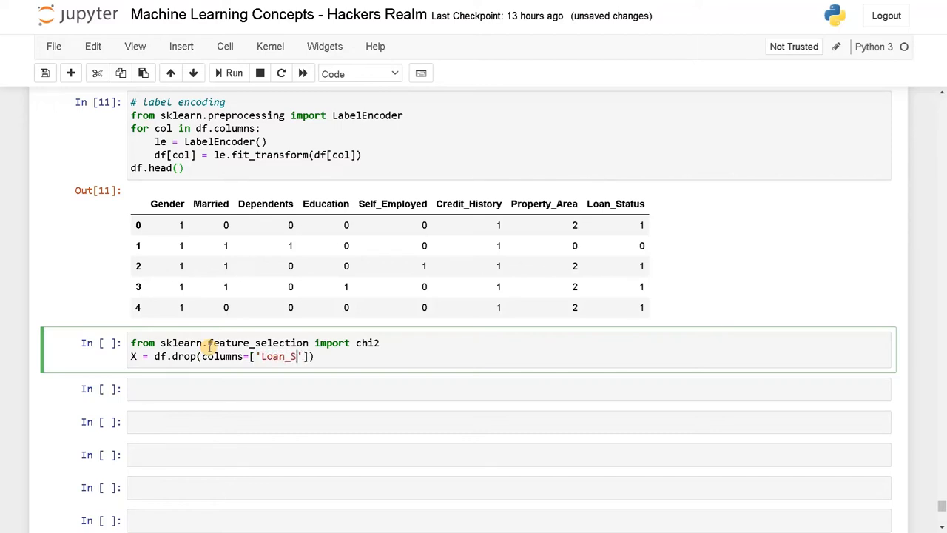
pyautogui.write('t')
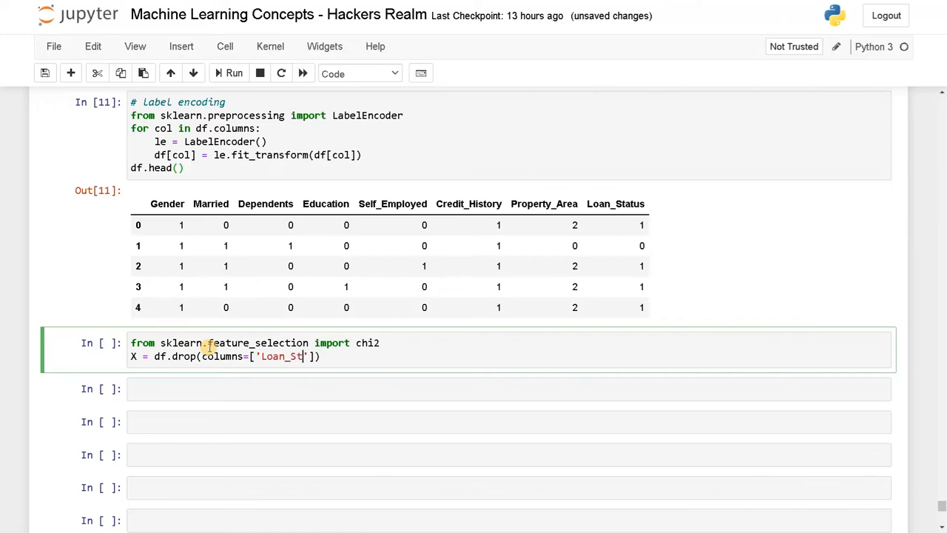
pyautogui.write('atus')
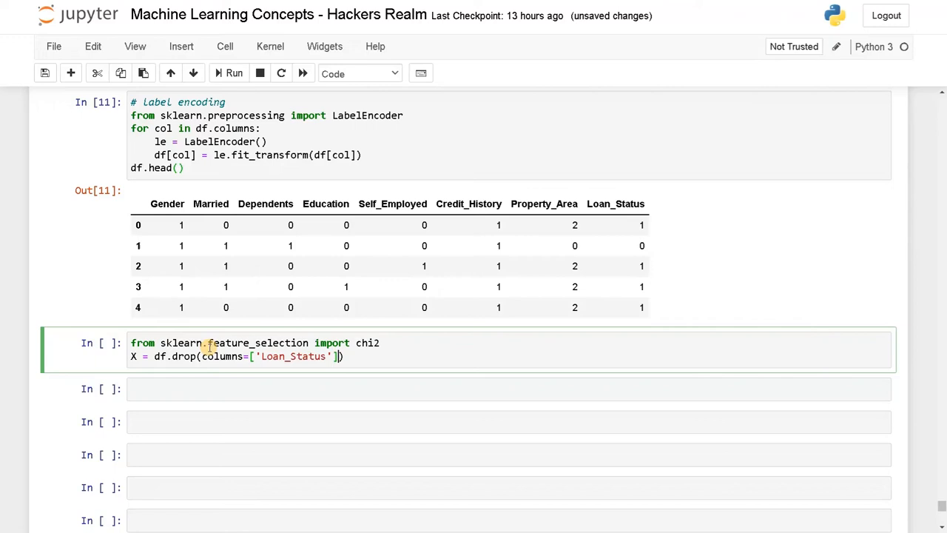
pyautogui.write(', a')
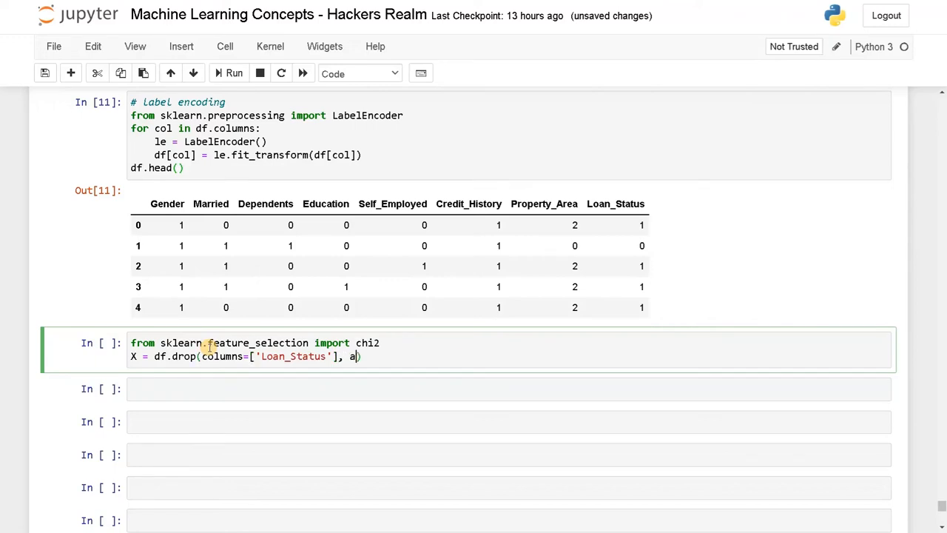
pyautogui.write('xis=1')
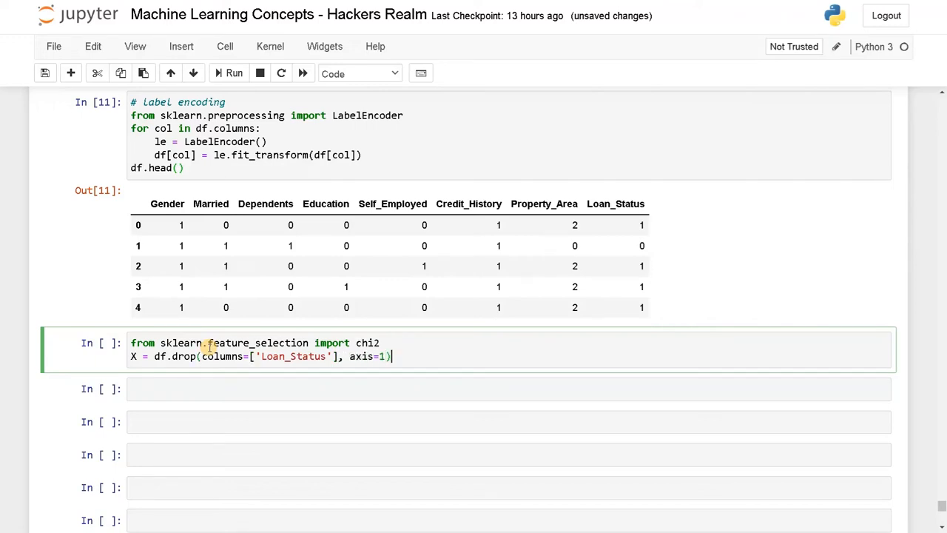
pyautogui.write('y =')
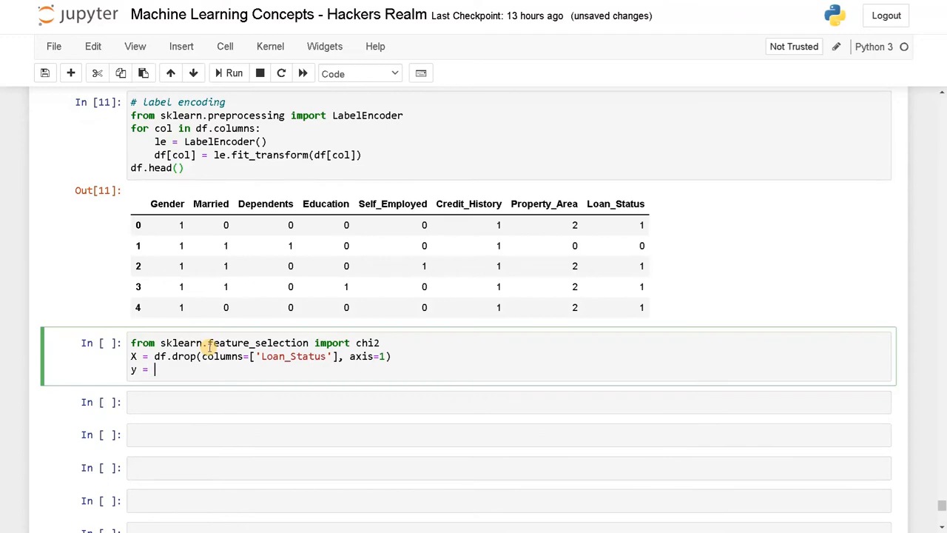
pyautogui.write('df')
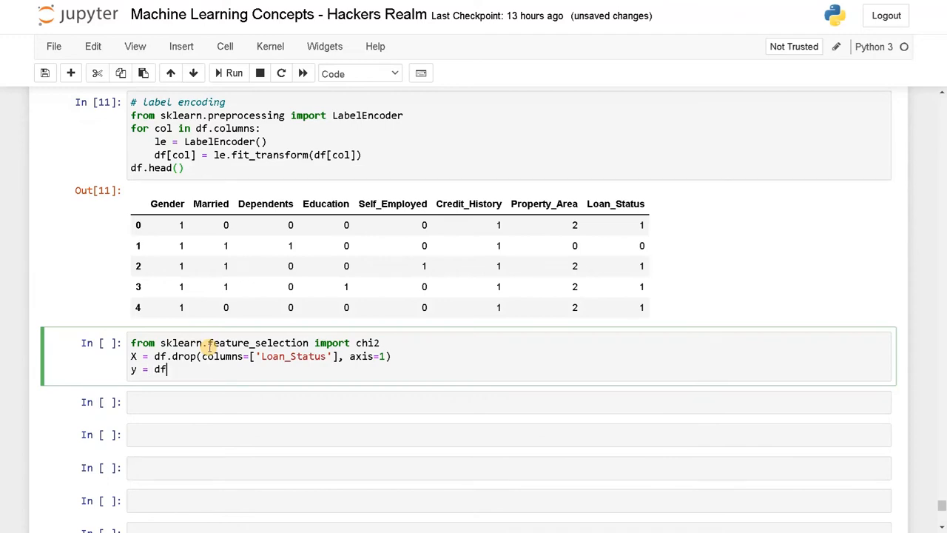
pyautogui.write("['Loan']")
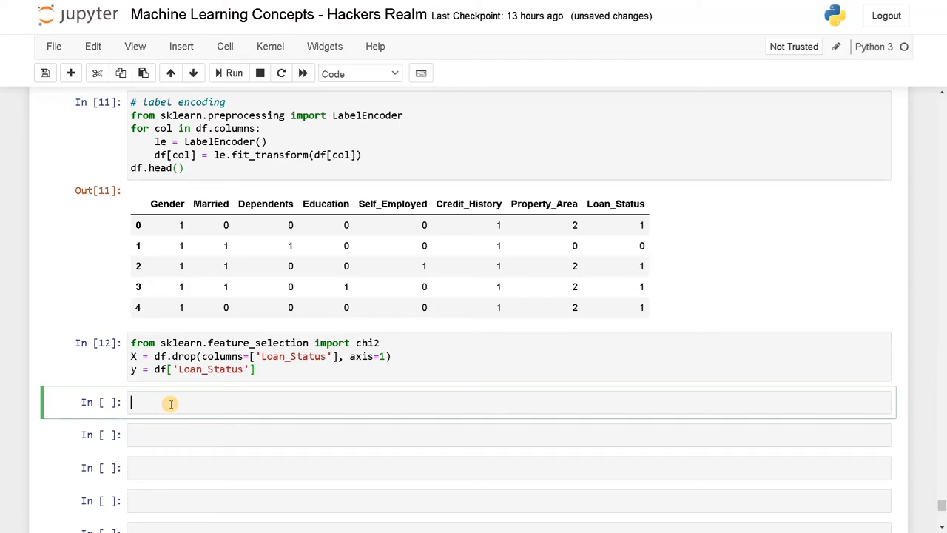
pyautogui.write('chi')
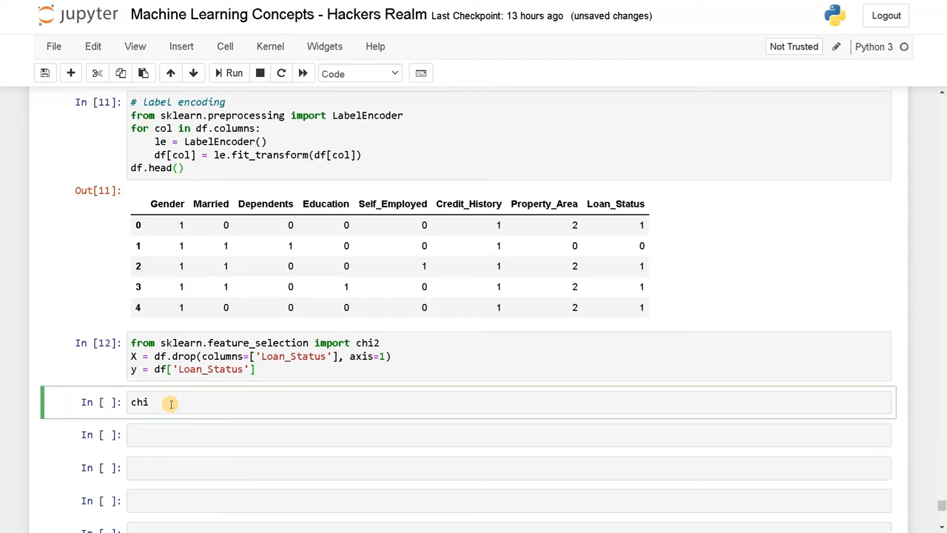
# - Run chi_scores = chi2(X, y) to get chi-square statistics and p-values
pyautogui.write('_s')
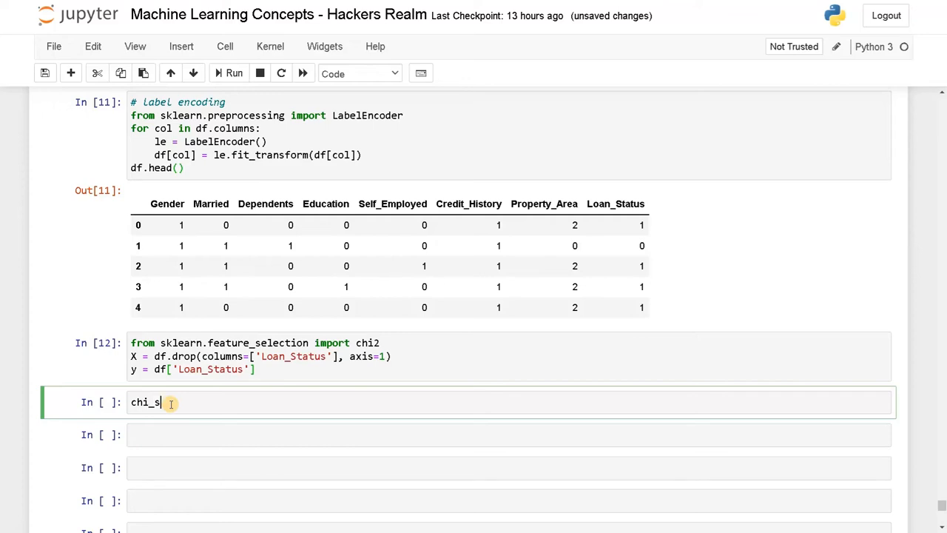
pyautogui.write('core = c')
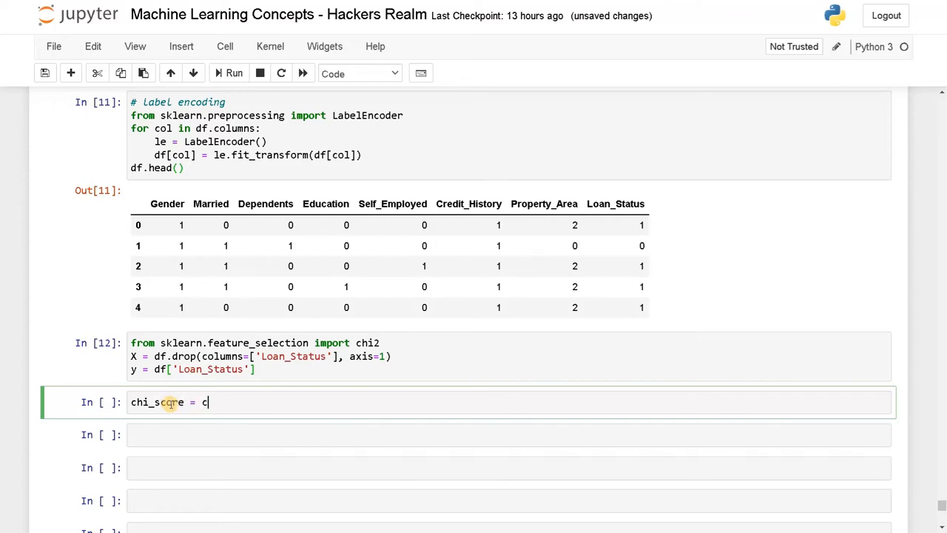
pyautogui.write('hi2')
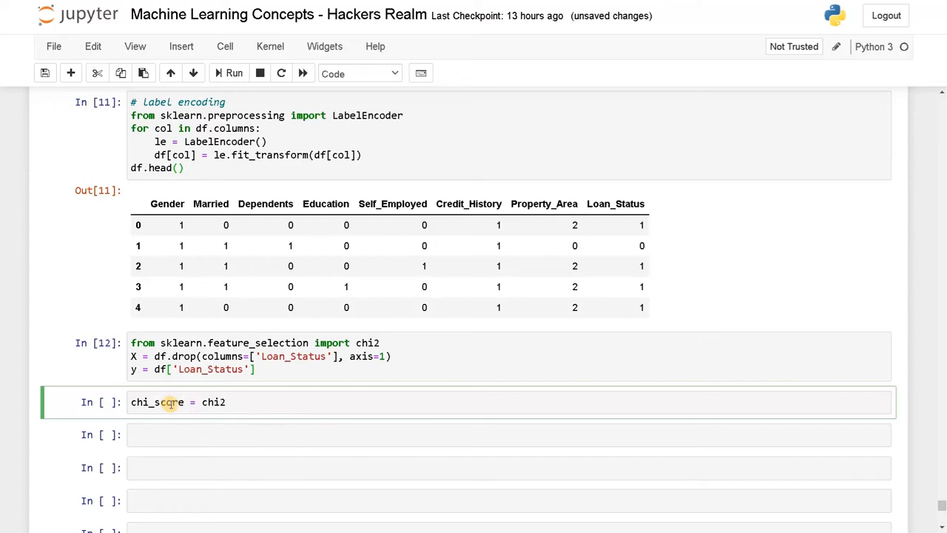
pyautogui.write('()')
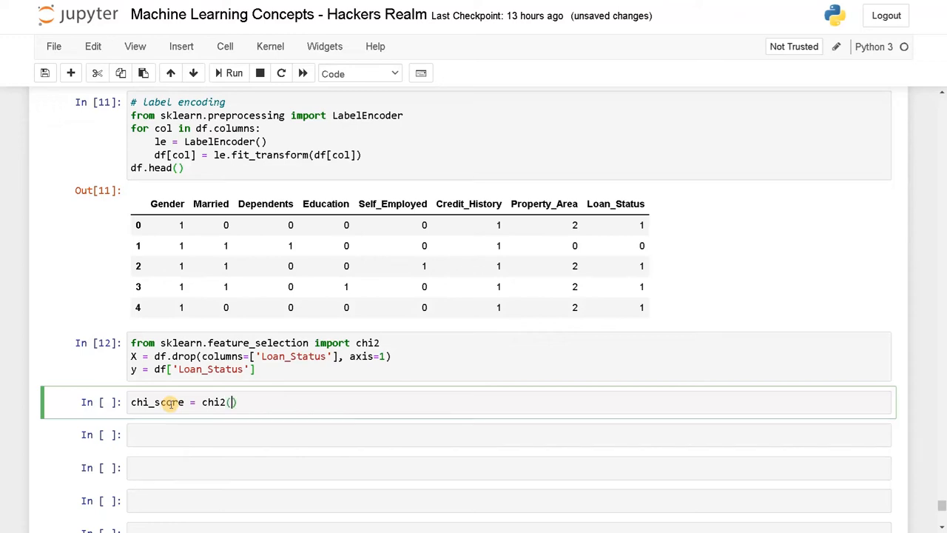
pyautogui.write('X, y')
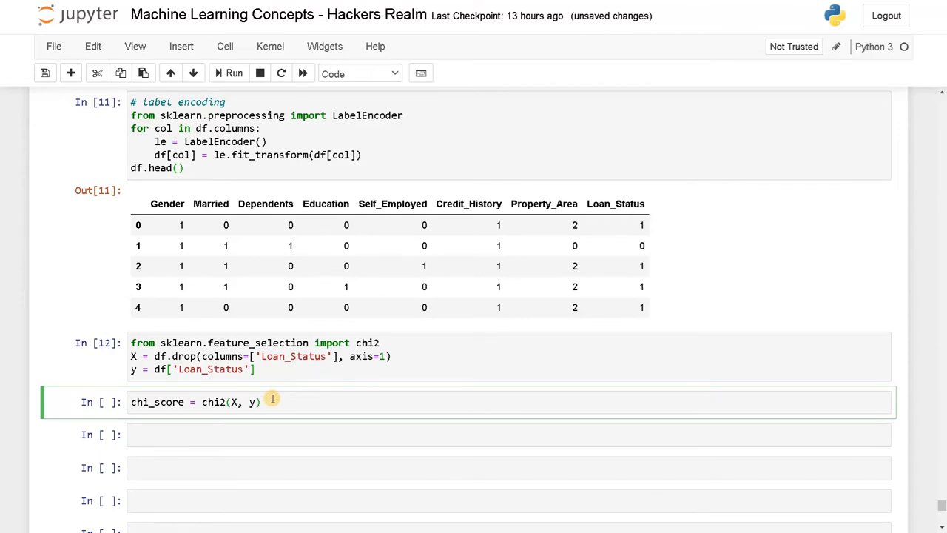
pyautogui.press('shift+enter')
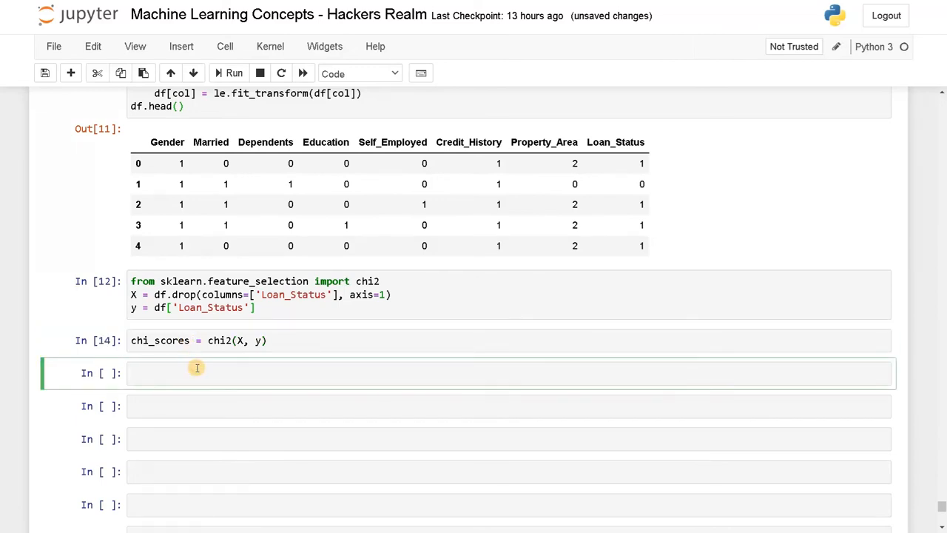
pyautogui.write('chi_scores')
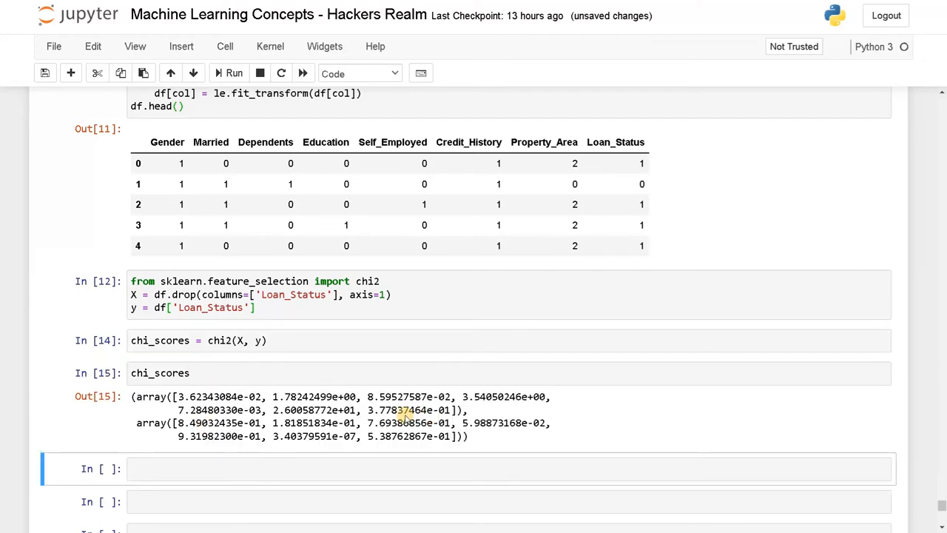
pyautogui.moveTo(211, 410)
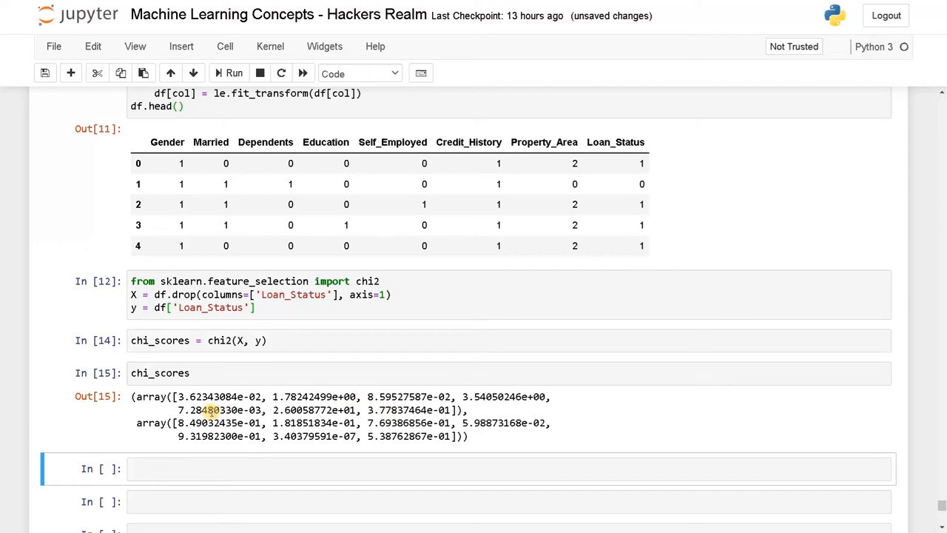
# - Highlight the chi-square score array in the chi_scores output and scroll down
pyautogui.doubleClick(217, 396)
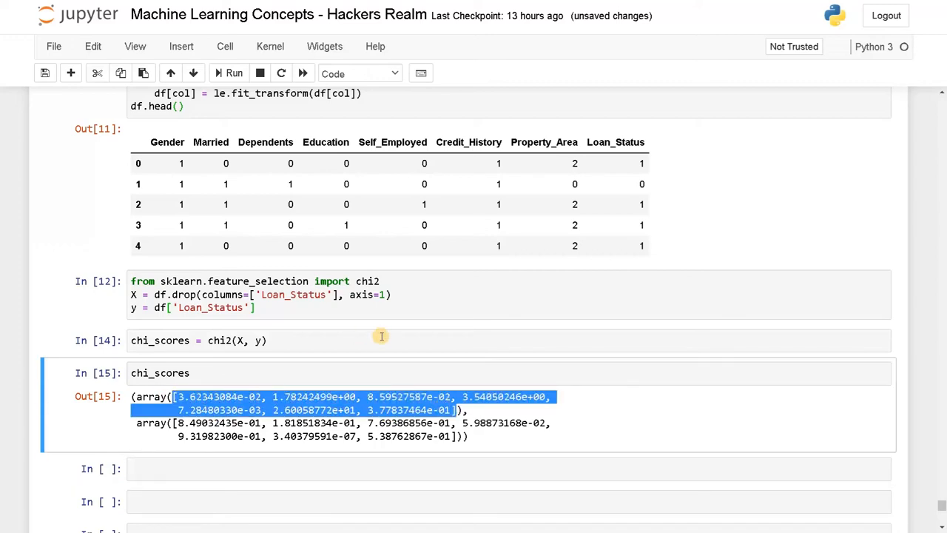
pyautogui.moveTo(510, 290)
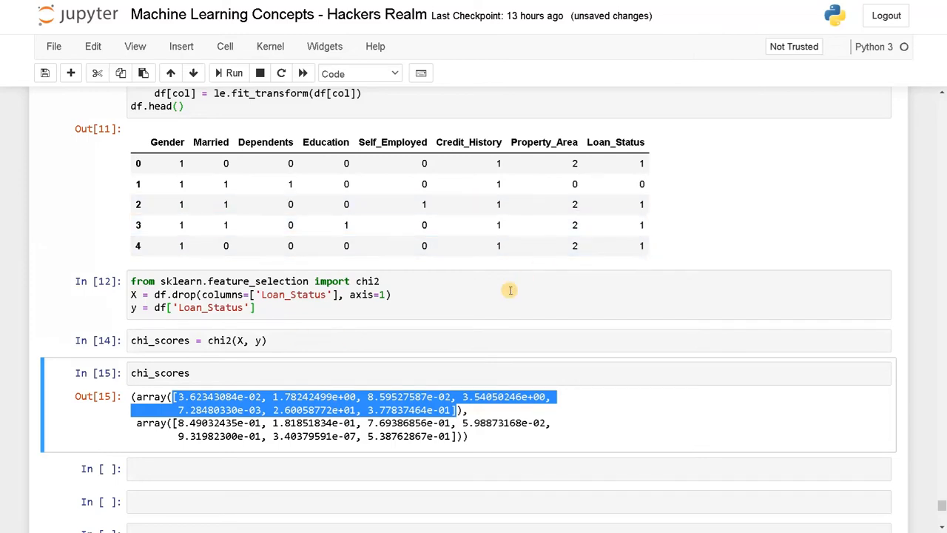
pyautogui.moveTo(183, 427)
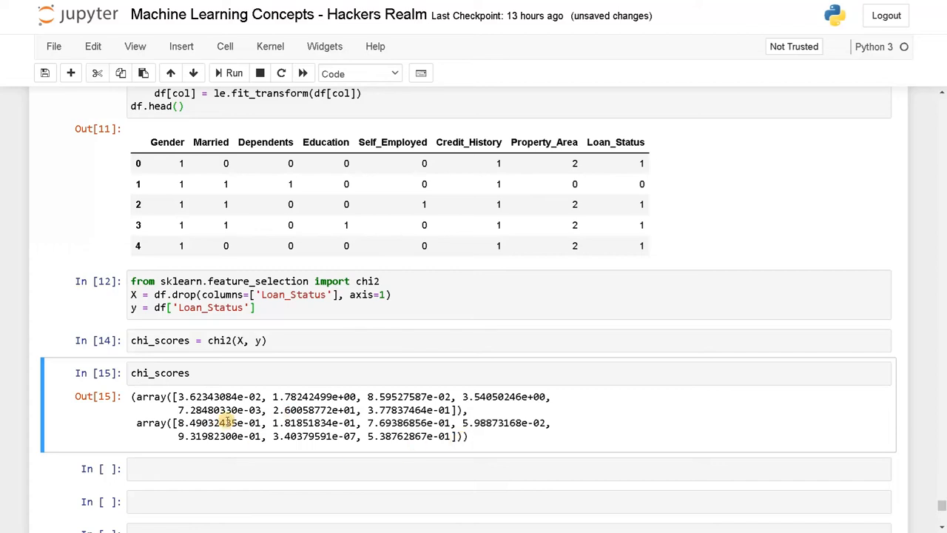
pyautogui.scroll(-3)
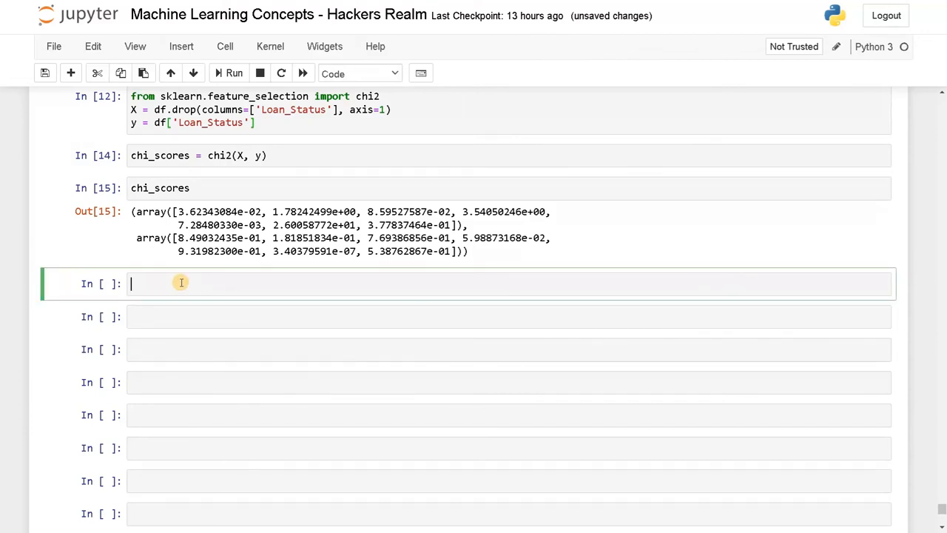
# - Define chi_values as a pd.Series of chi_scores[0] indexed by X.columns
pyautogui.write('chi_values')
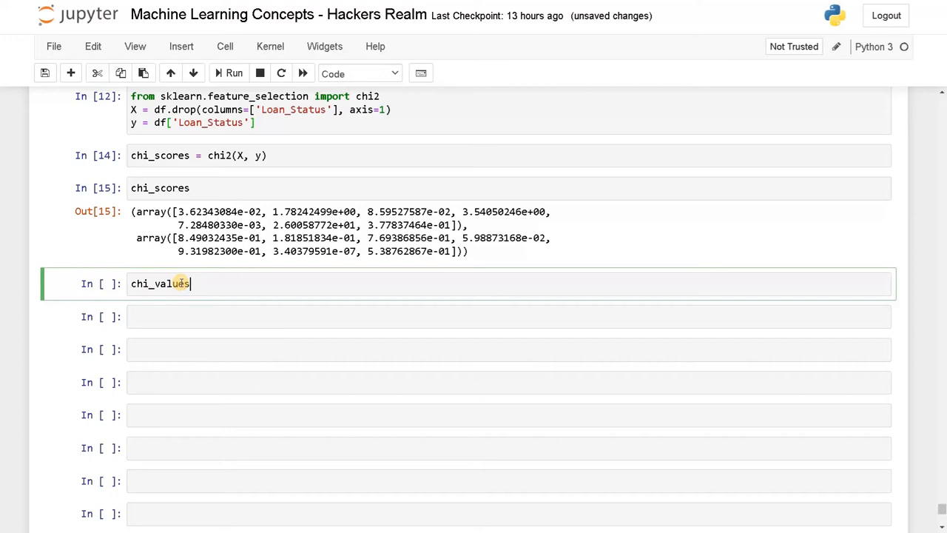
pyautogui.write('= pd')
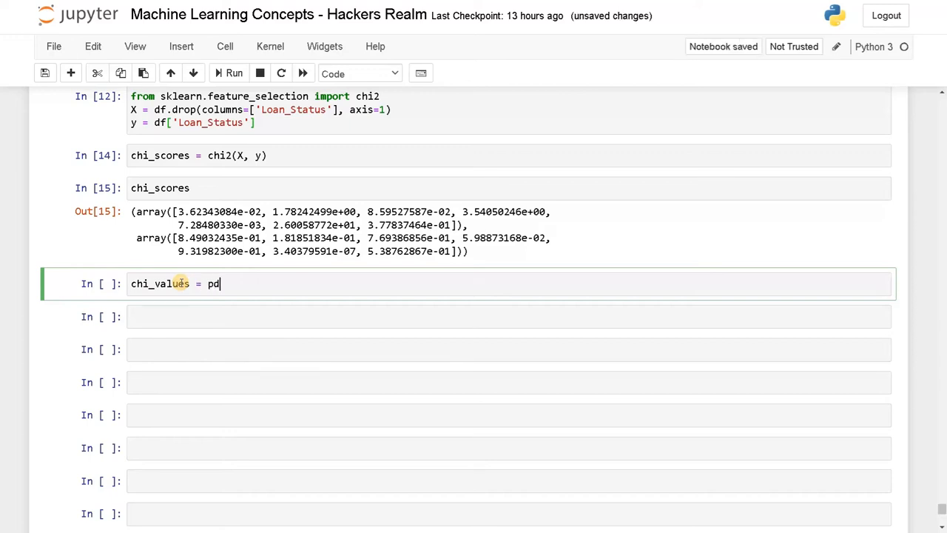
pyautogui.write('.Series(')
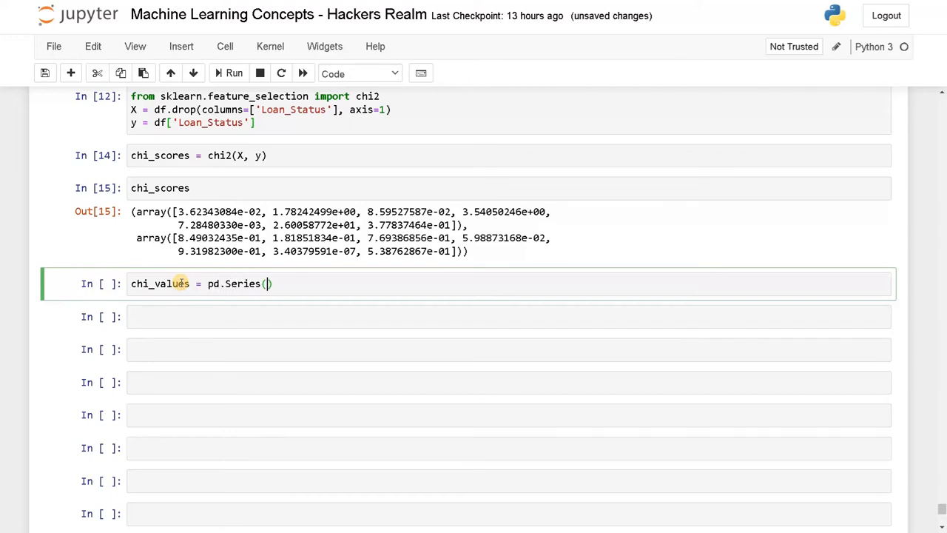
pyautogui.write('chi')
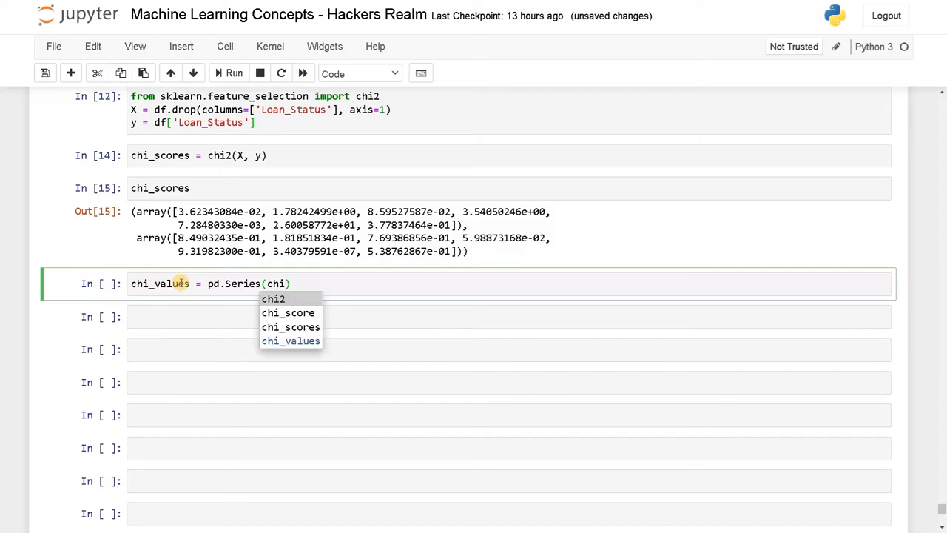
pyautogui.click(290, 326)
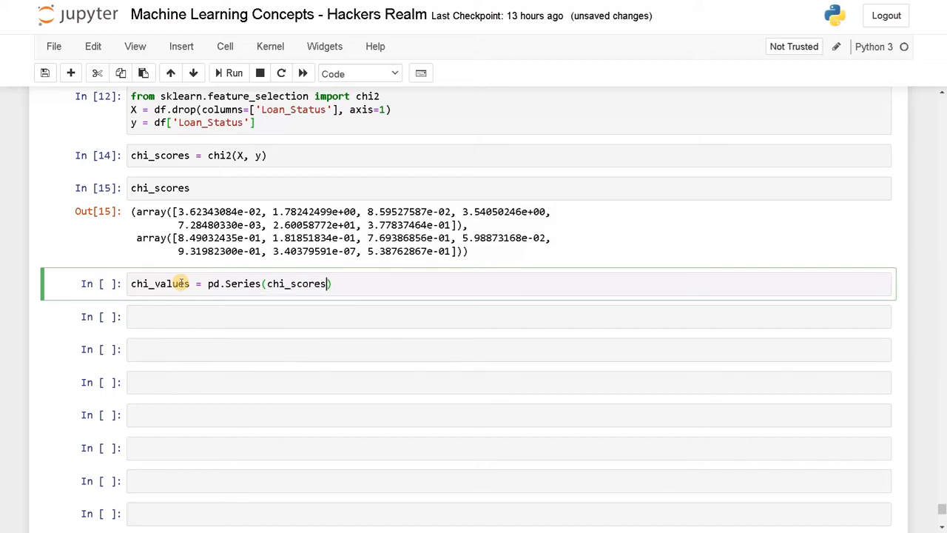
pyautogui.write('[0]')
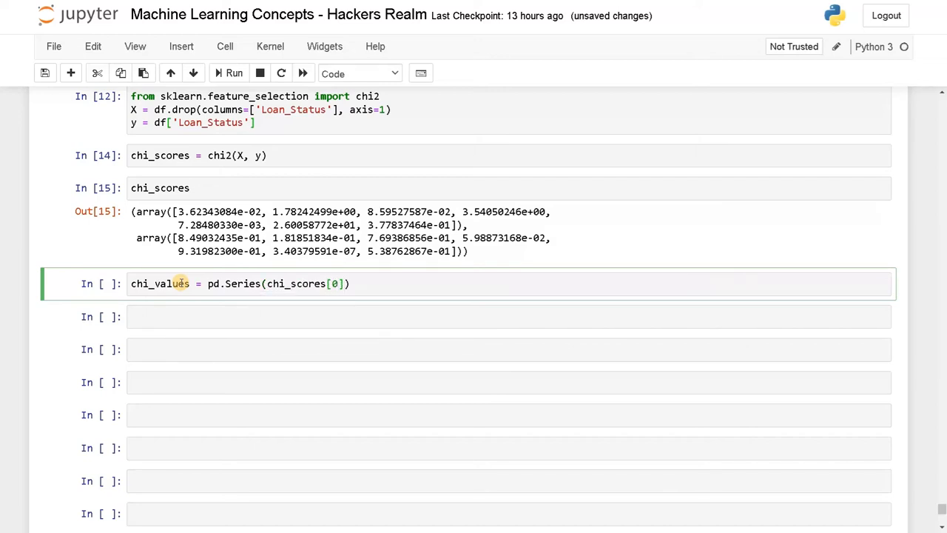
pyautogui.write(', index=X.')
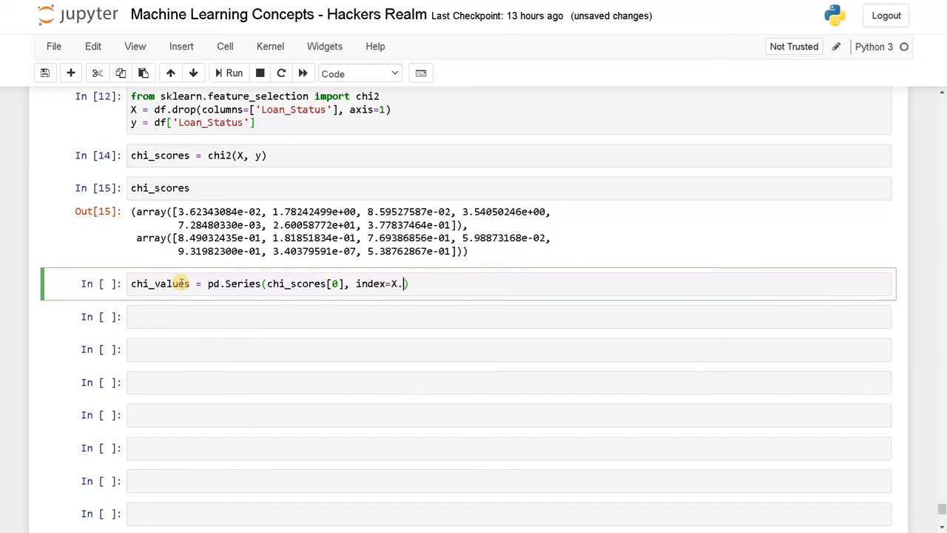
pyautogui.write('columns')
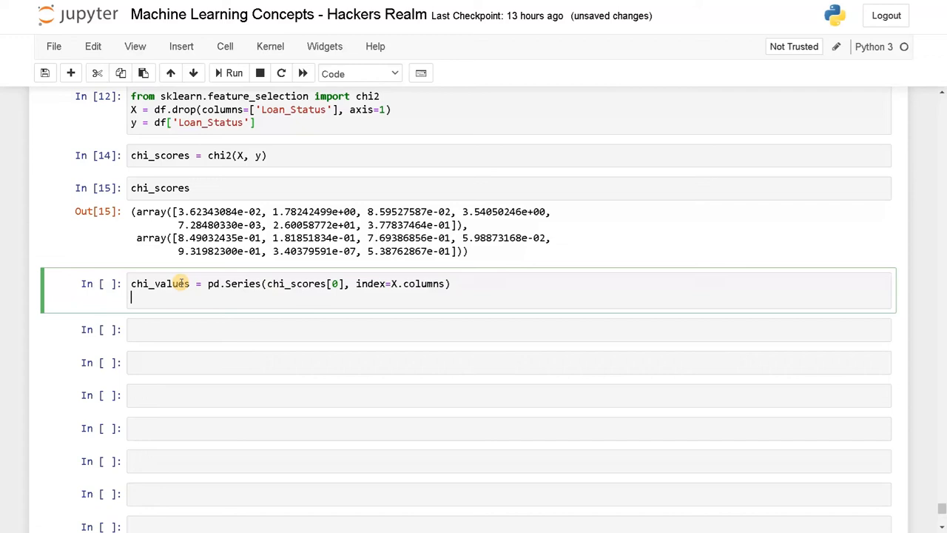
pyautogui.write('c')
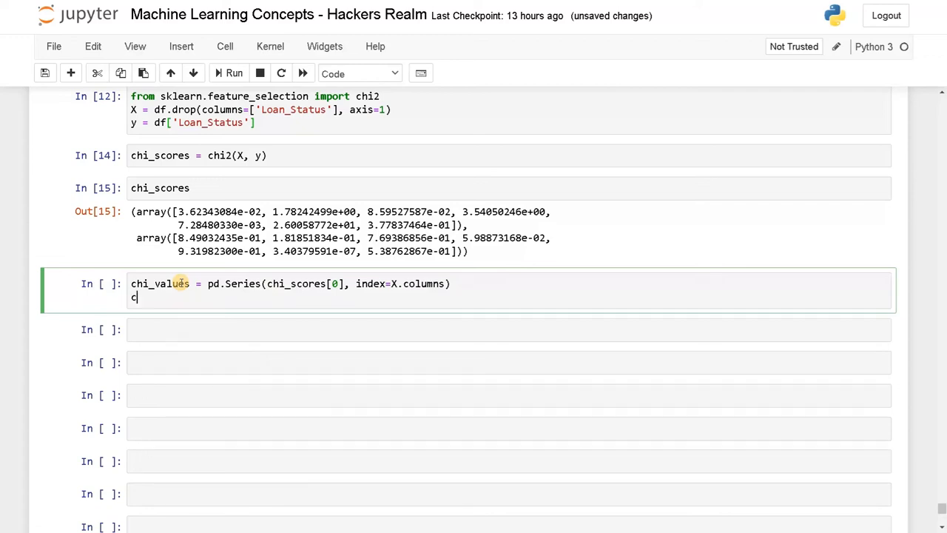
# - Sort chi_values descending in place and plot it with chi_values.plot.bar()
pyautogui.write('chi_values')
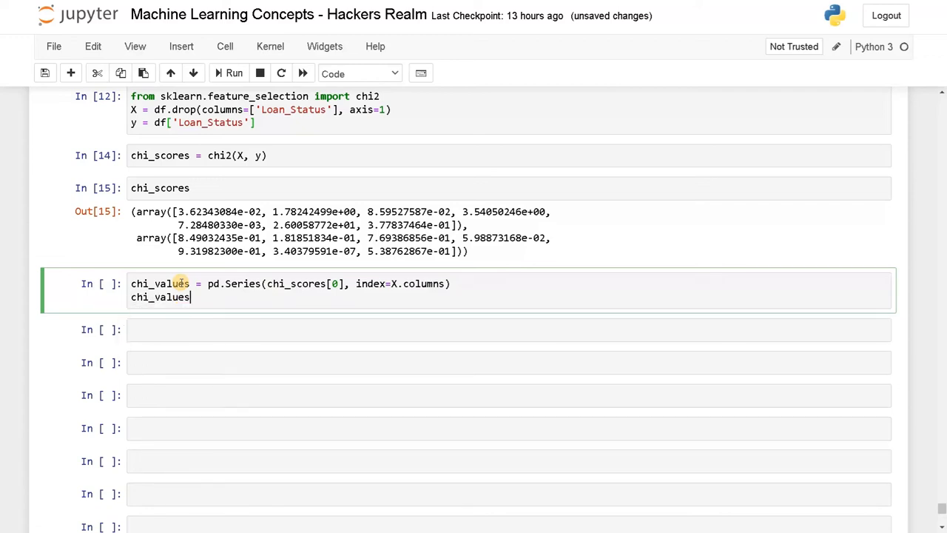
pyautogui.write('.sor')
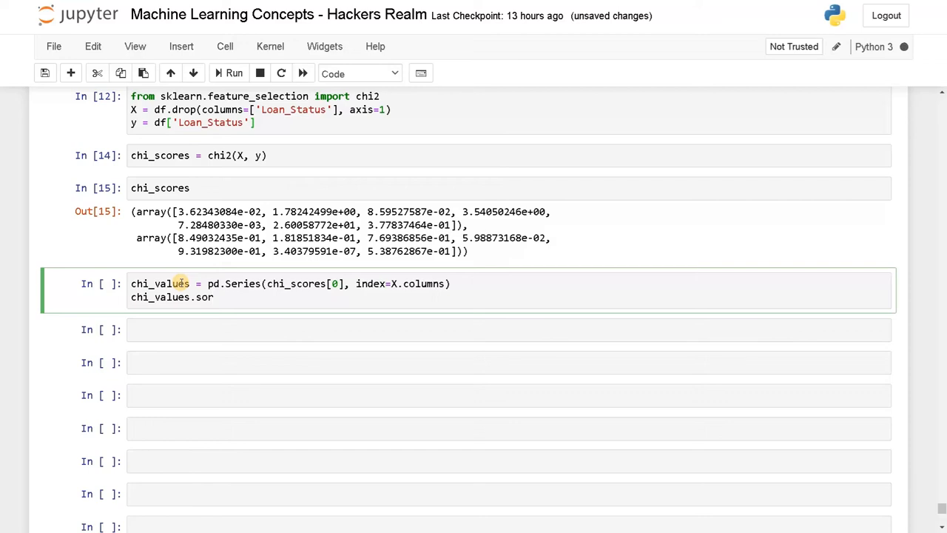
pyautogui.write('t')
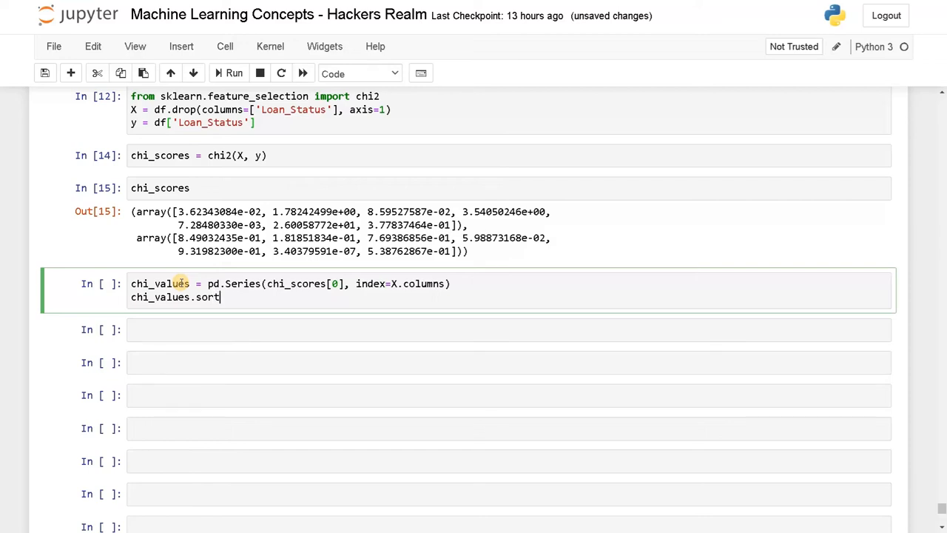
pyautogui.write('_values(a')
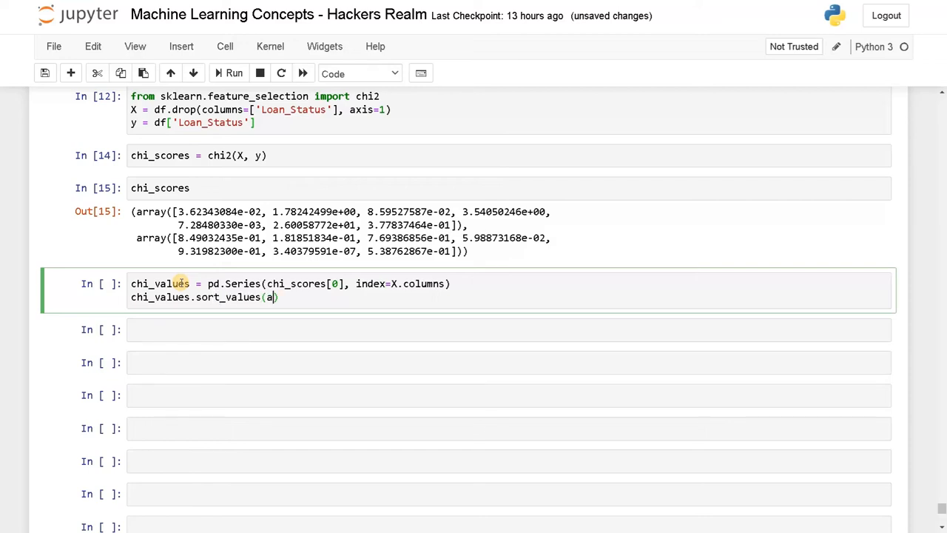
pyautogui.write('scending=')
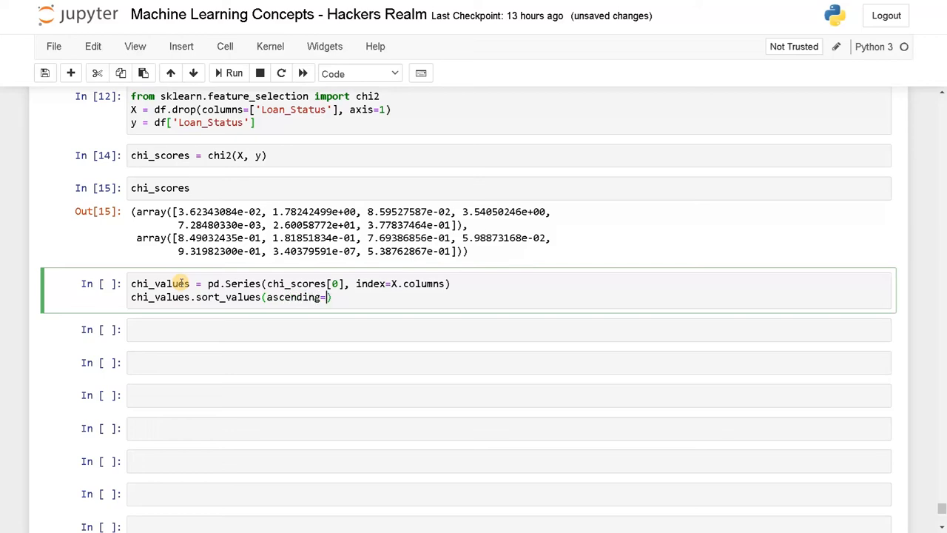
pyautogui.write('False')
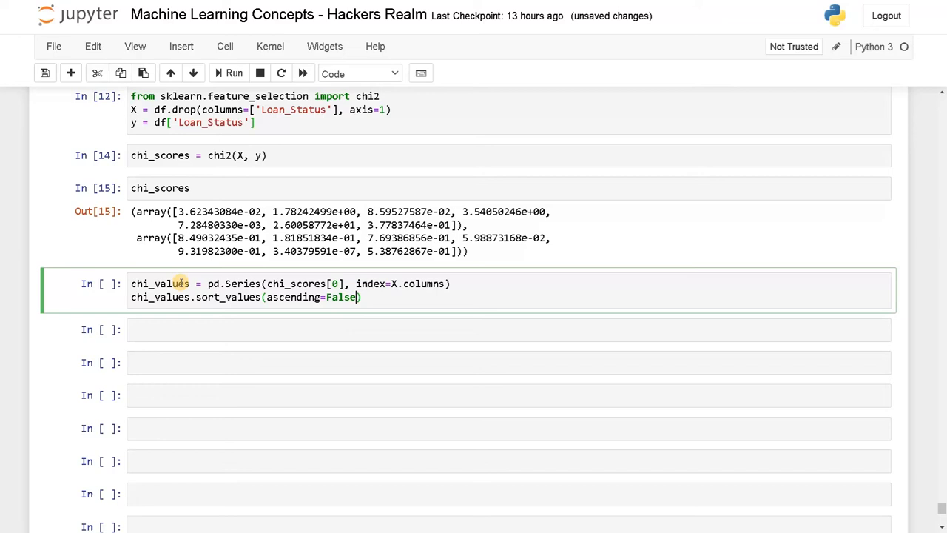
pyautogui.write(',')
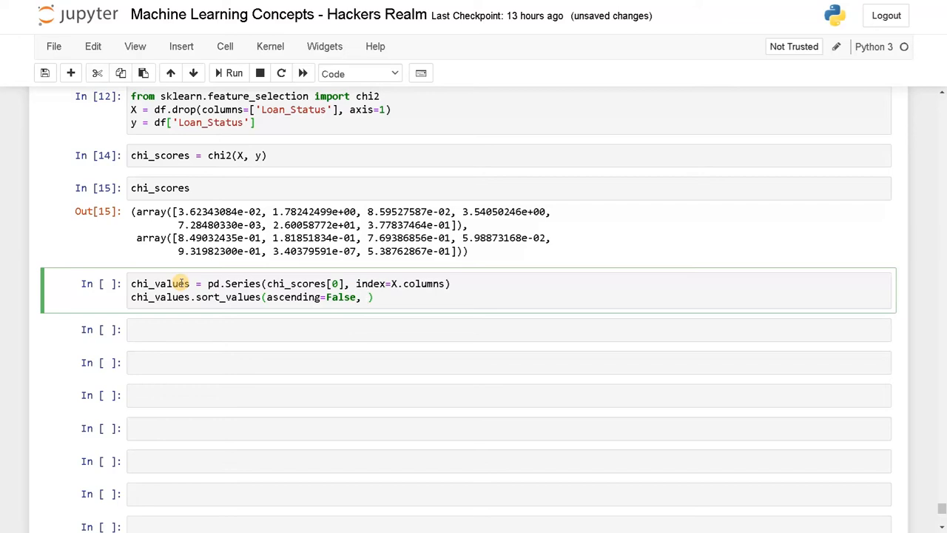
pyautogui.write('inplace=True')
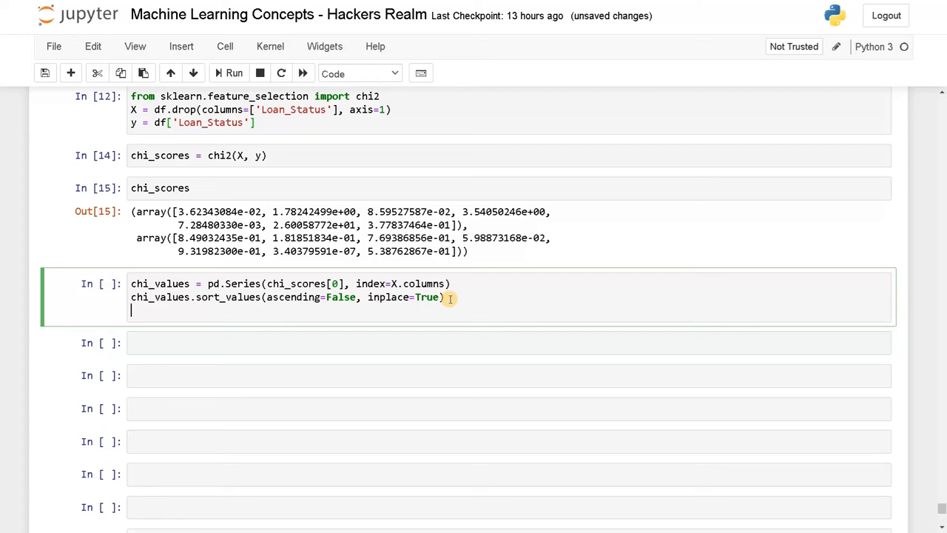
pyautogui.write('chi_values')
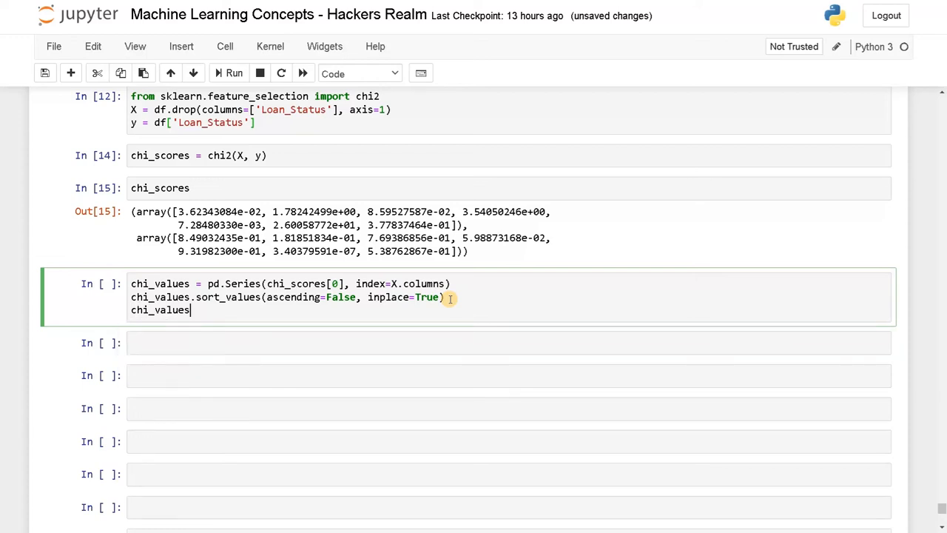
pyautogui.write('.plot.')
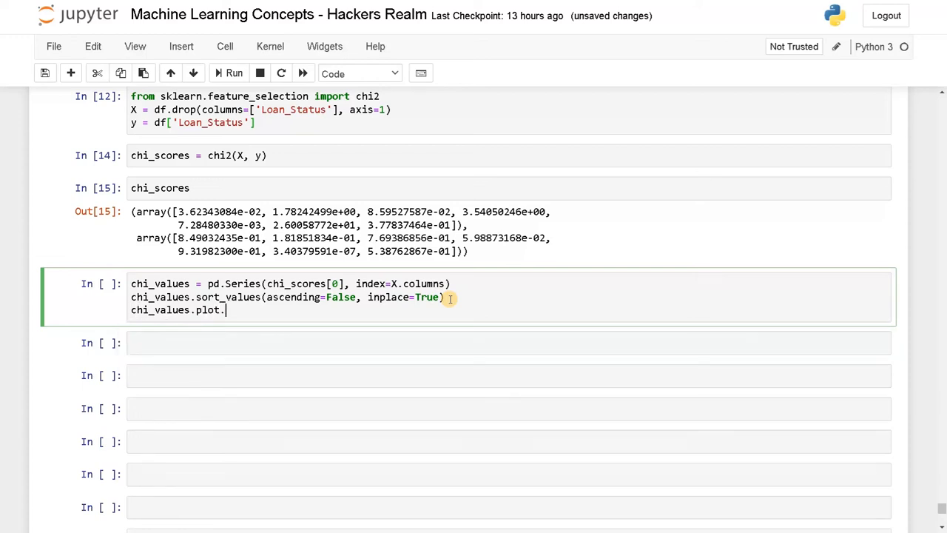
pyautogui.write('bar(')
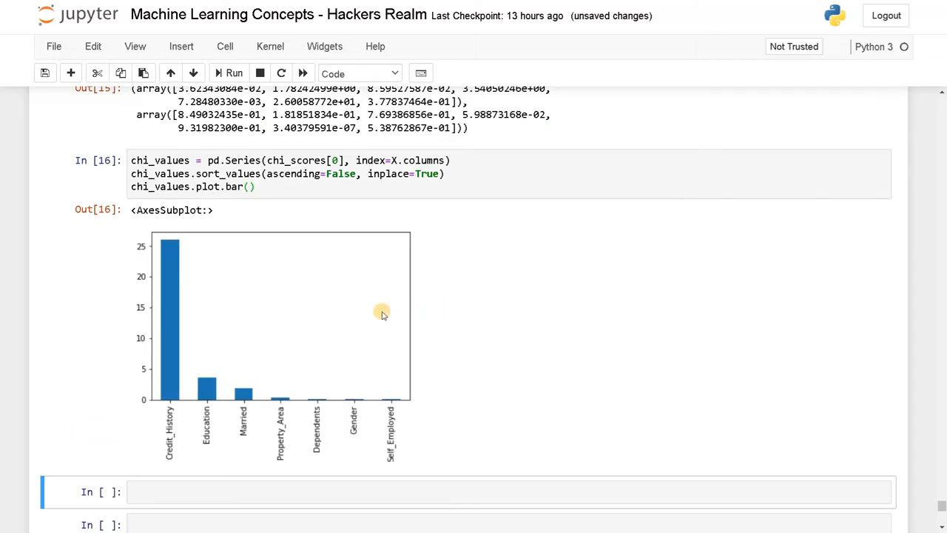
pyautogui.moveTo(170, 384)
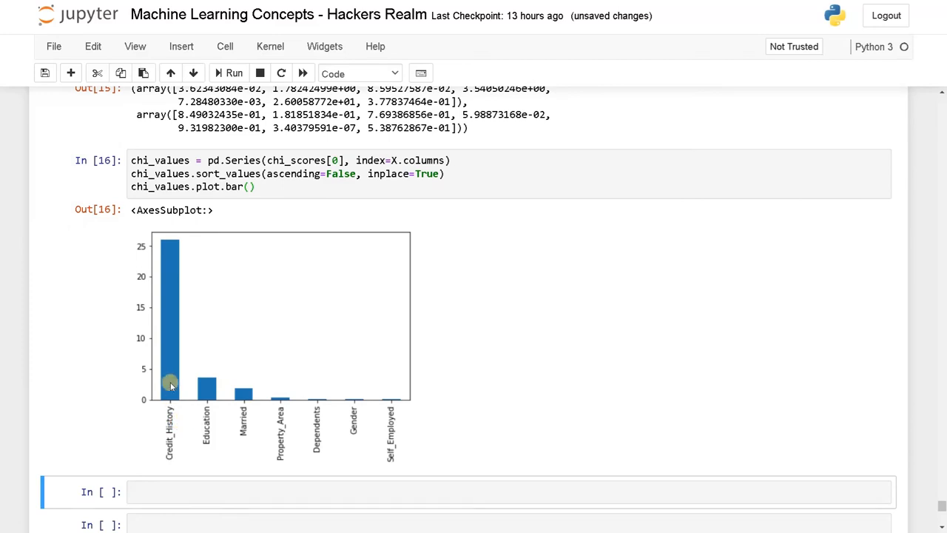
pyautogui.moveTo(170, 358)
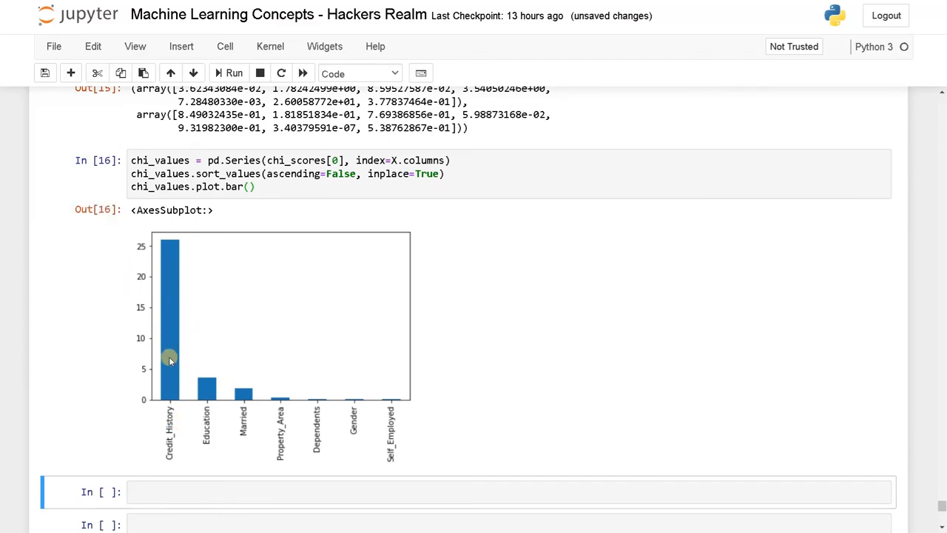
pyautogui.moveTo(200, 410)
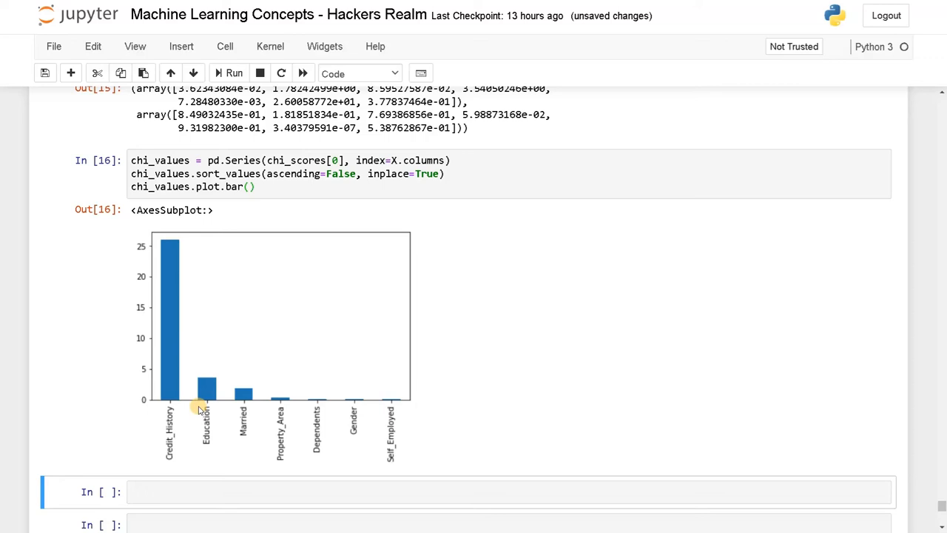
pyautogui.moveTo(360, 357)
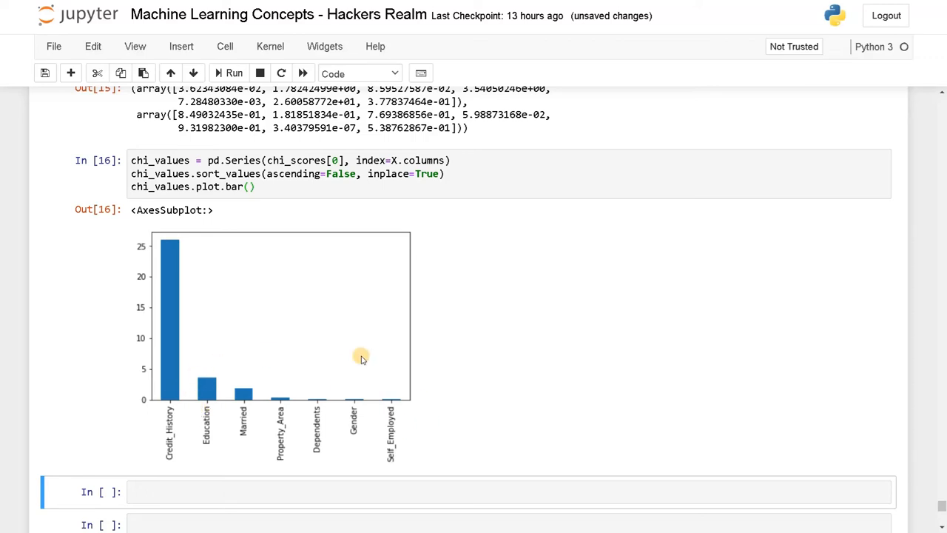
pyautogui.moveTo(171, 231)
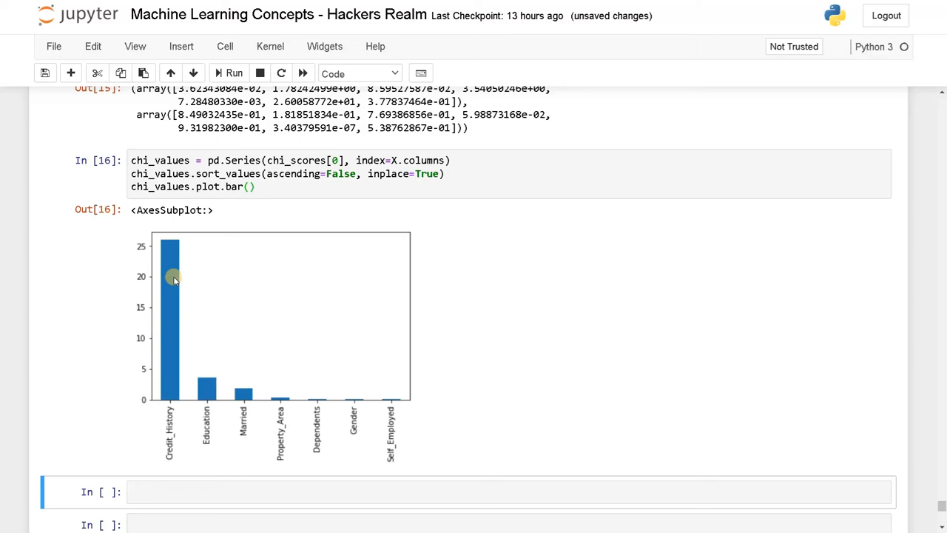
pyautogui.moveTo(185, 323)
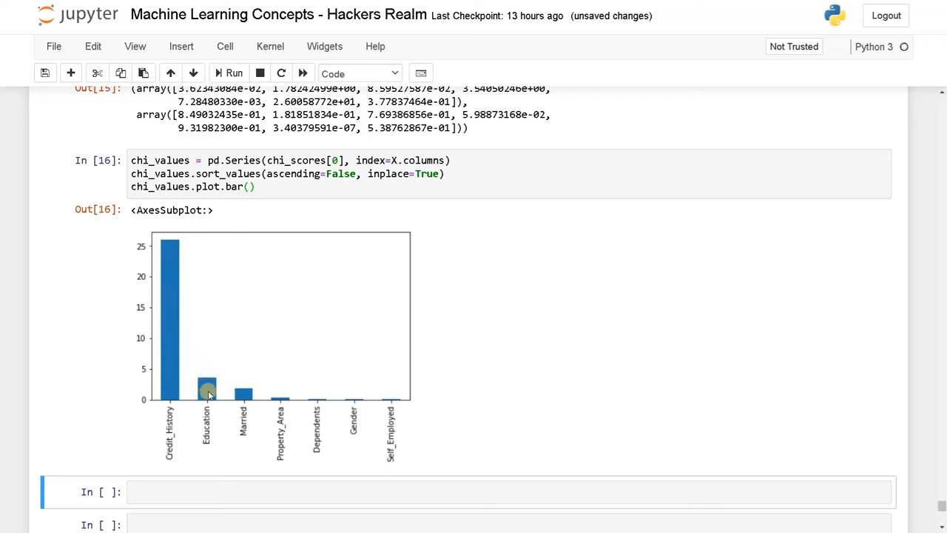
pyautogui.moveTo(264, 381)
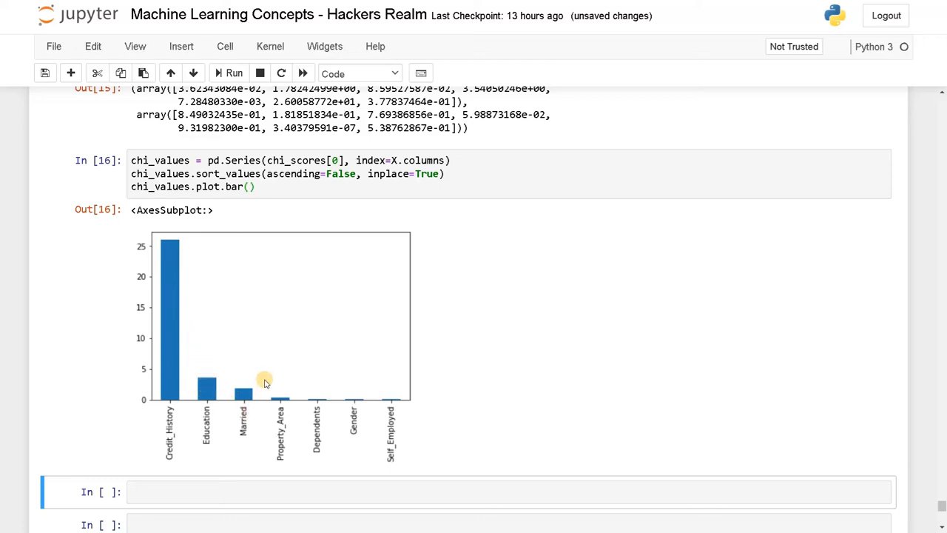
pyautogui.moveTo(254, 448)
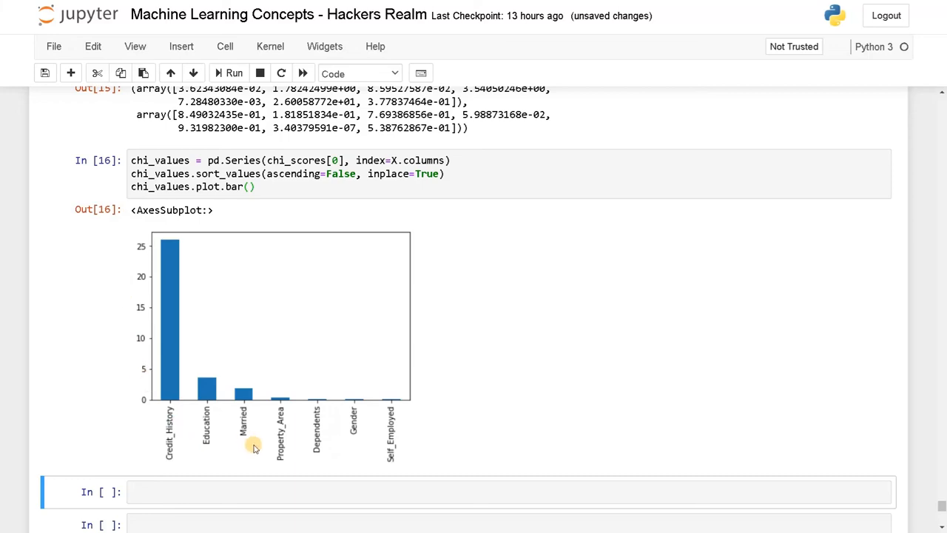
pyautogui.moveTo(263, 389)
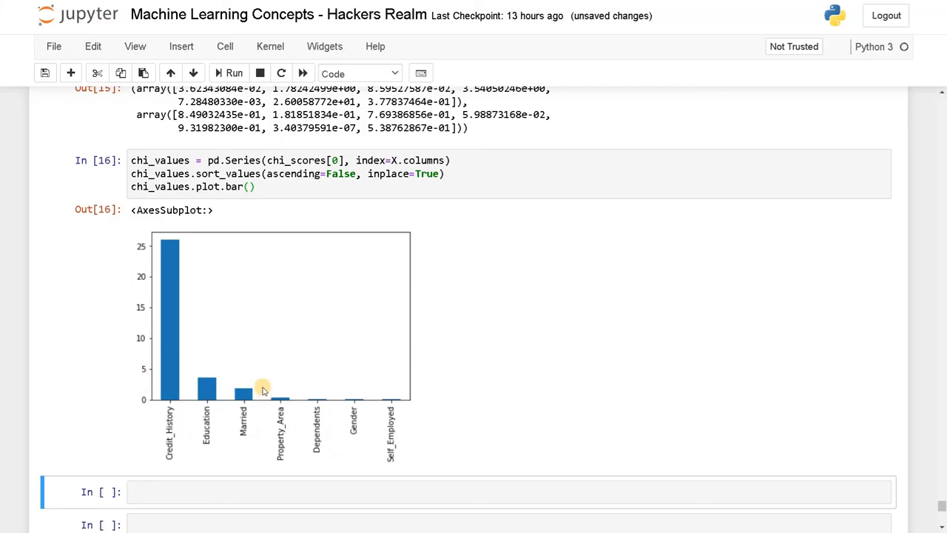
pyautogui.moveTo(231, 361)
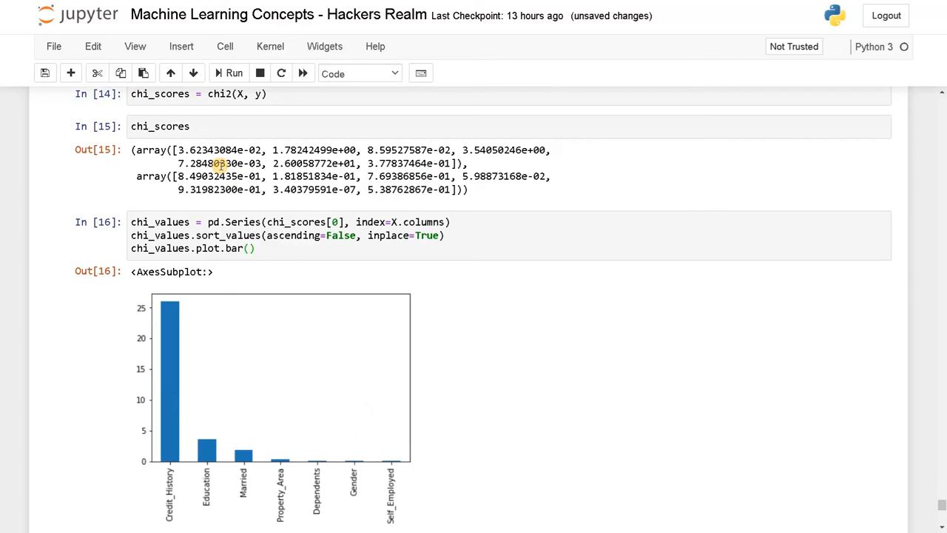
# - Scroll down to cell In[16] holding the chi-square plotting code
pyautogui.scroll(-3)
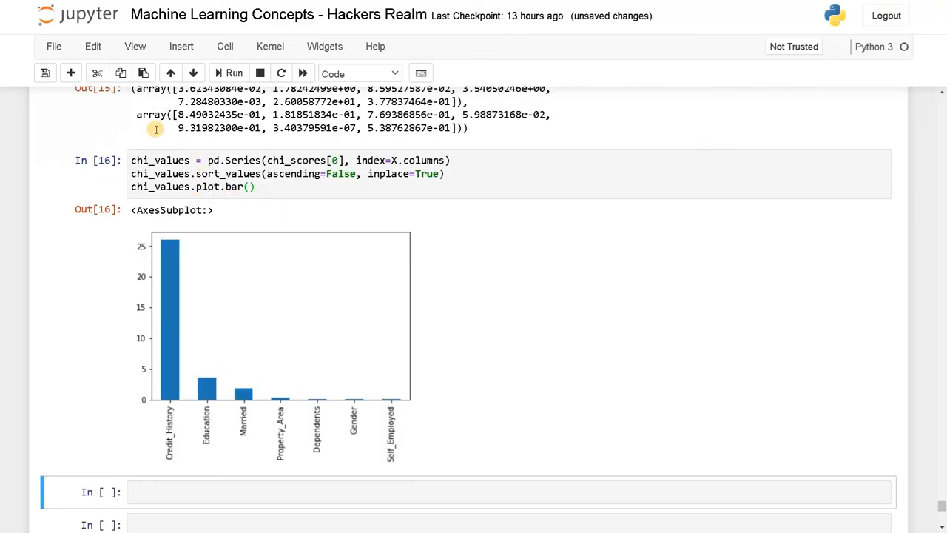
pyautogui.moveTo(170, 229)
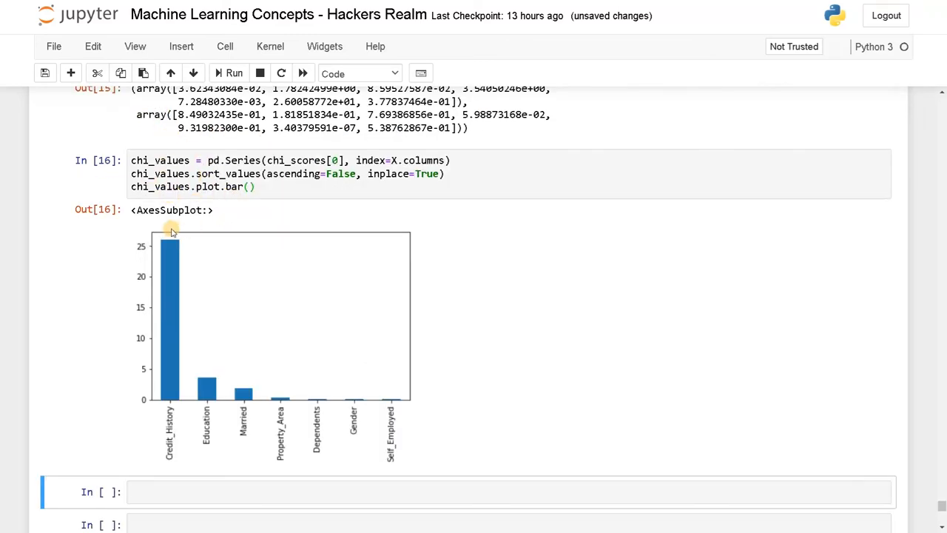
pyautogui.moveTo(301, 411)
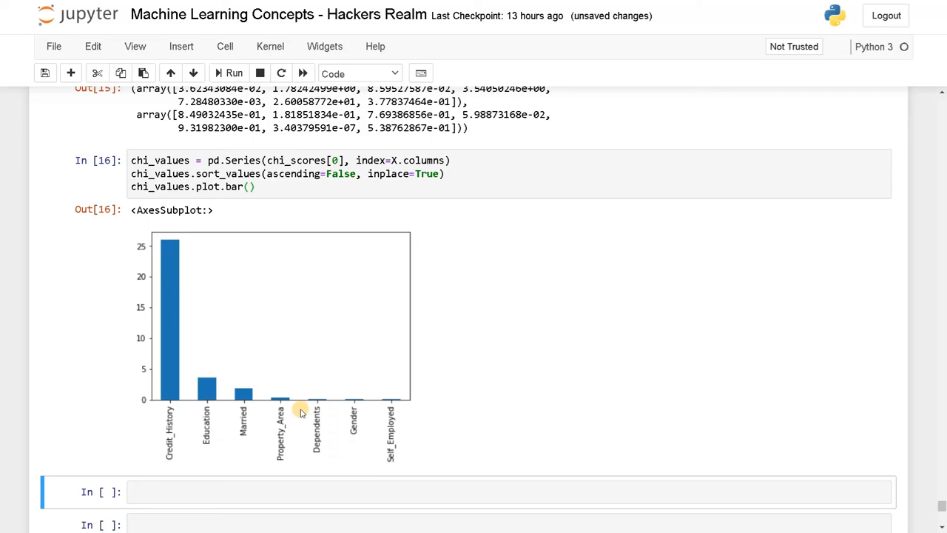
pyautogui.scroll(-3)
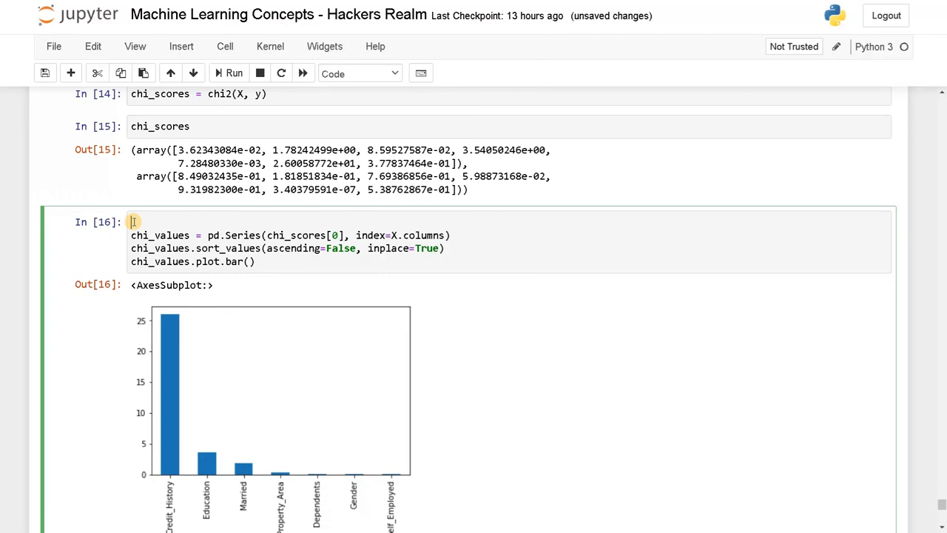
# - Add the comment '# higher the chi value, higher the importance' atop cell In[16]
pyautogui.write('# higher the chi val')
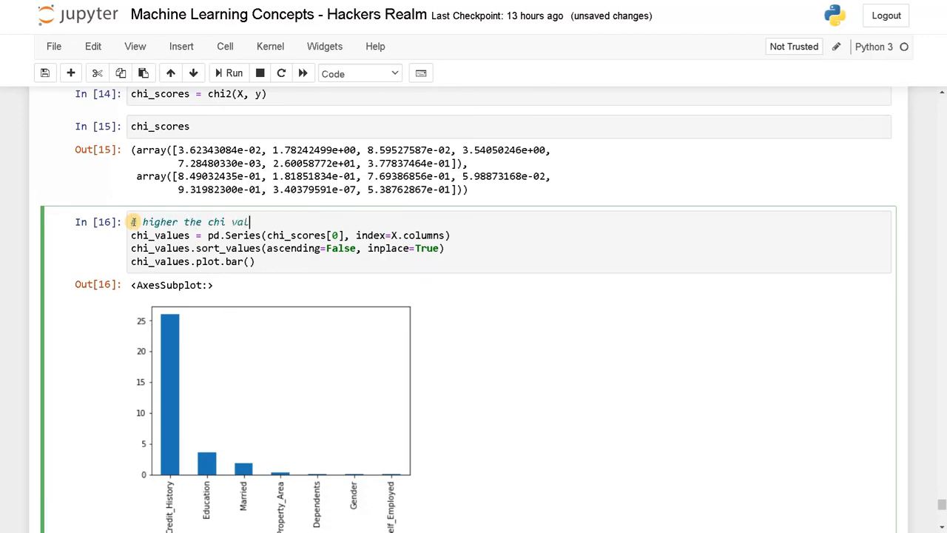
pyautogui.write('ue,')
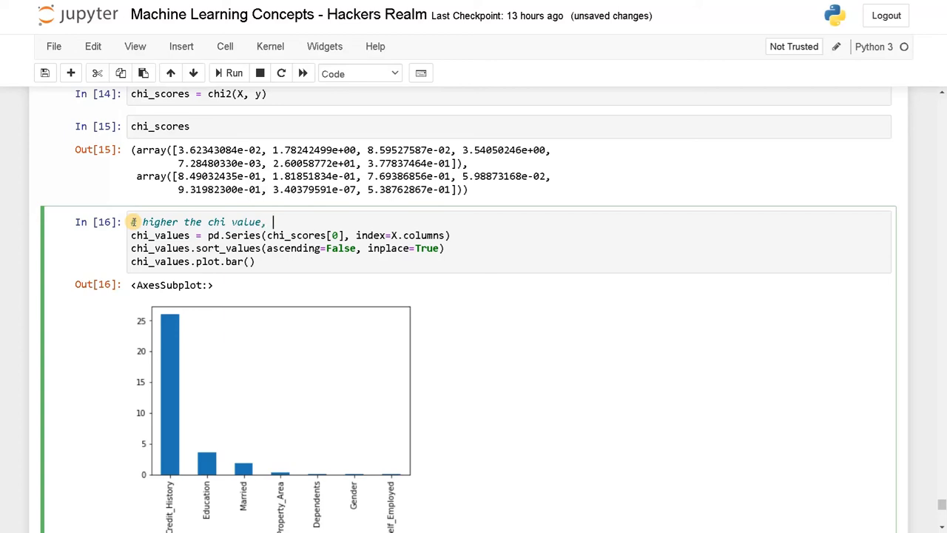
pyautogui.write('higher the impro')
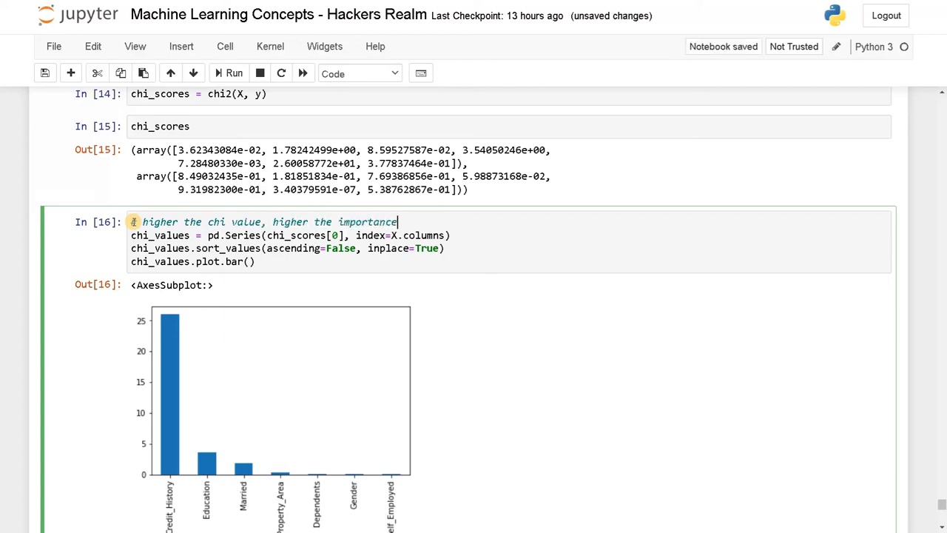
pyautogui.scroll(-3)
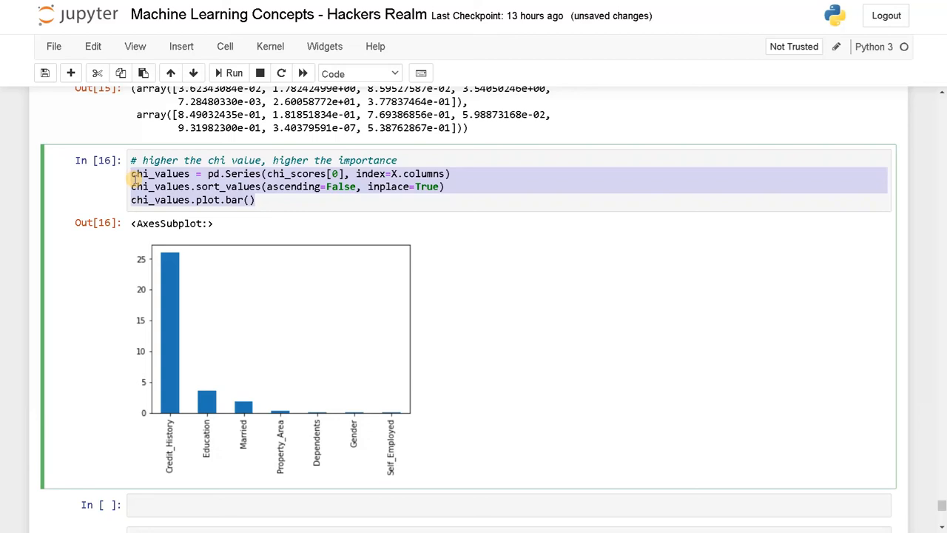
pyautogui.moveTo(187, 295)
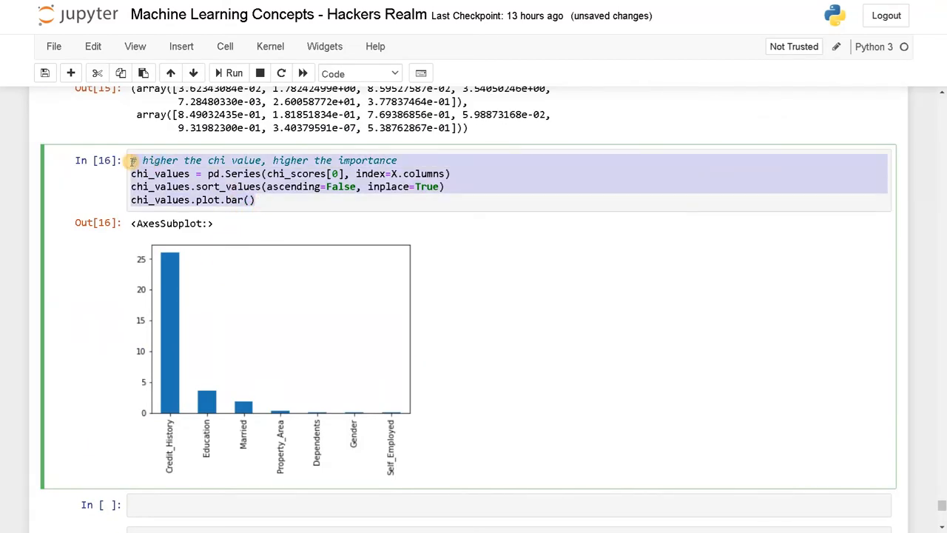
# - Rename the pasted cell's series to p_values using chi_scores[1]
pyautogui.scroll(-3)
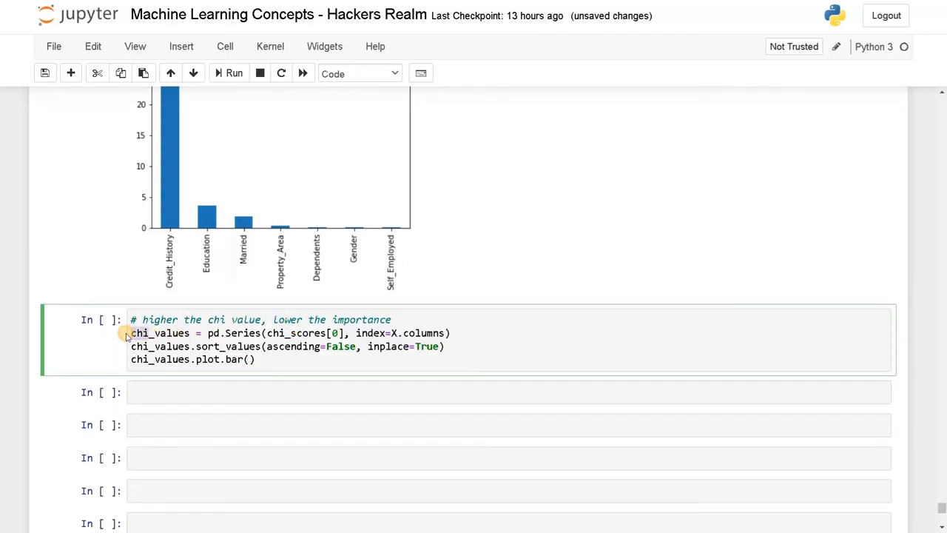
pyautogui.write('p_values')
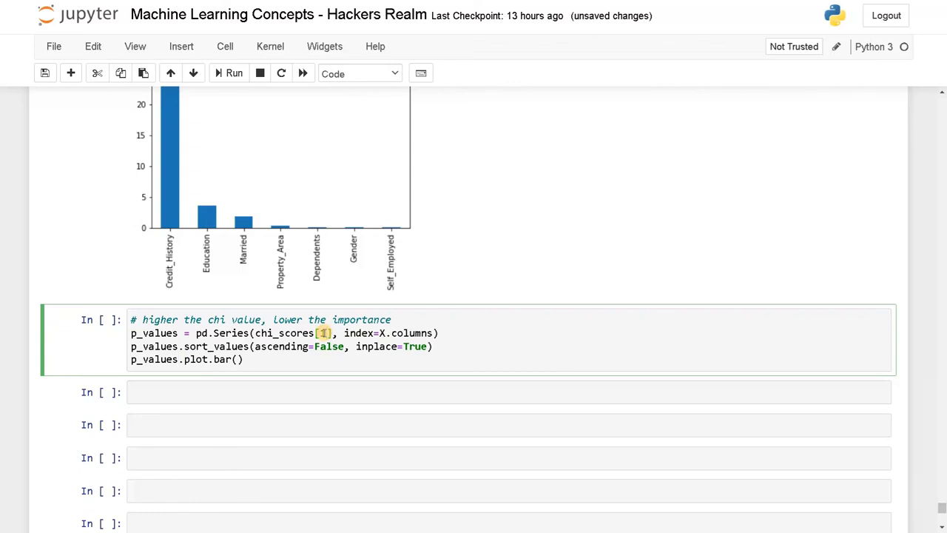
pyautogui.click(234, 72)
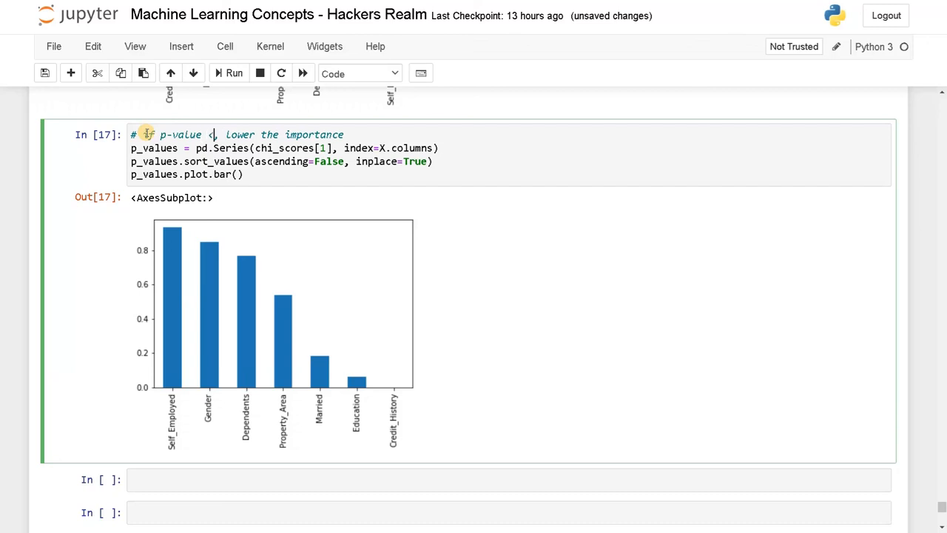
# - Change the p-value cell comment to '# if p-value > 0.5, lower the importance'
pyautogui.write('> 0')
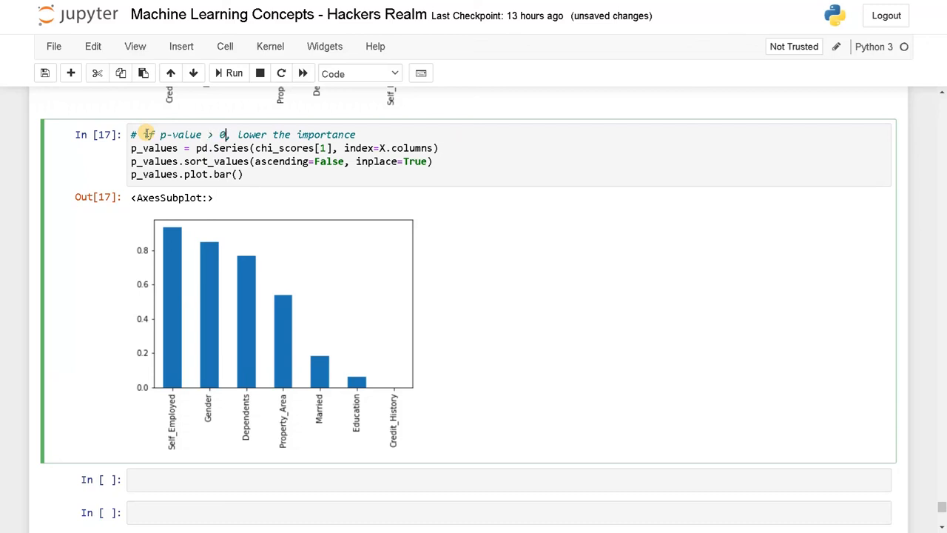
pyautogui.write('.5')
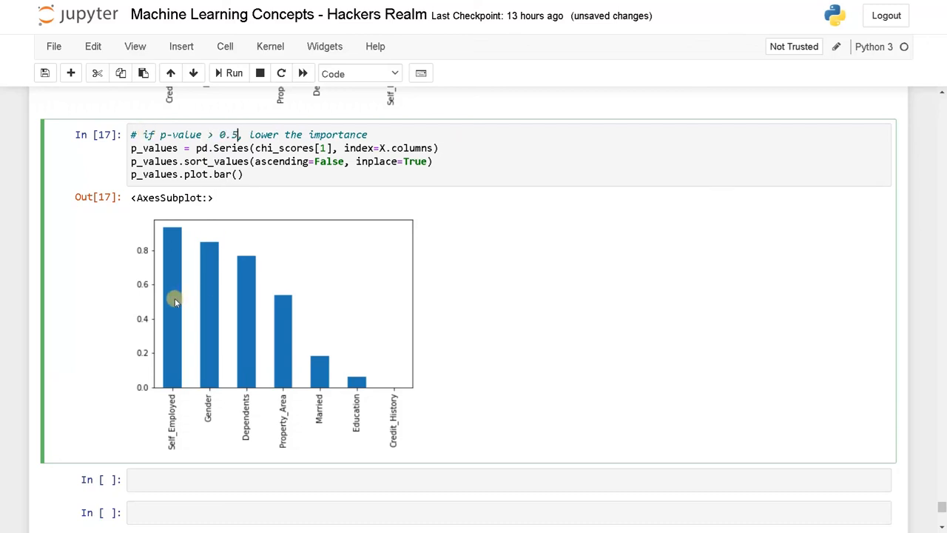
pyautogui.moveTo(171, 304)
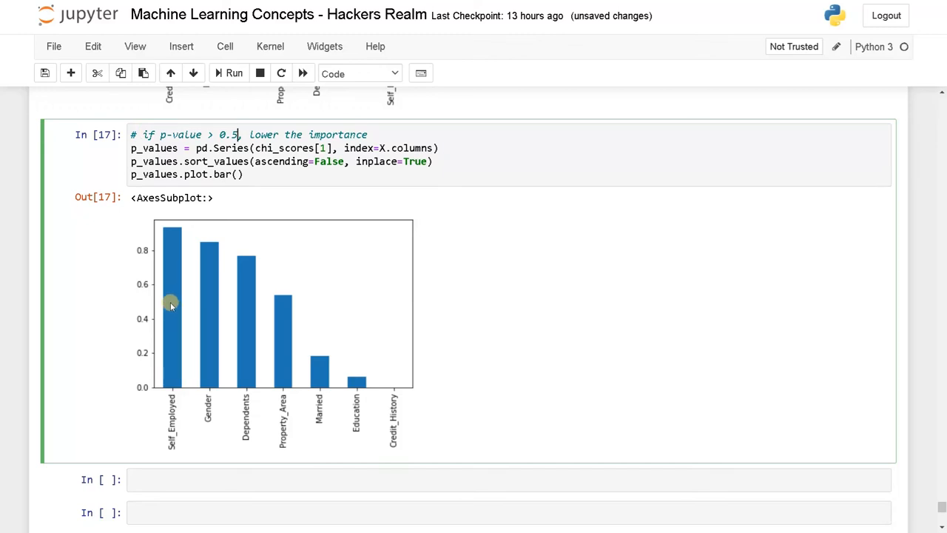
pyautogui.moveTo(225, 302)
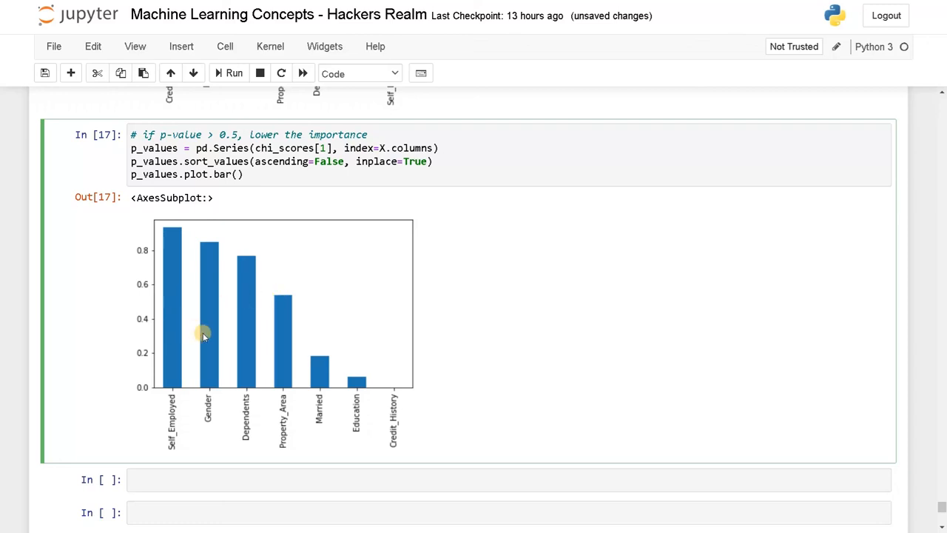
pyautogui.moveTo(250, 299)
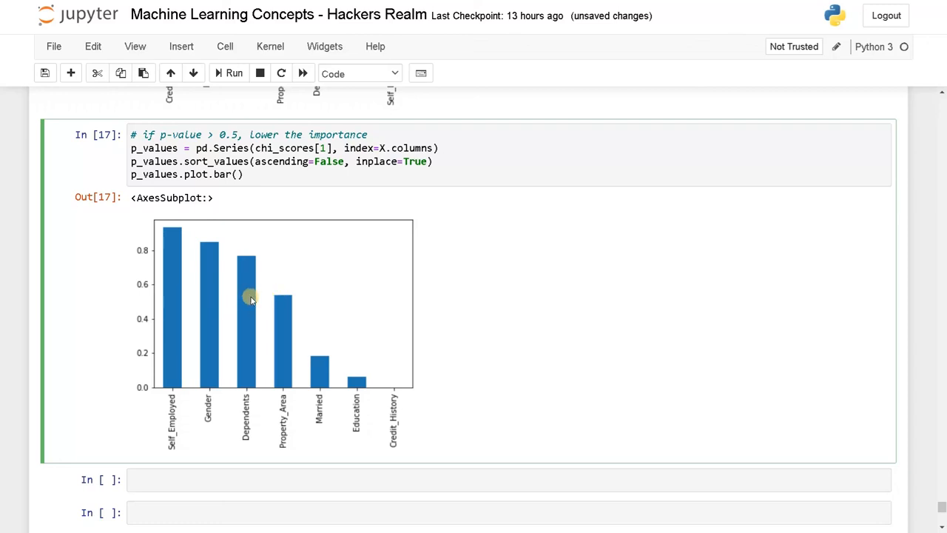
pyautogui.moveTo(265, 302)
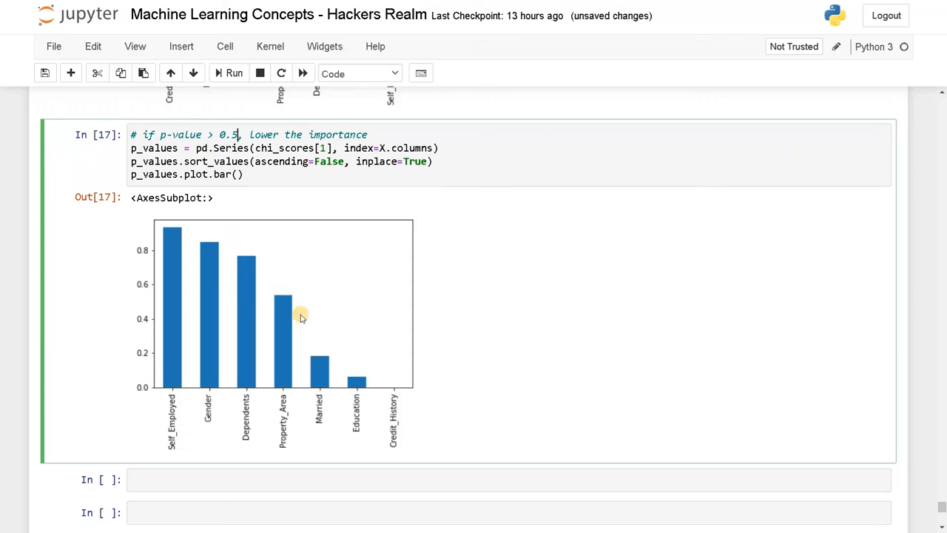
pyautogui.moveTo(317, 339)
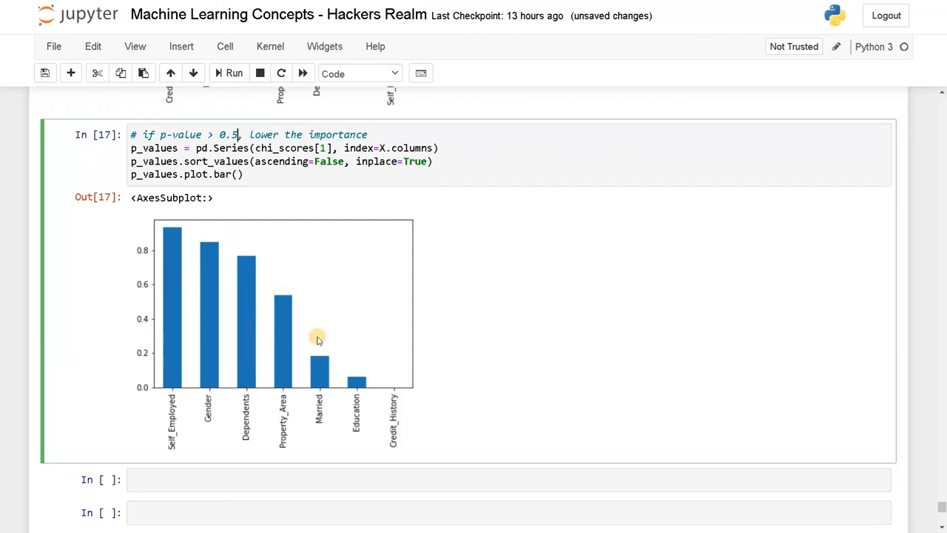
pyautogui.moveTo(389, 392)
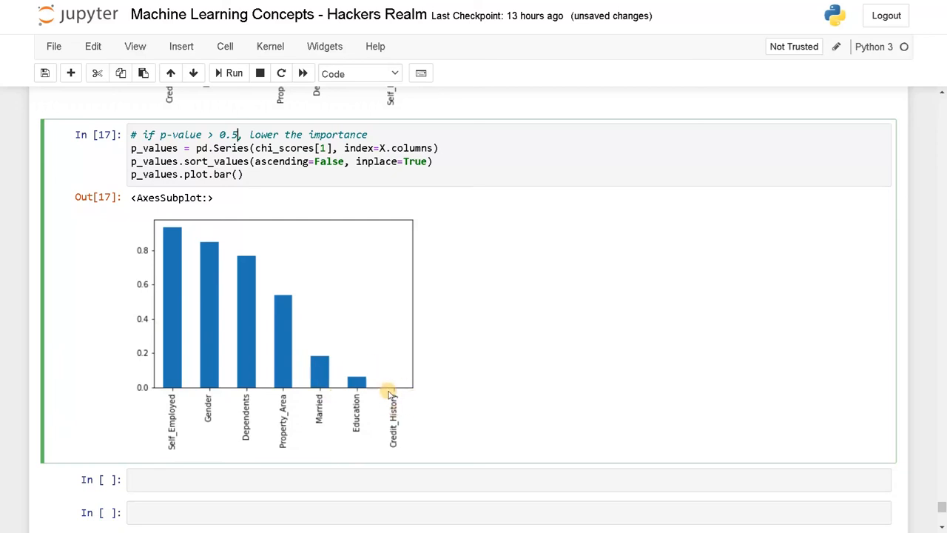
pyautogui.scroll(-3)
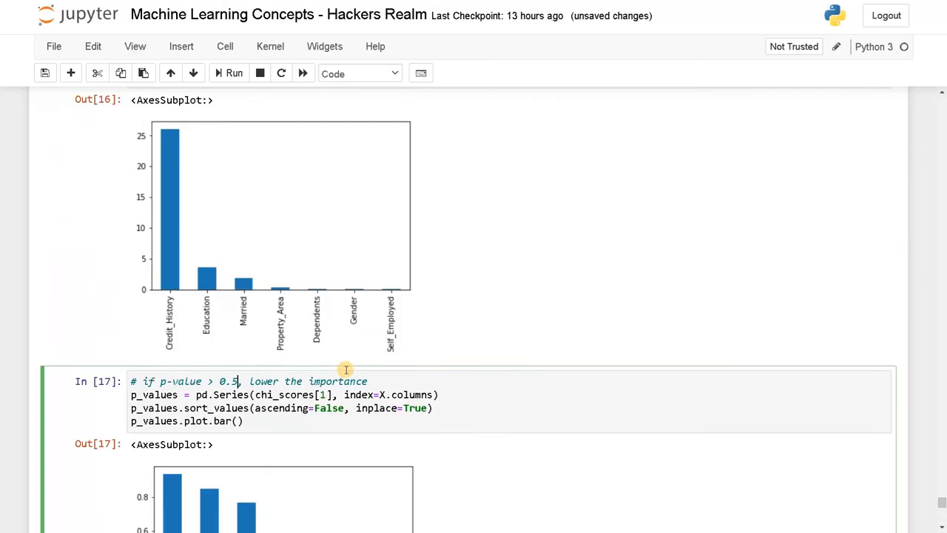
pyautogui.scroll(-3)
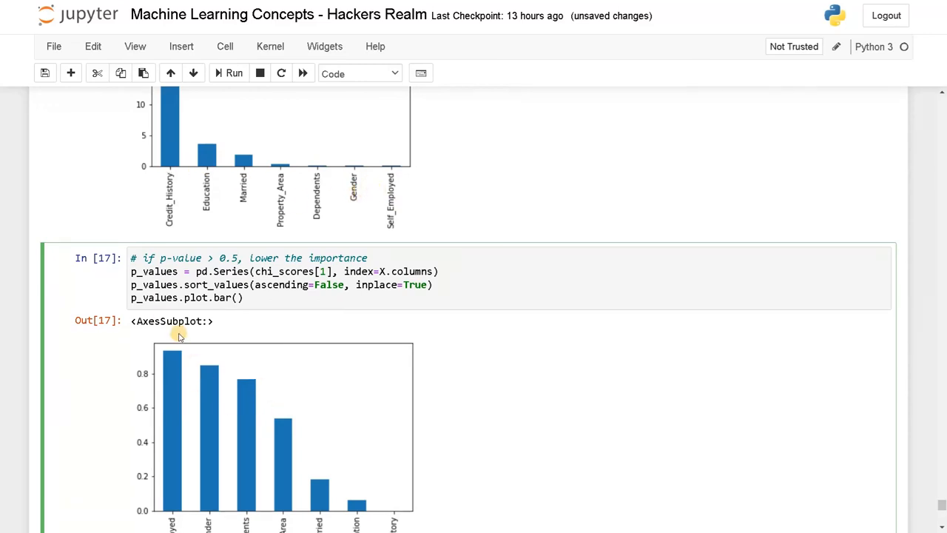
pyautogui.scroll(-3)
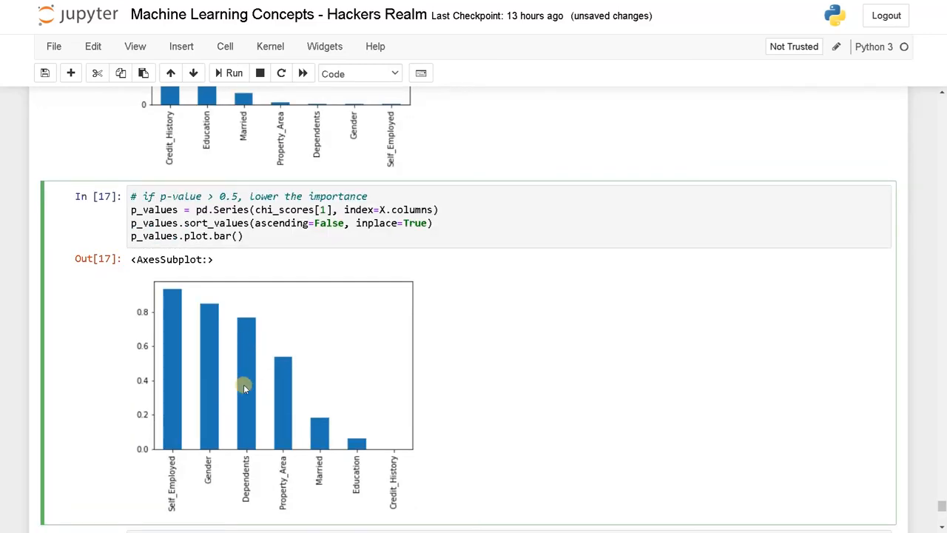
pyautogui.moveTo(245, 396)
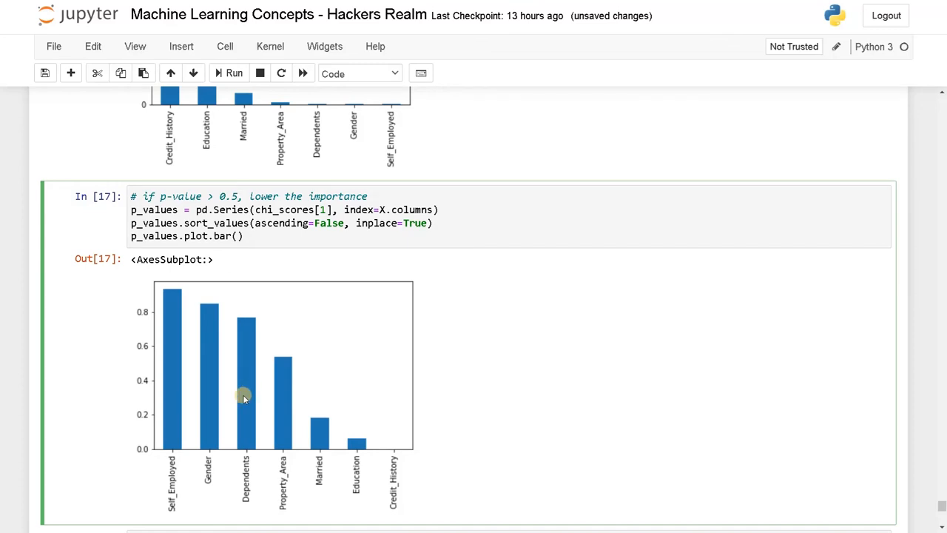
pyautogui.scroll(-3)
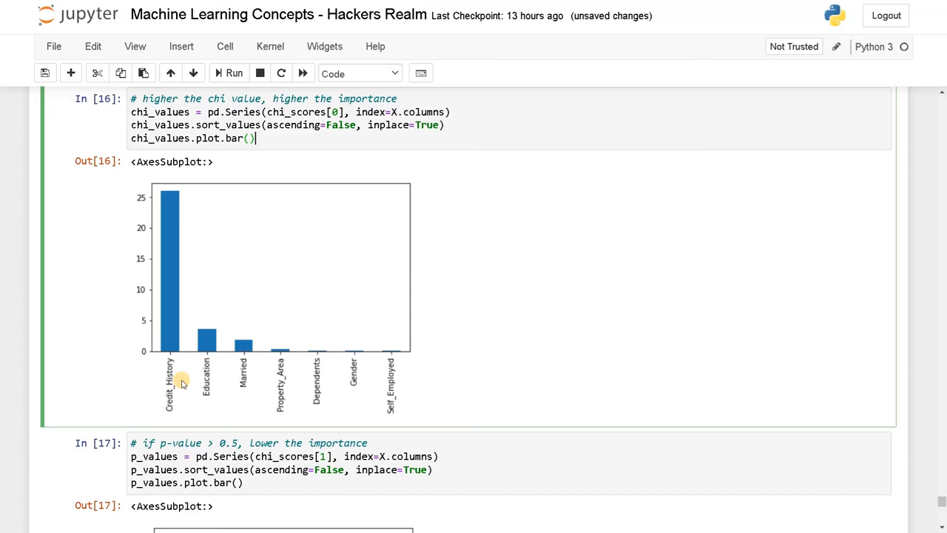
pyautogui.scroll(-3)
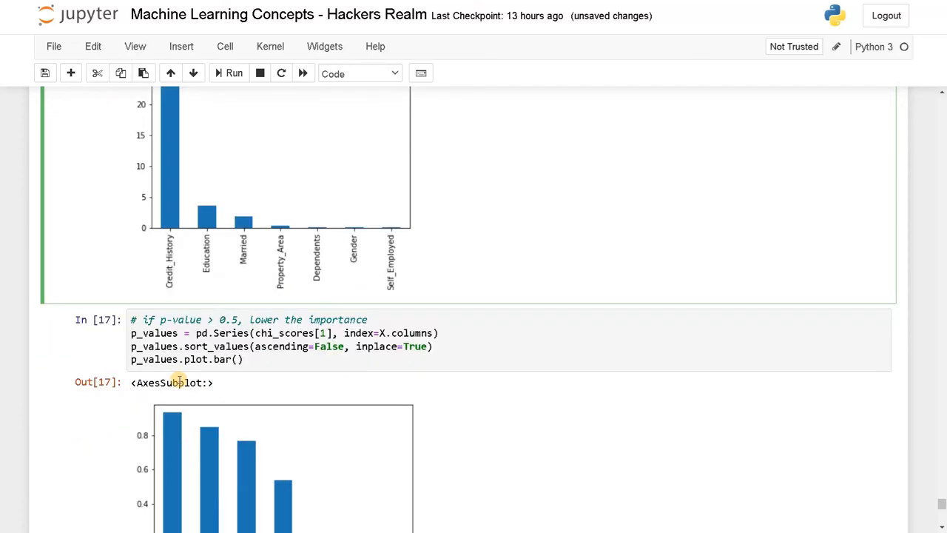
pyautogui.scroll(-3)
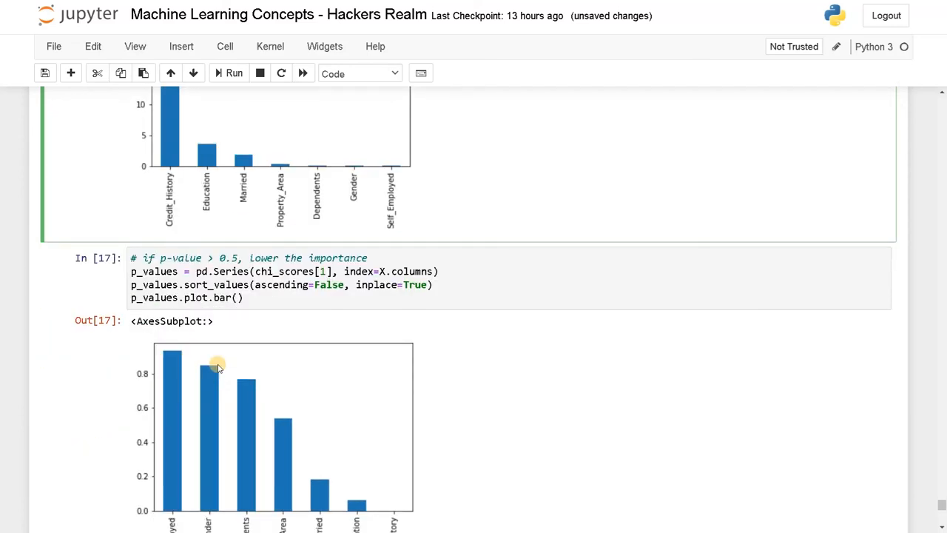
pyautogui.scroll(-3)
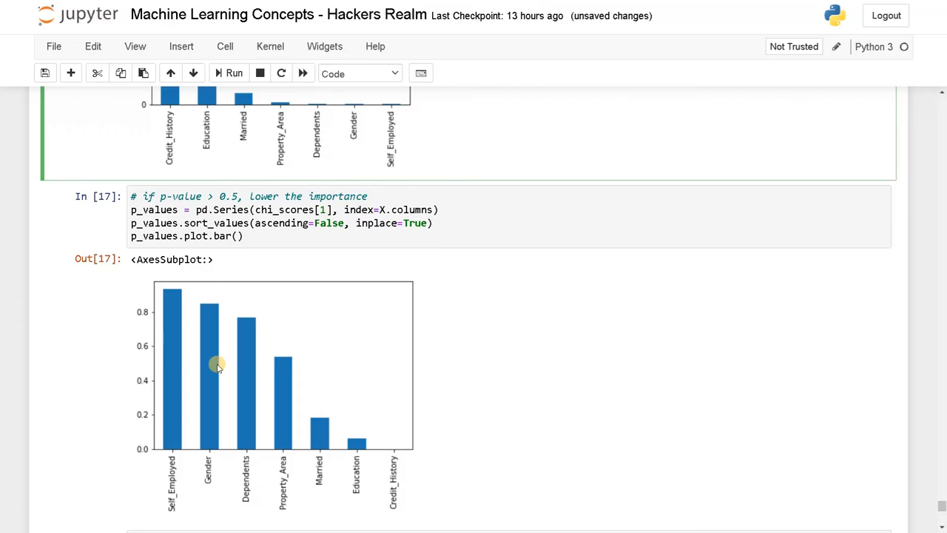